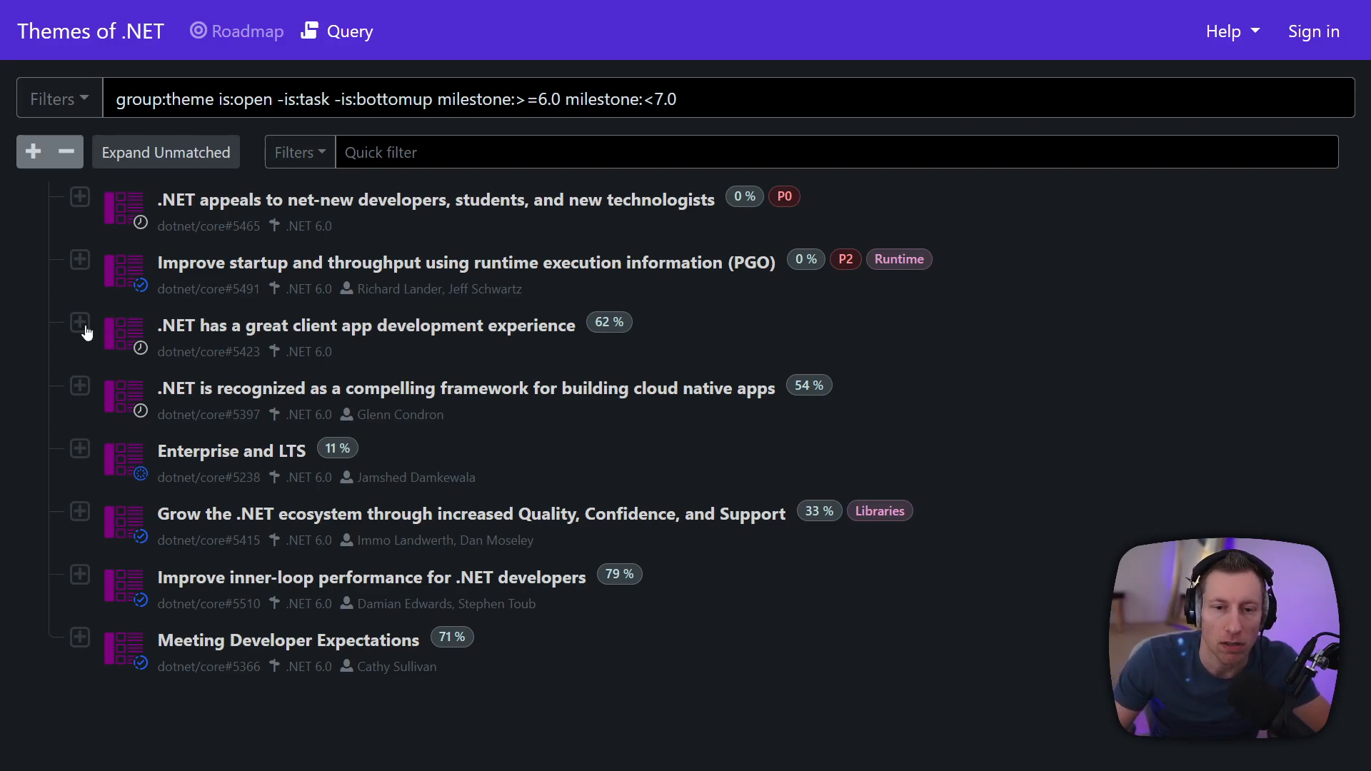
mouse_move(430, 353)
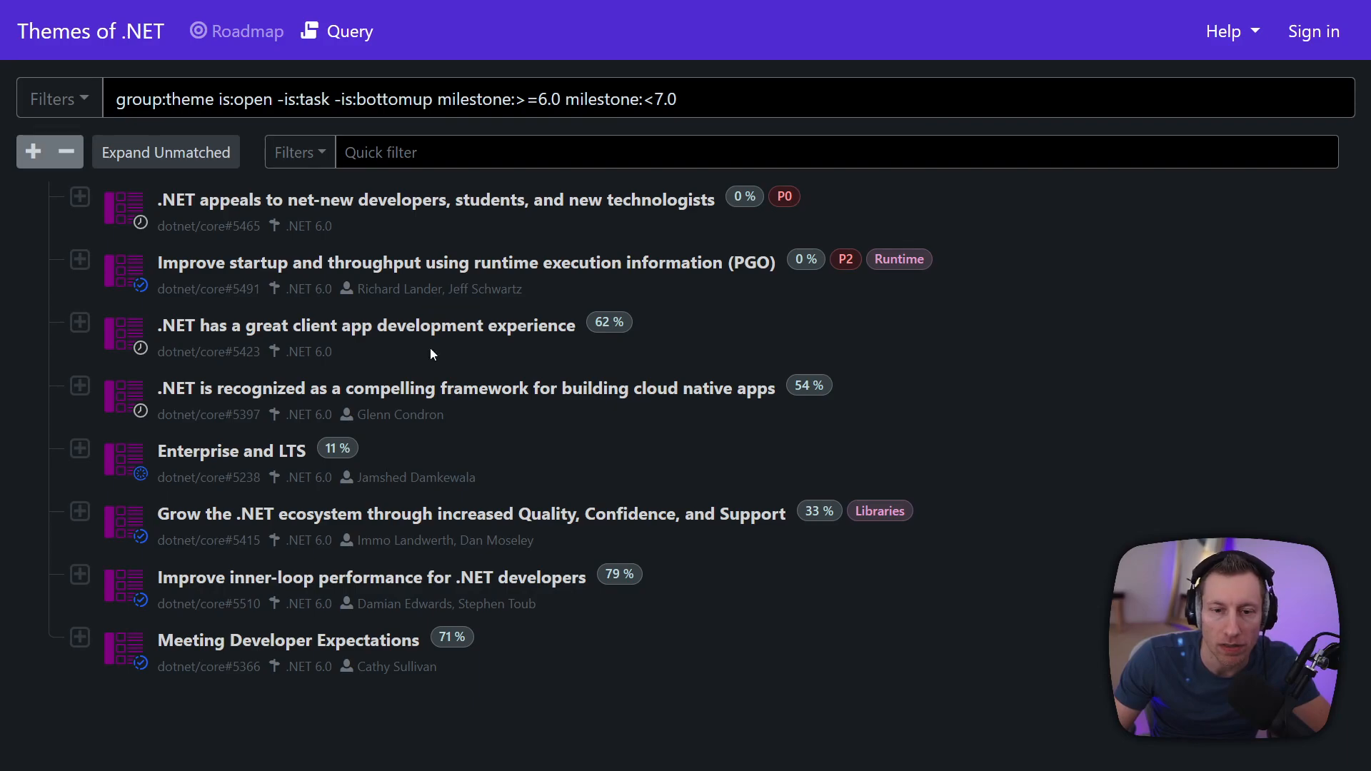
Step: Expand the client app development theme and open the desktop packaging epic on GitHub
left_click(78, 321)
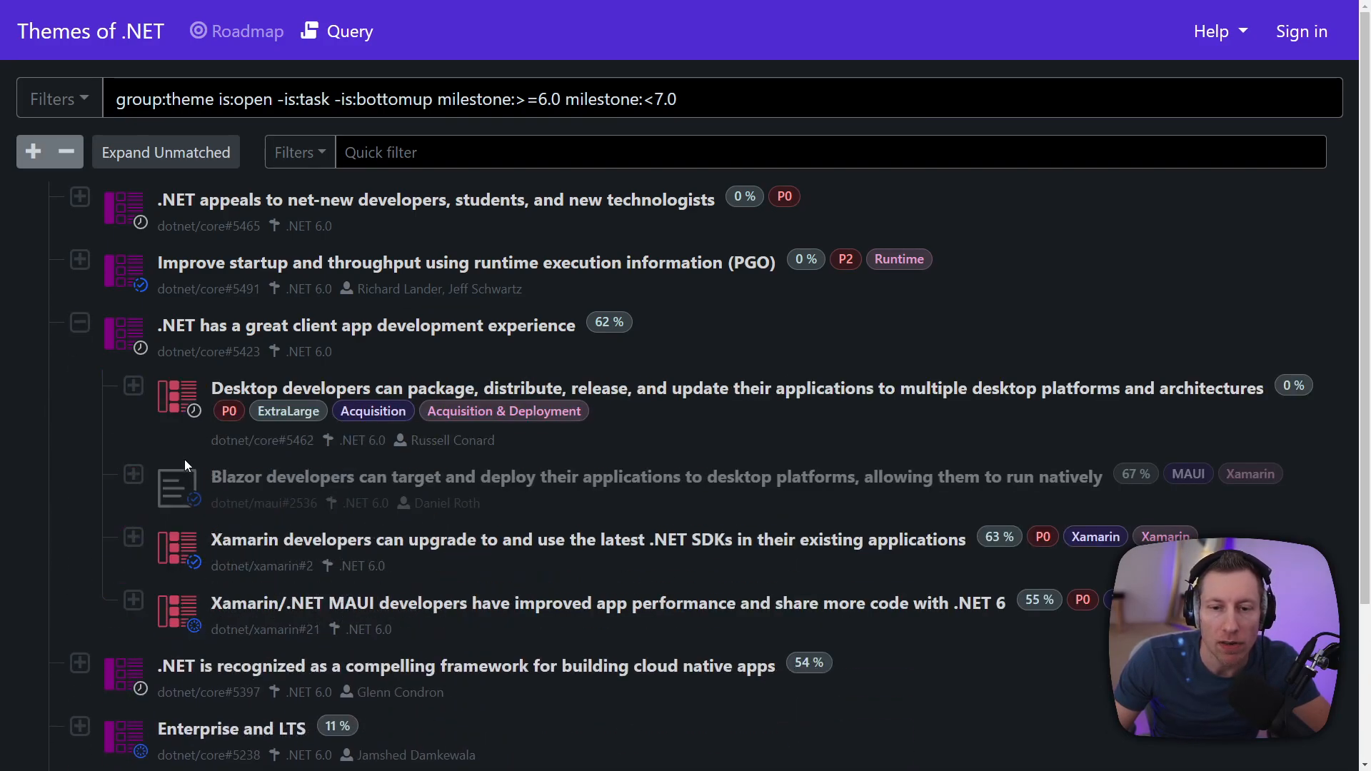
left_click(132, 385)
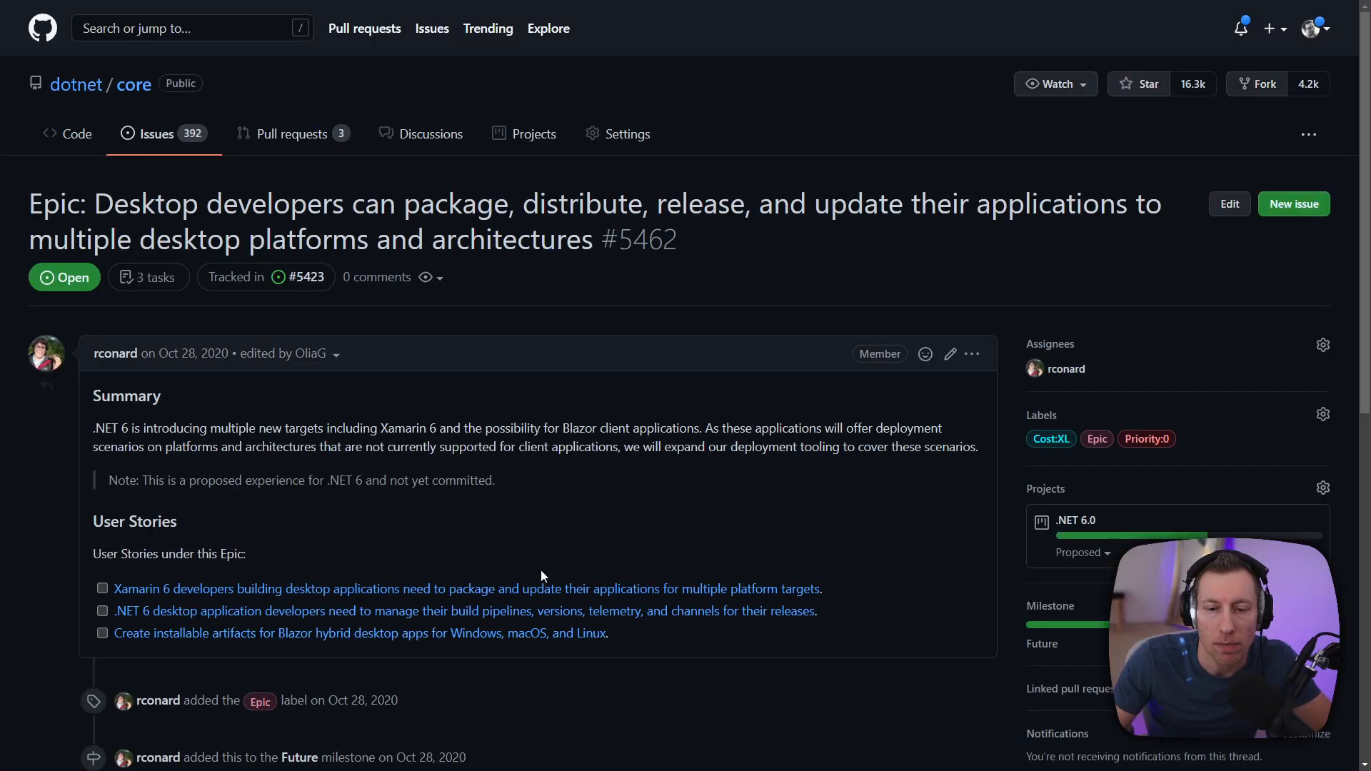
mouse_move(1097, 439)
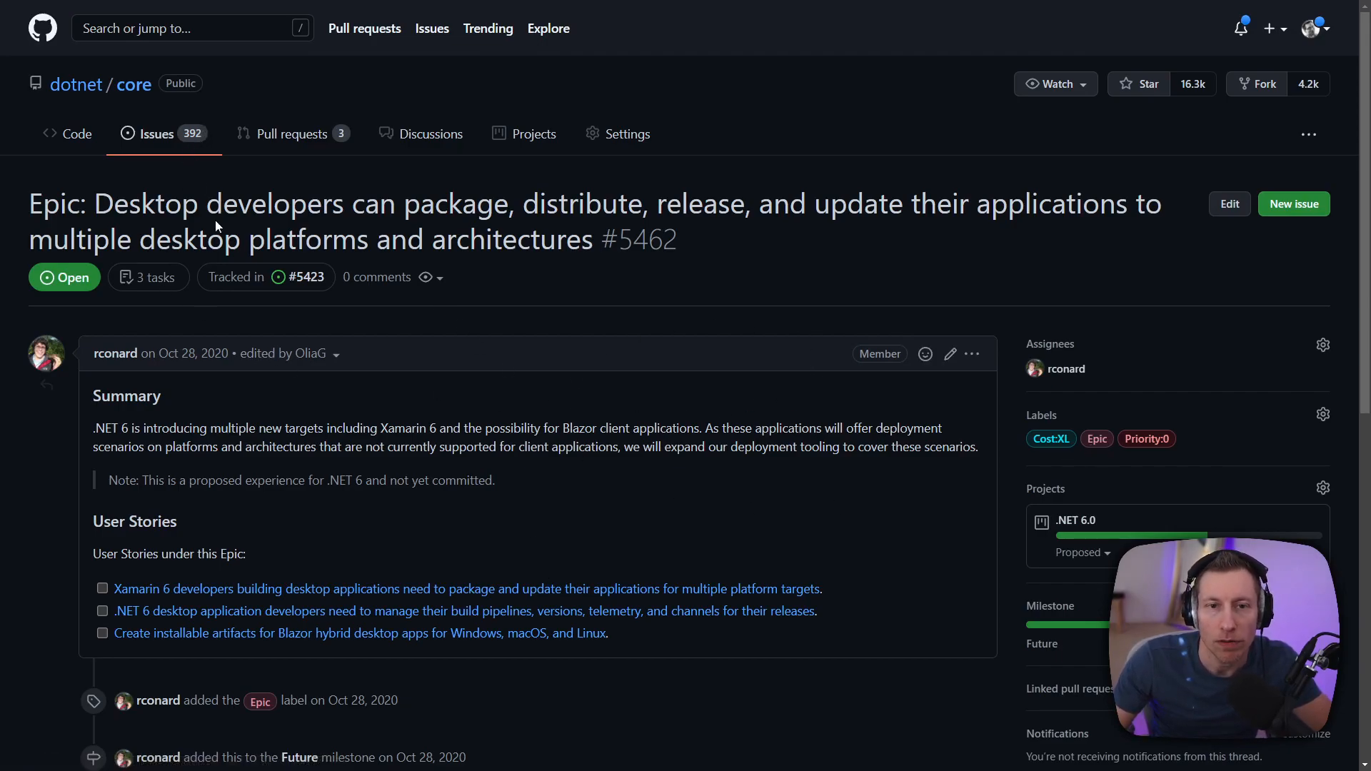
mouse_move(233, 580)
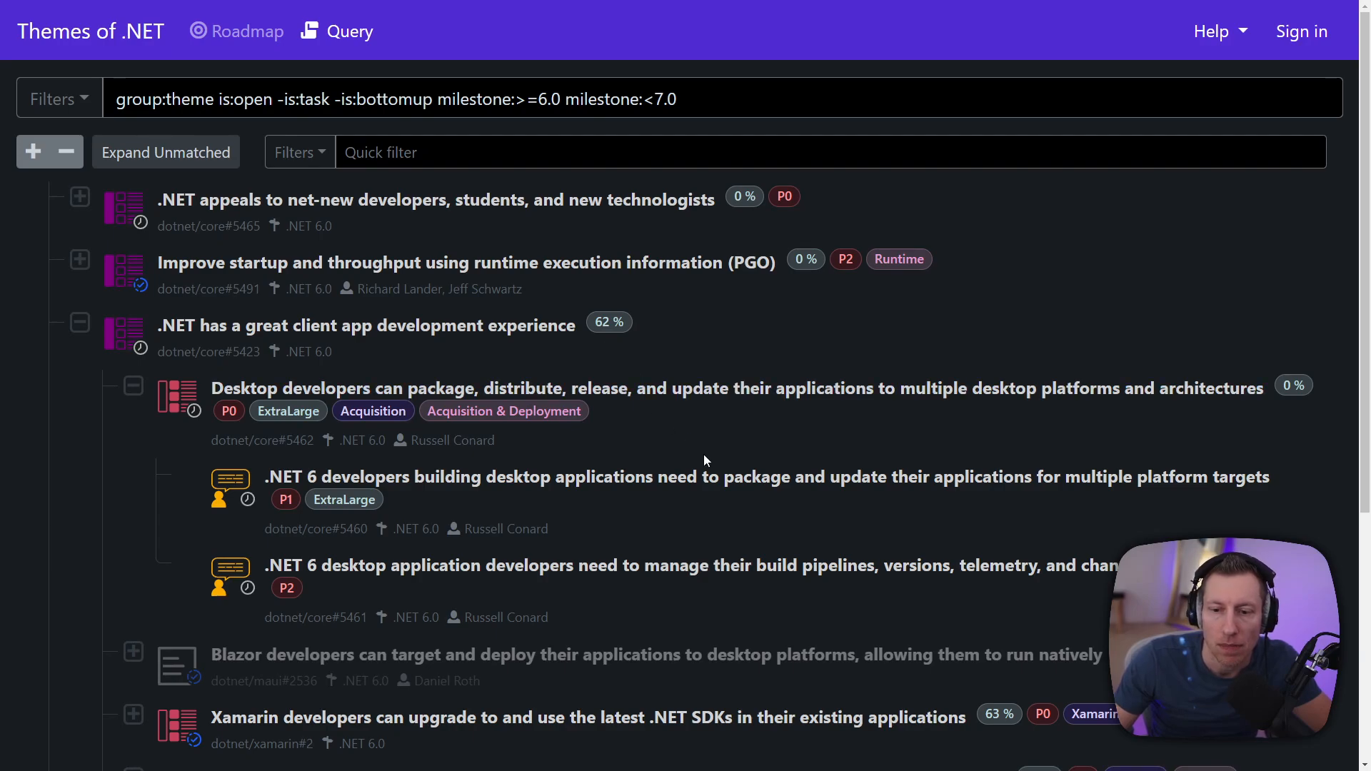
mouse_move(521, 521)
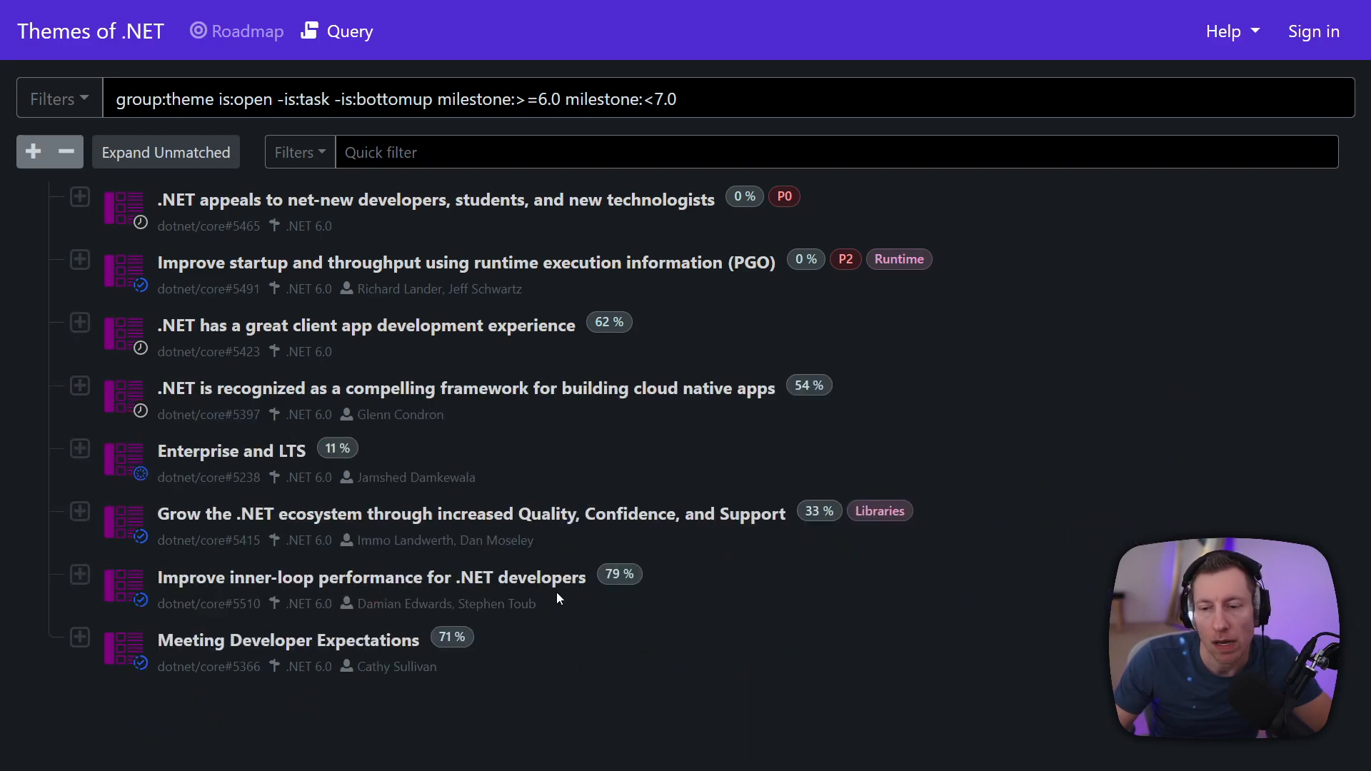
mouse_move(594, 694)
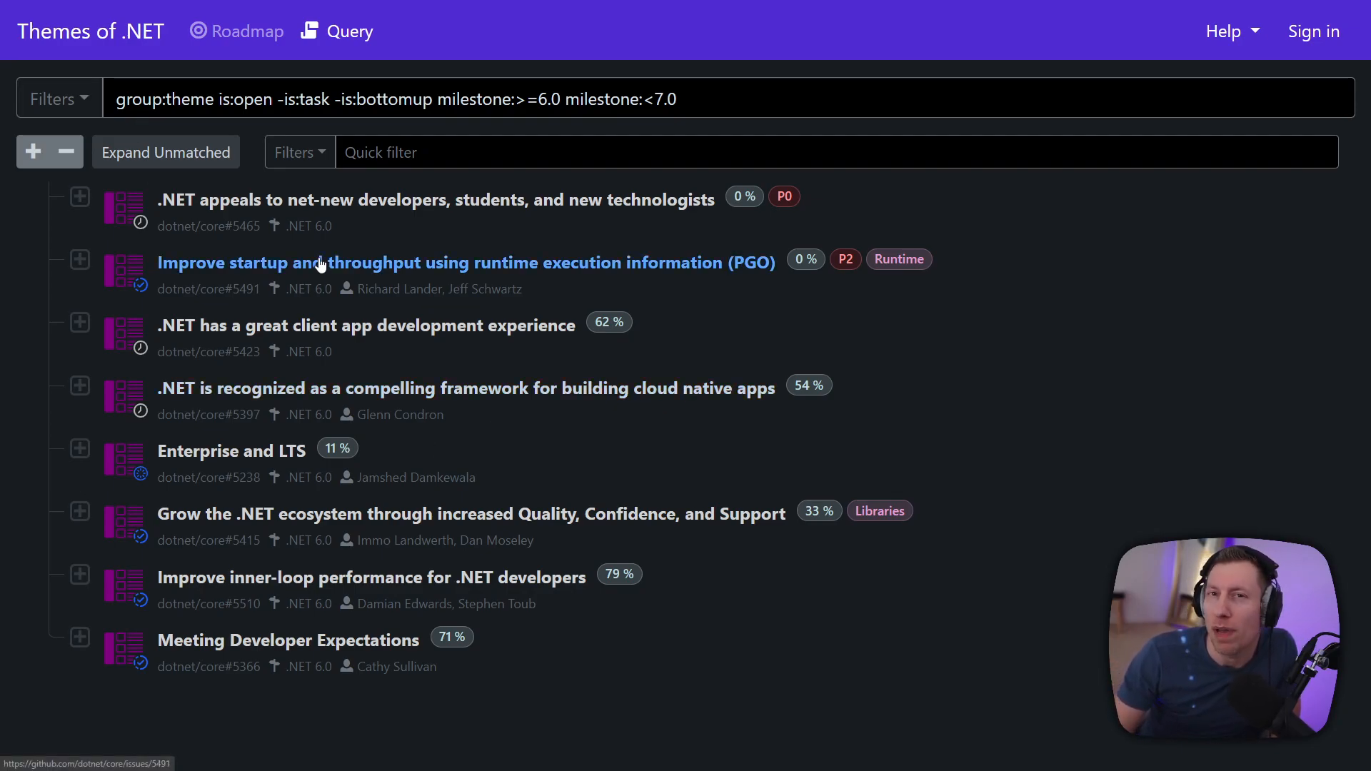
mouse_move(104, 132)
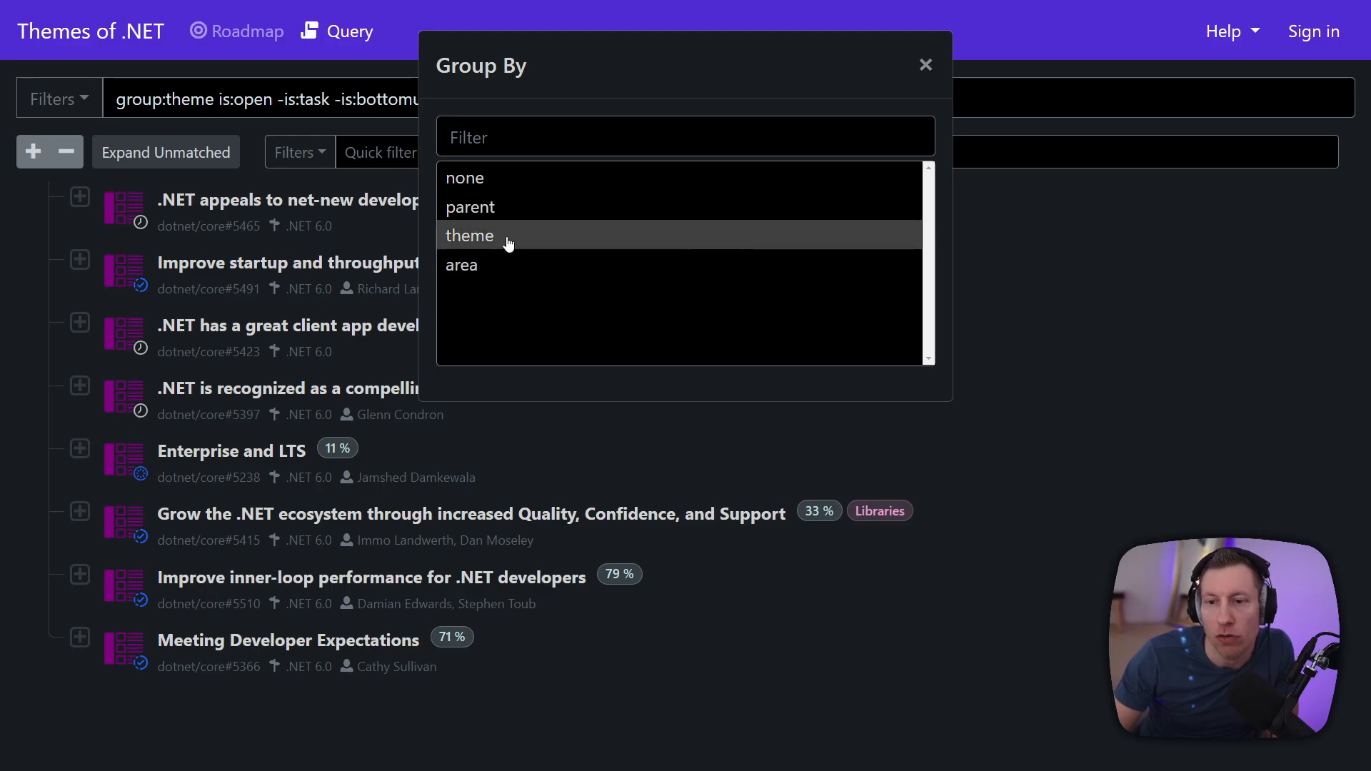
Step: Group the .NET 6 query by area, peek into Runtime, then expand Libraries and Entity Framework Core
left_click(461, 265)
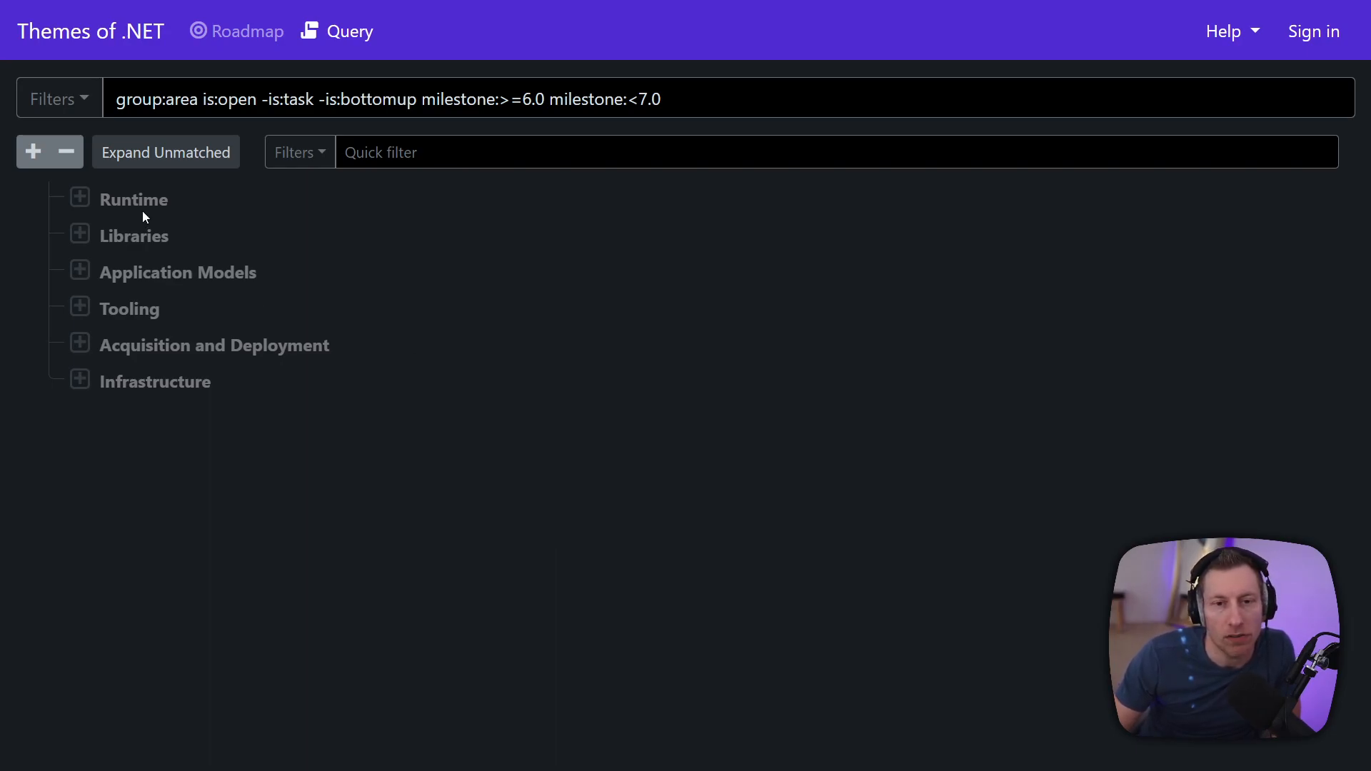
left_click(77, 200)
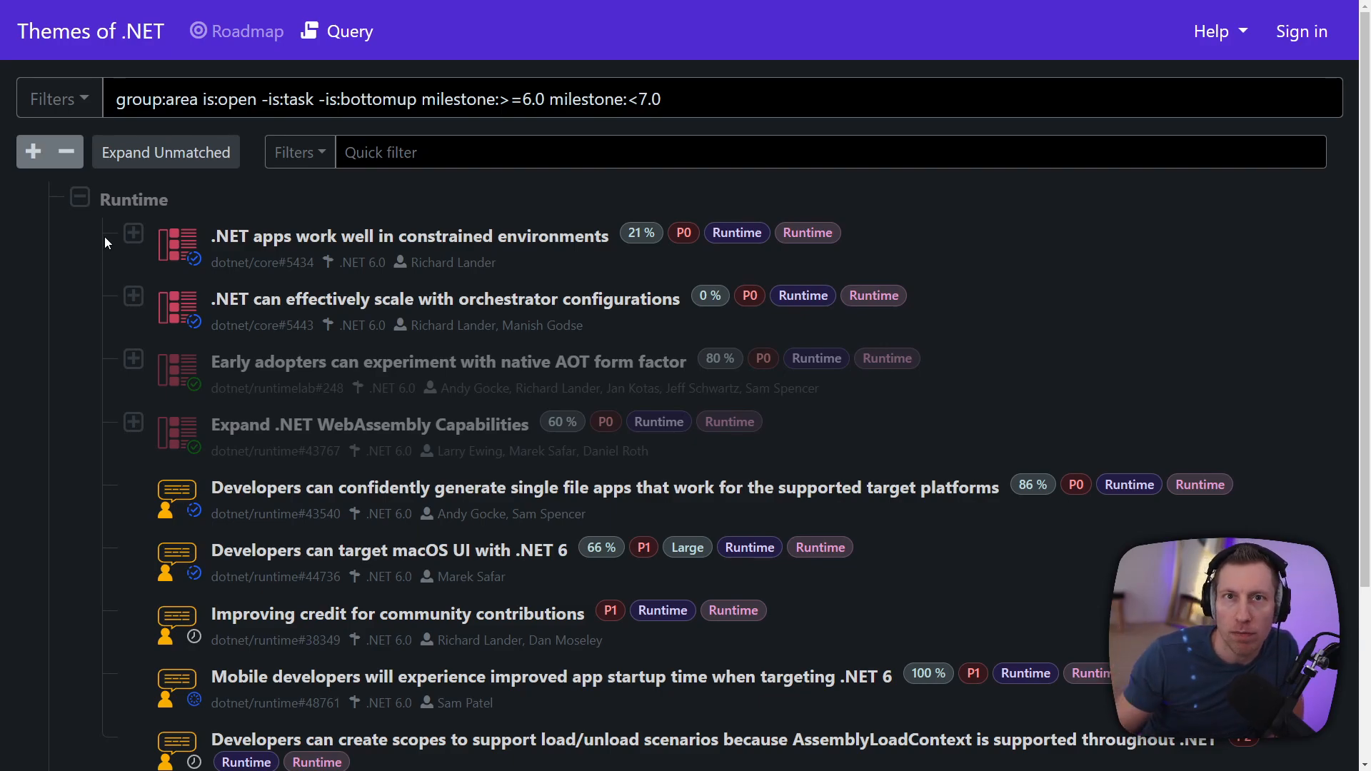
left_click(79, 198)
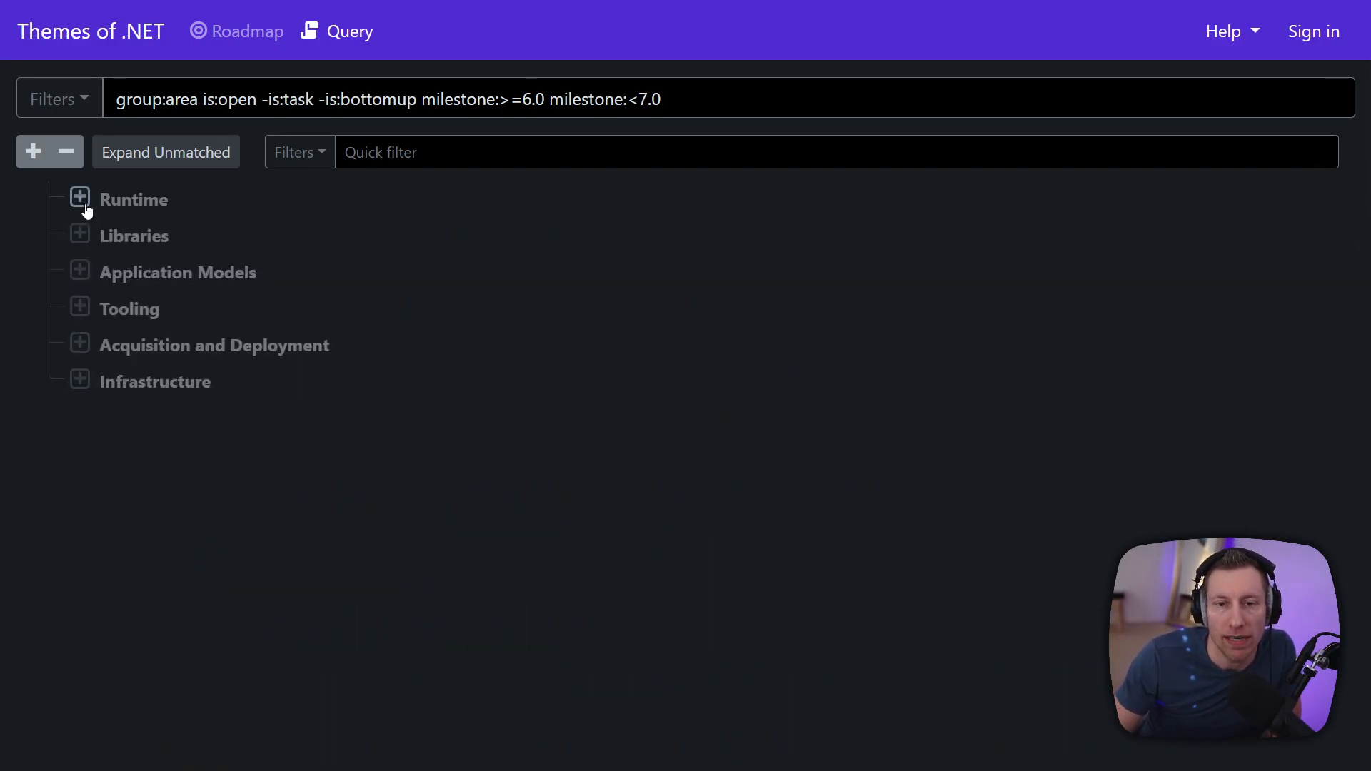
left_click(78, 236)
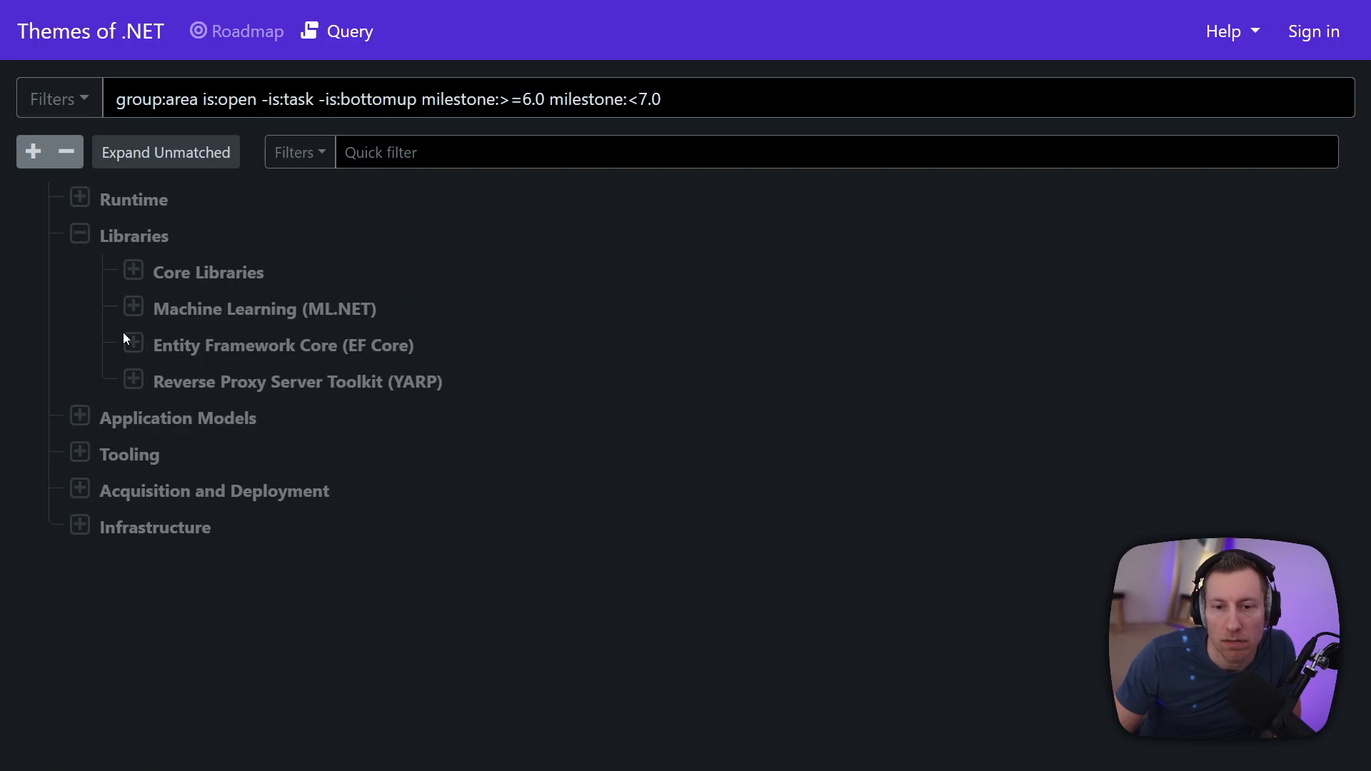
left_click(133, 344)
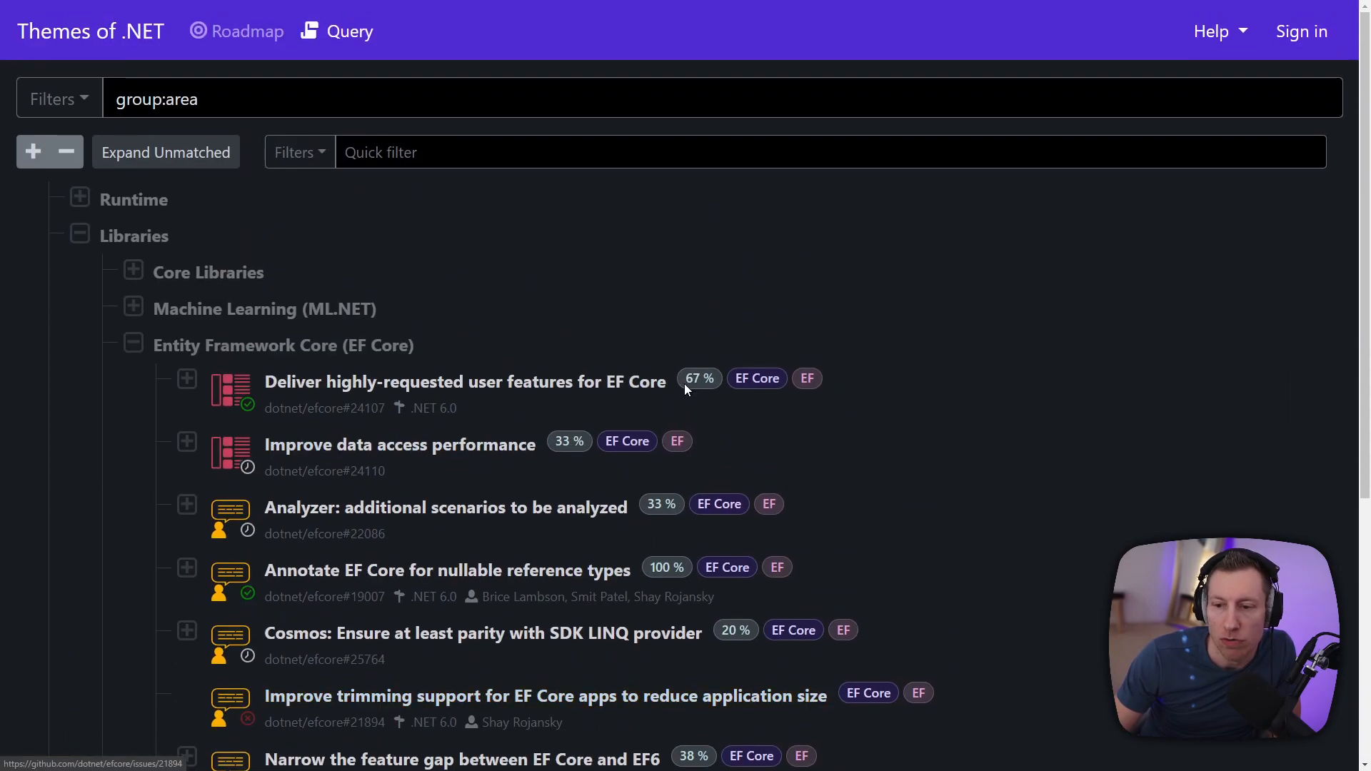
mouse_move(698, 377)
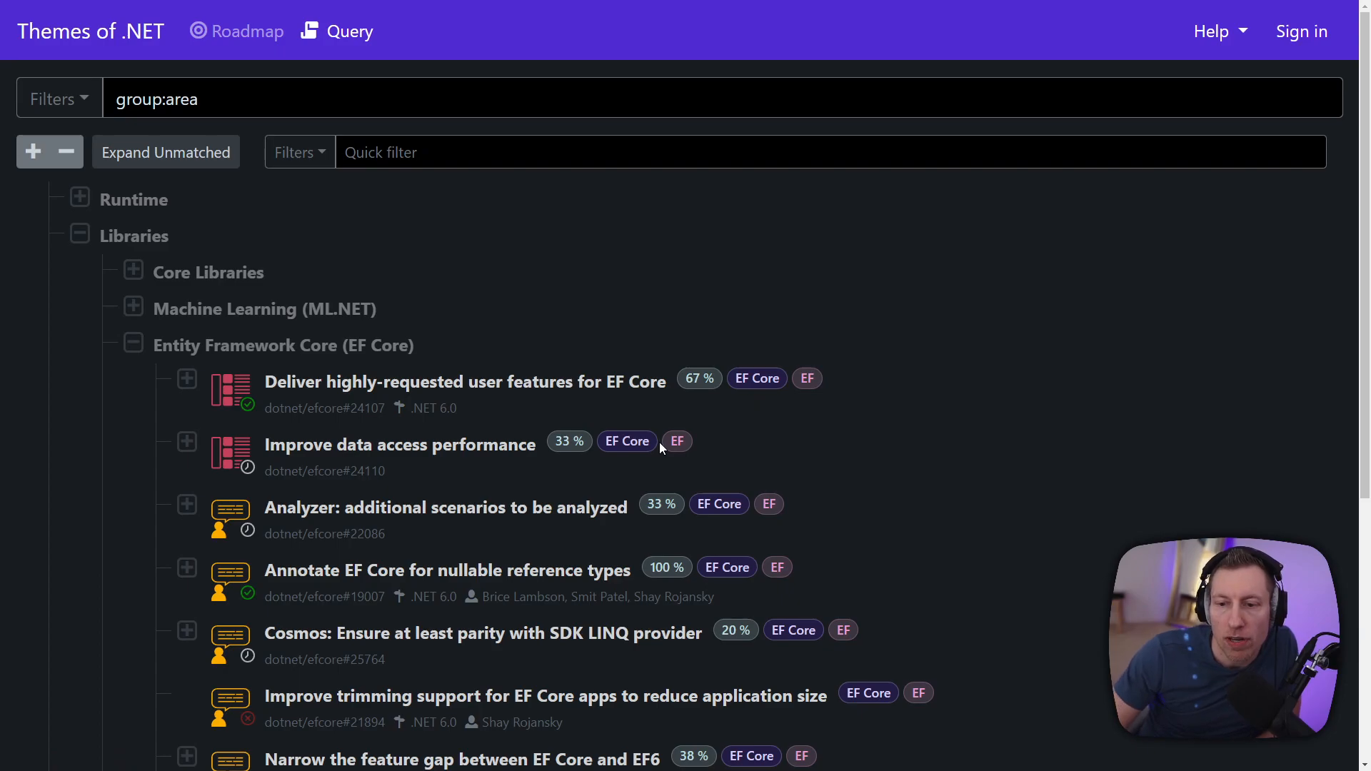
mouse_move(775, 399)
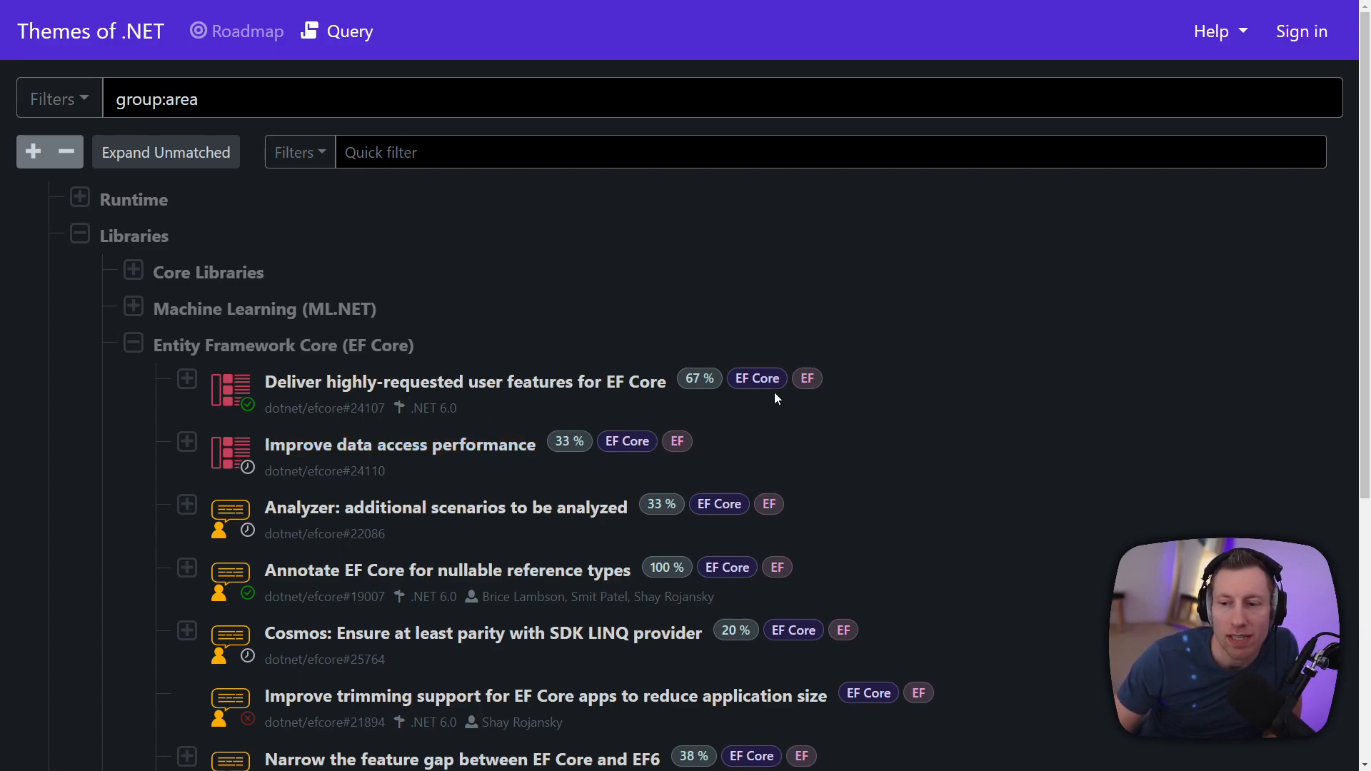
mouse_move(569, 441)
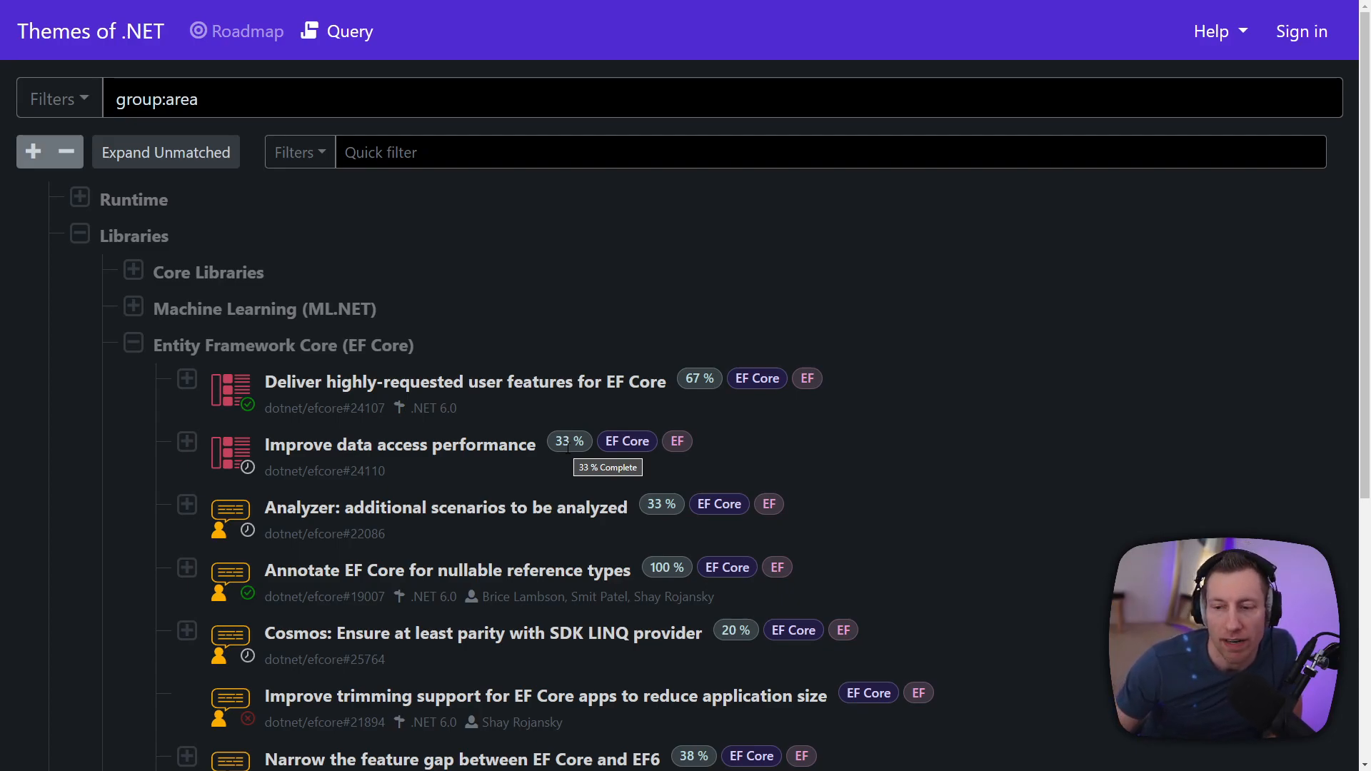
mouse_move(647, 474)
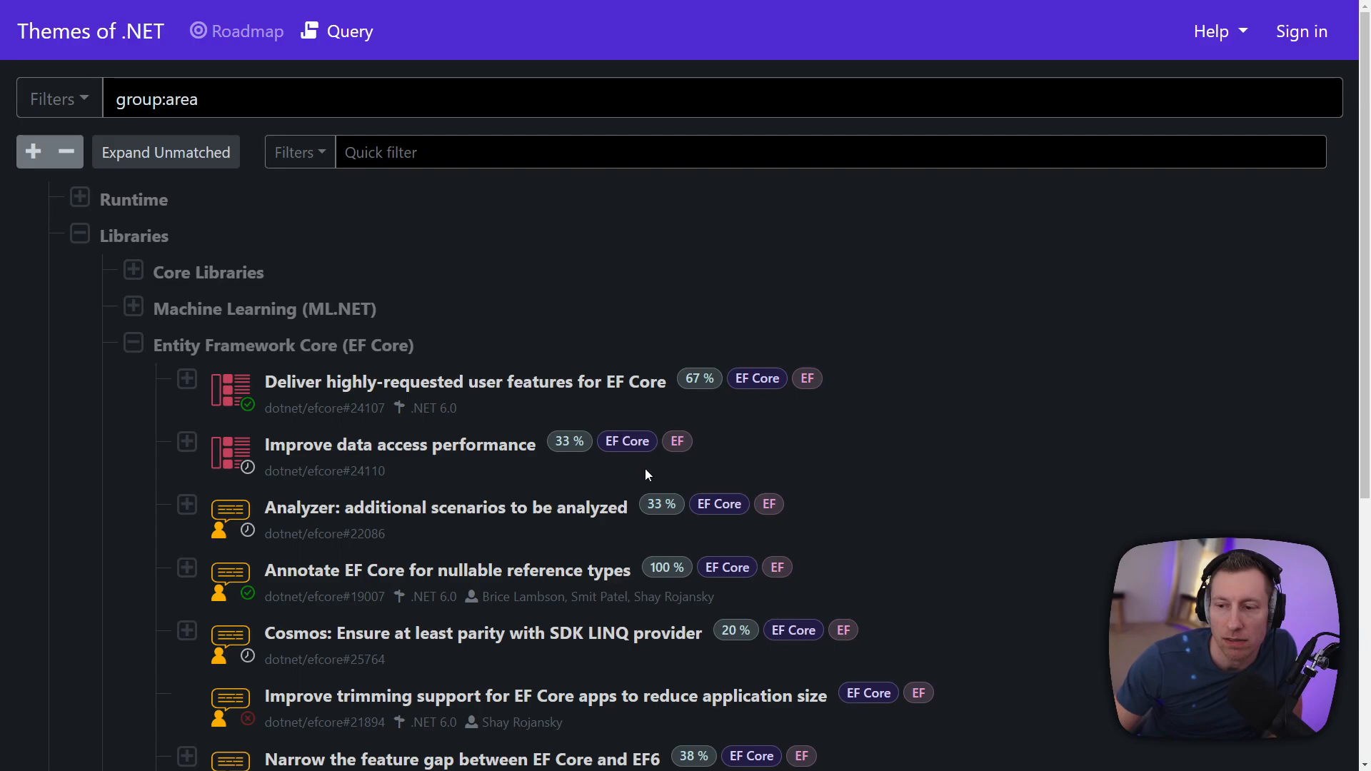
Step: Collapse and re-expand Entity Framework Core to review its items, then collapse it again
left_click(135, 345)
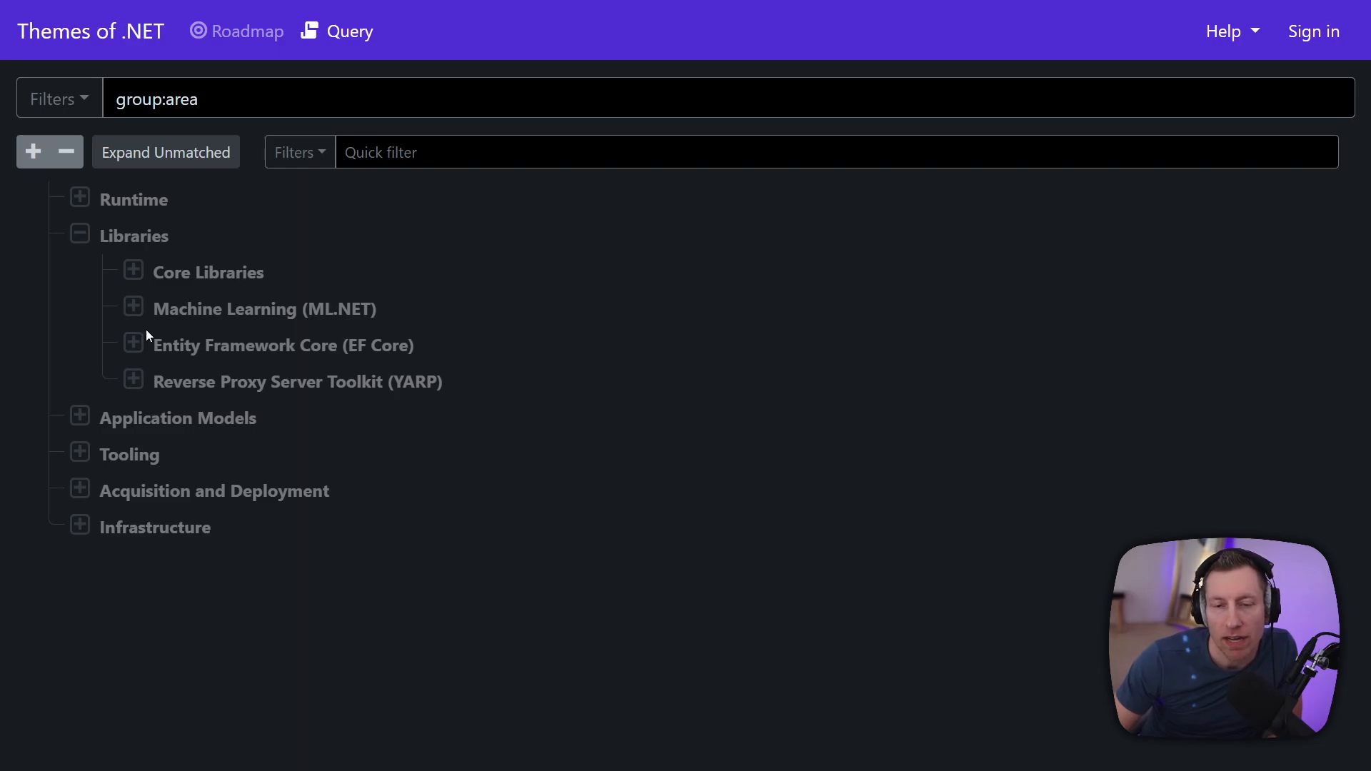
left_click(135, 344)
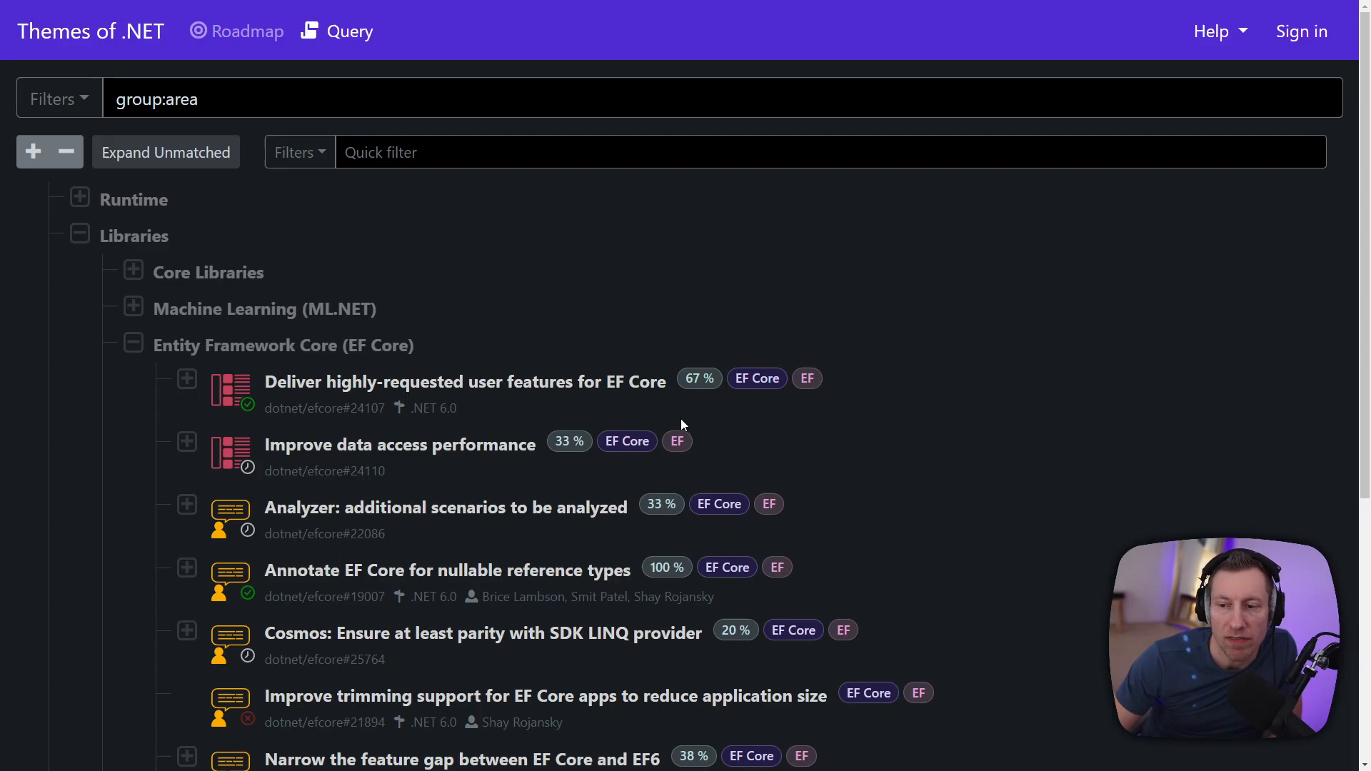
mouse_move(677, 442)
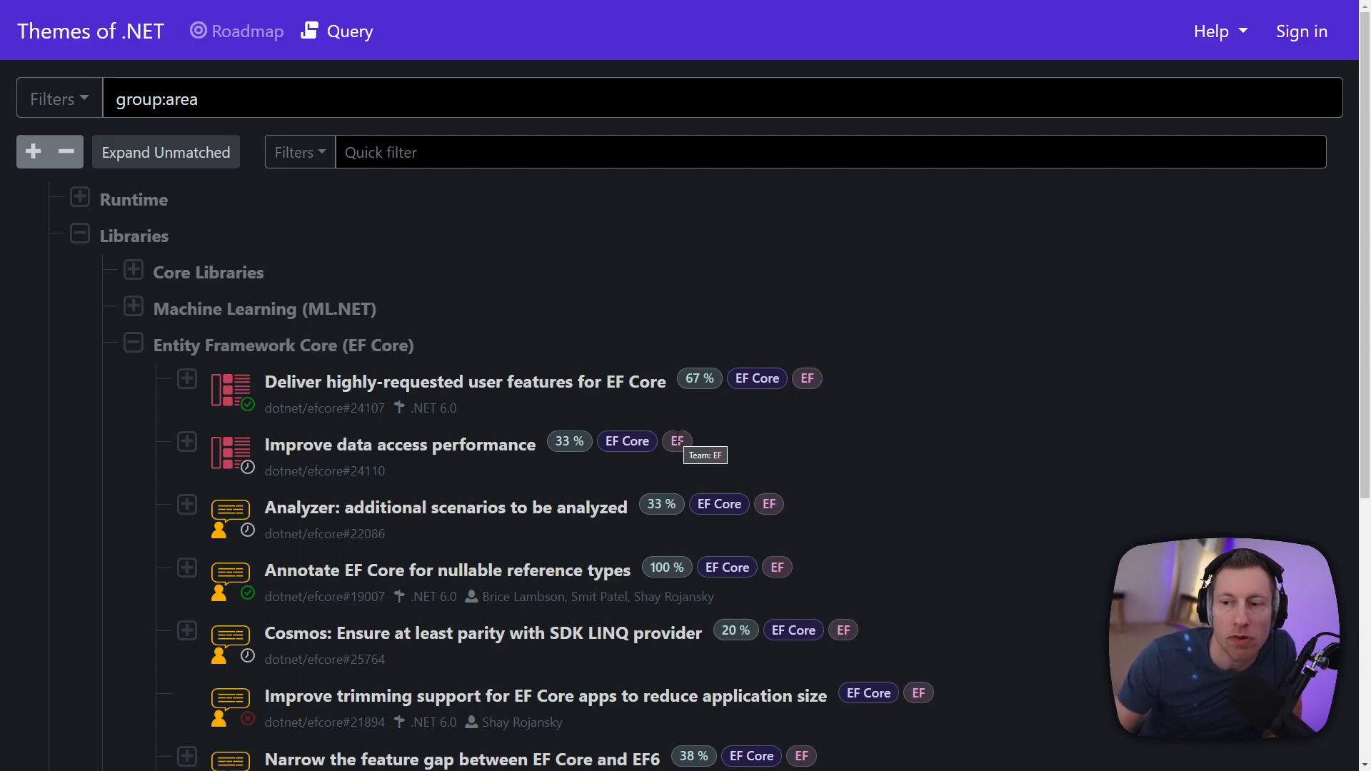
mouse_move(218, 244)
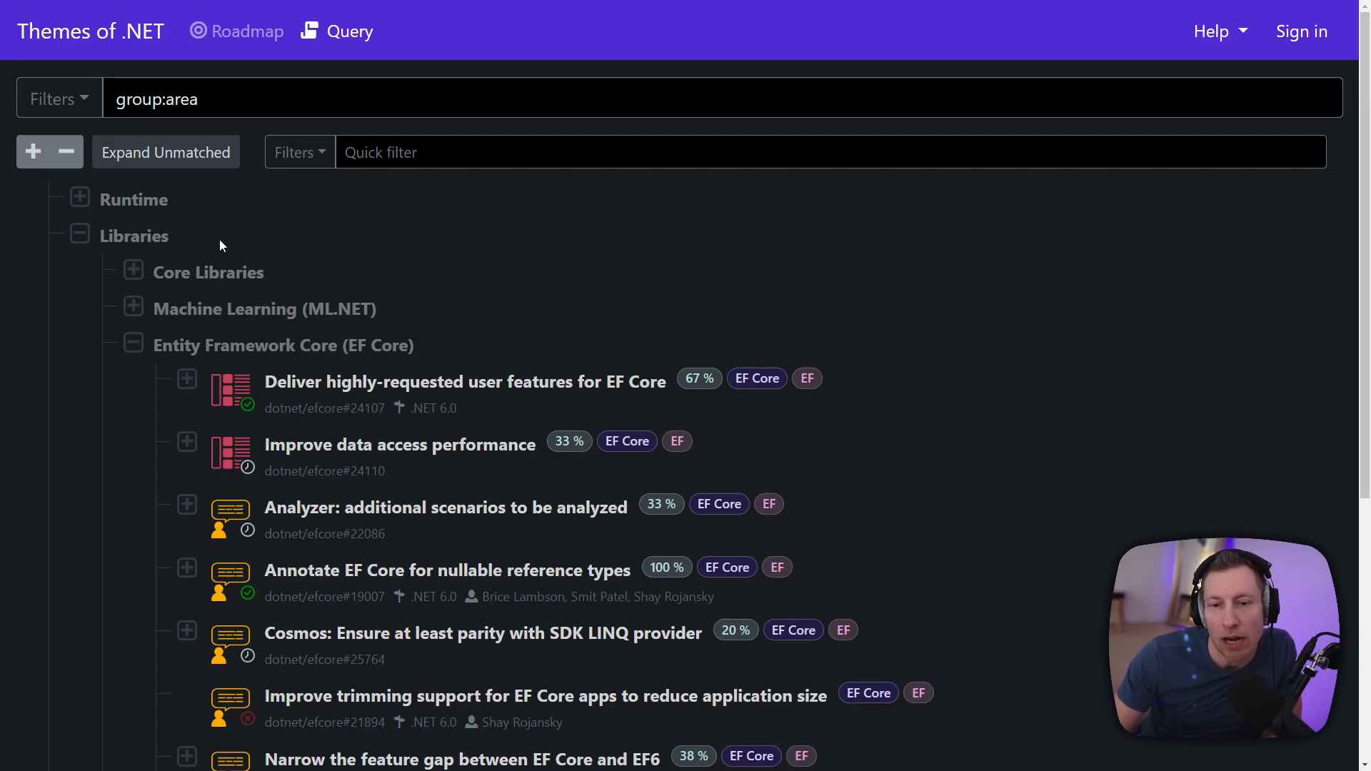
mouse_move(404, 294)
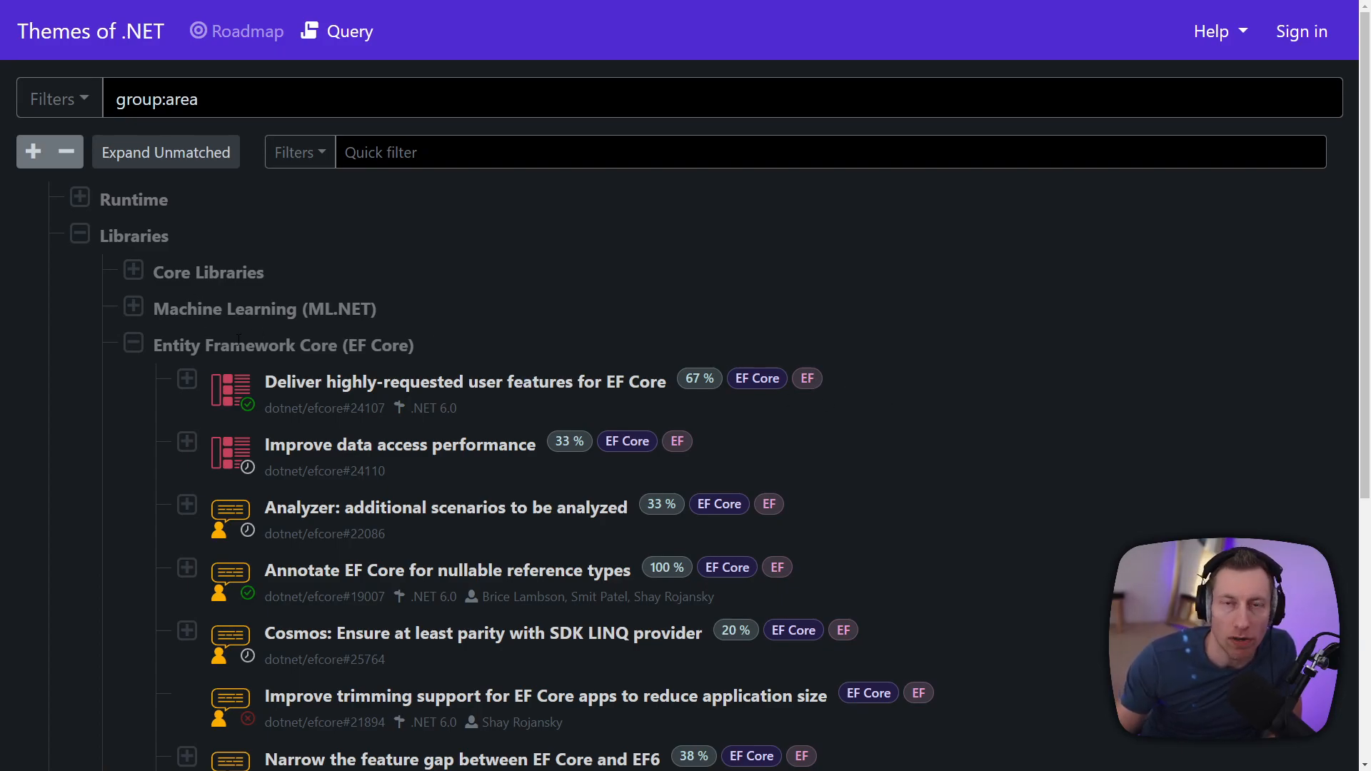
left_click(132, 345)
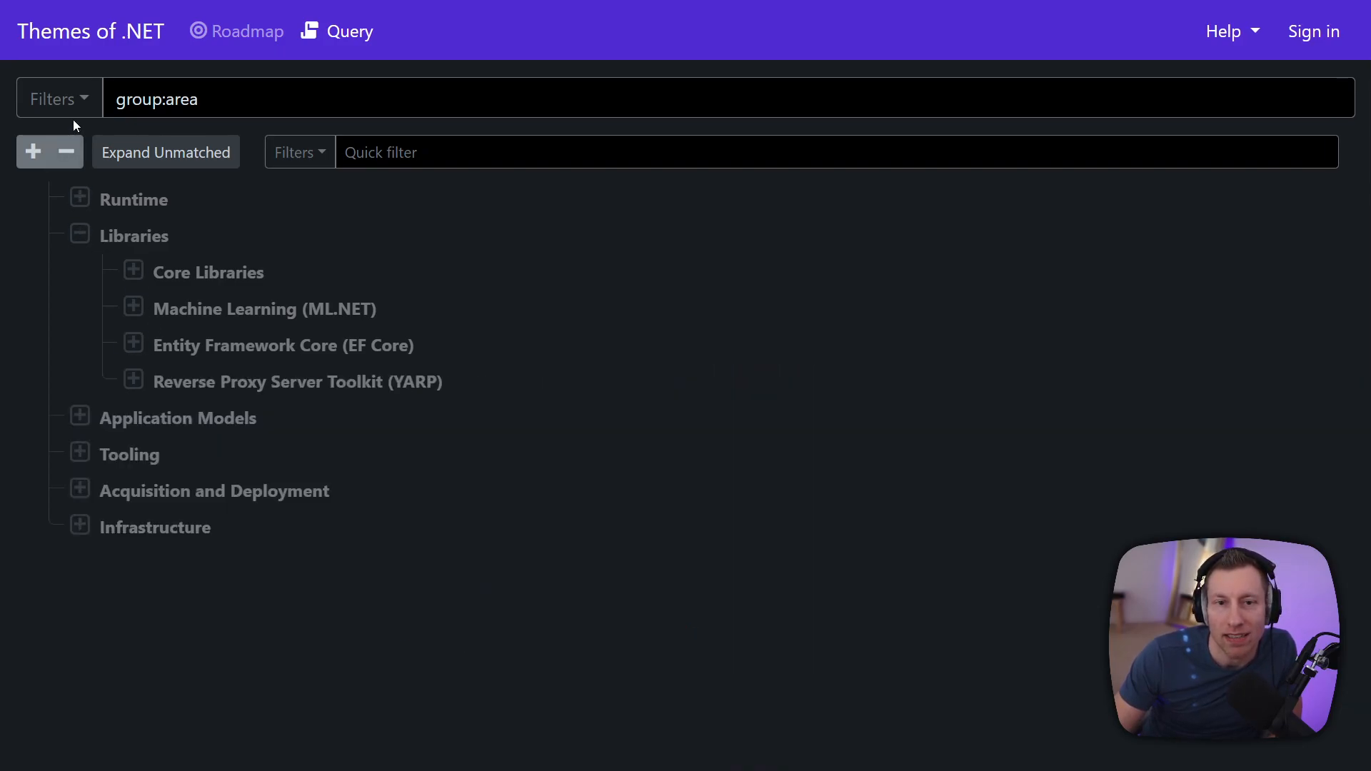
Step: Filter the area-grouped query to the EF team and expand Libraries down to Core Libraries
left_click(59, 99)
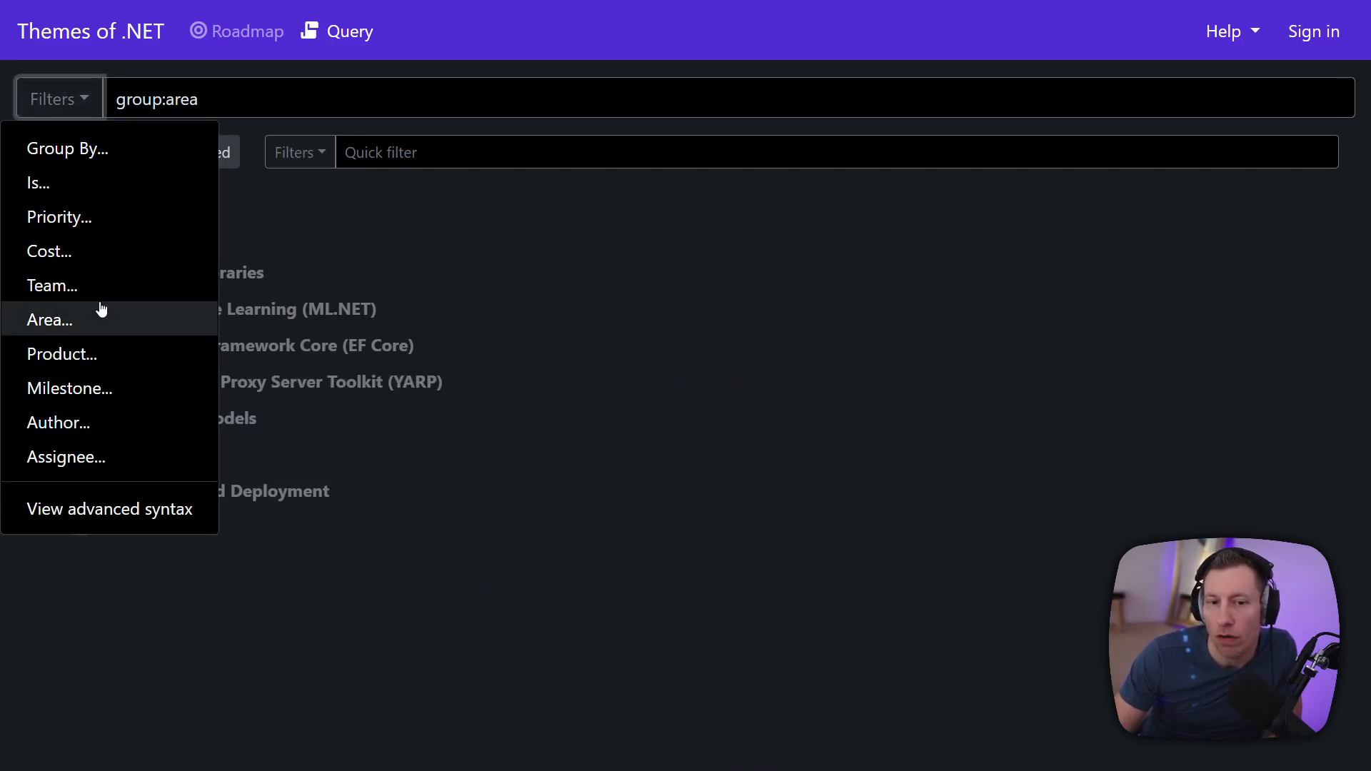
left_click(52, 286)
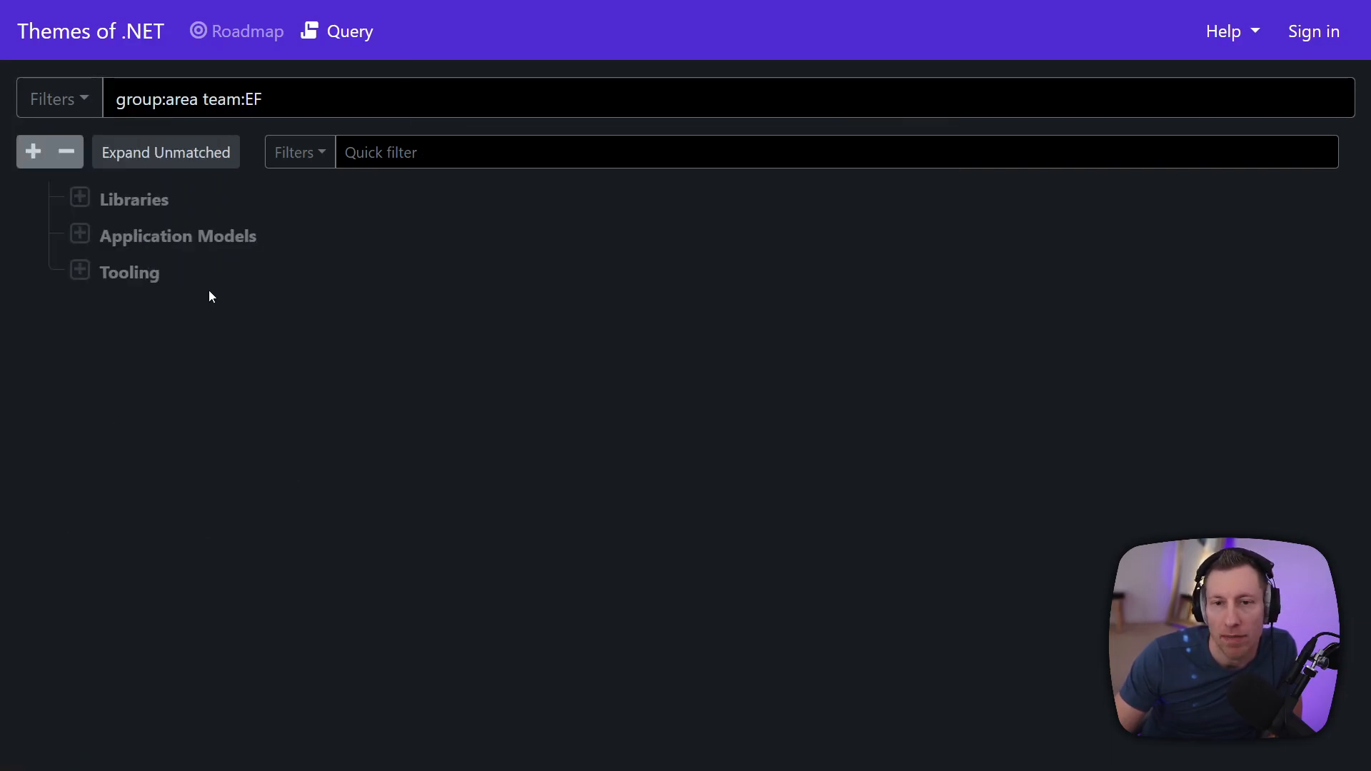
left_click(77, 200)
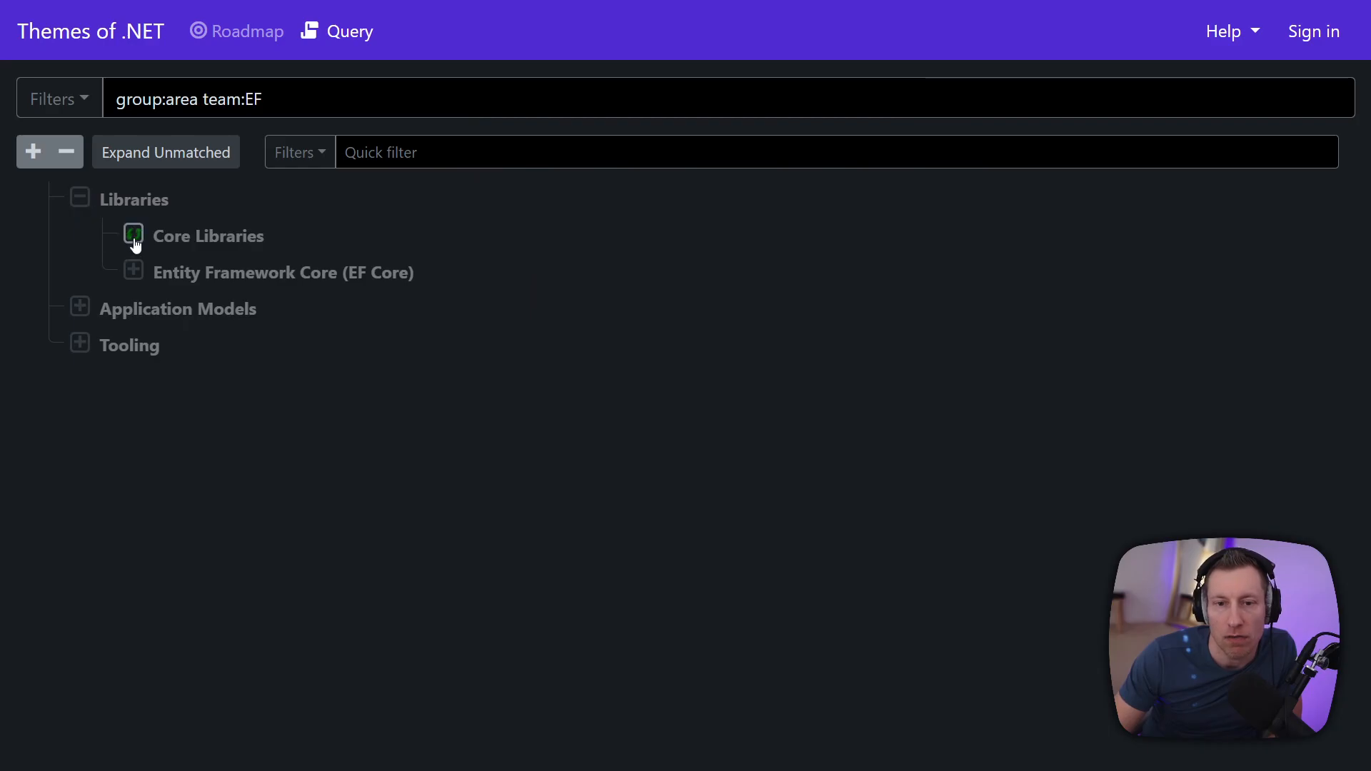
left_click(133, 235)
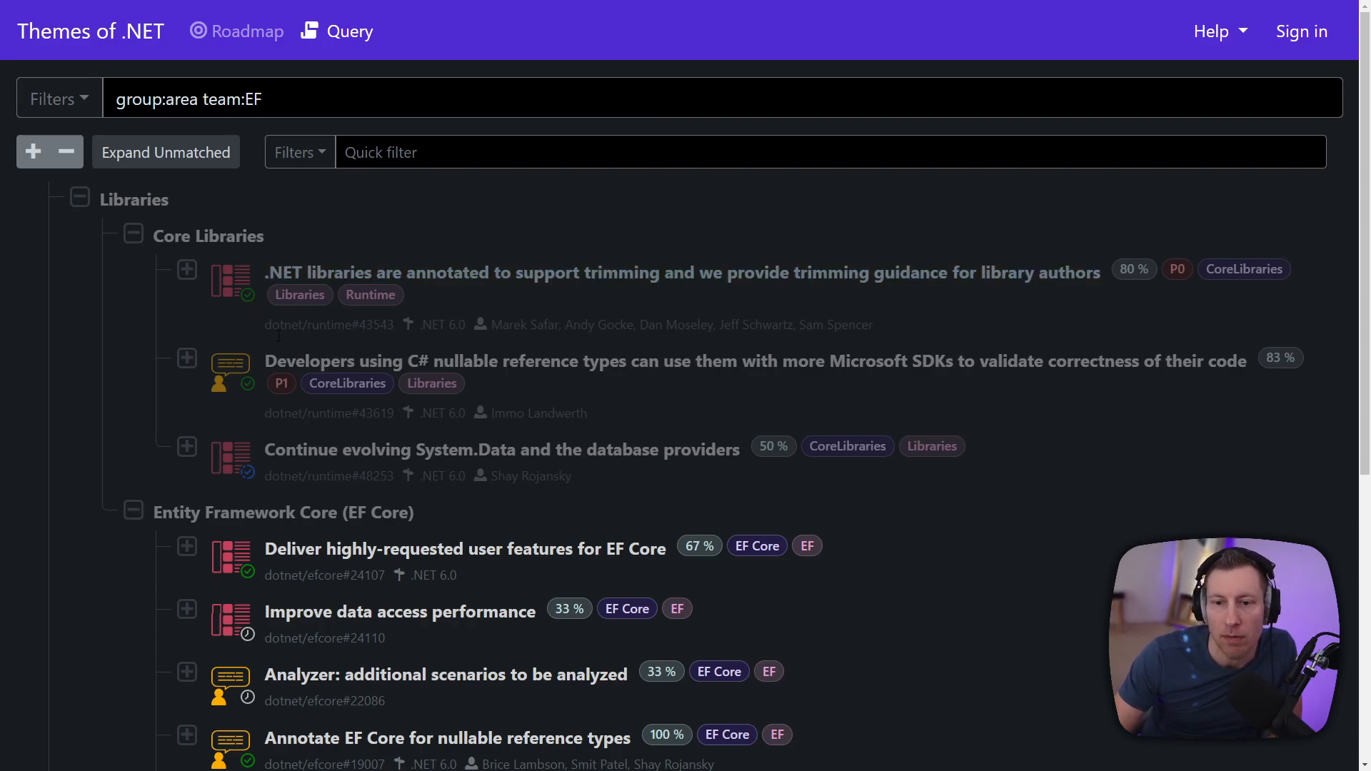
mouse_move(432, 383)
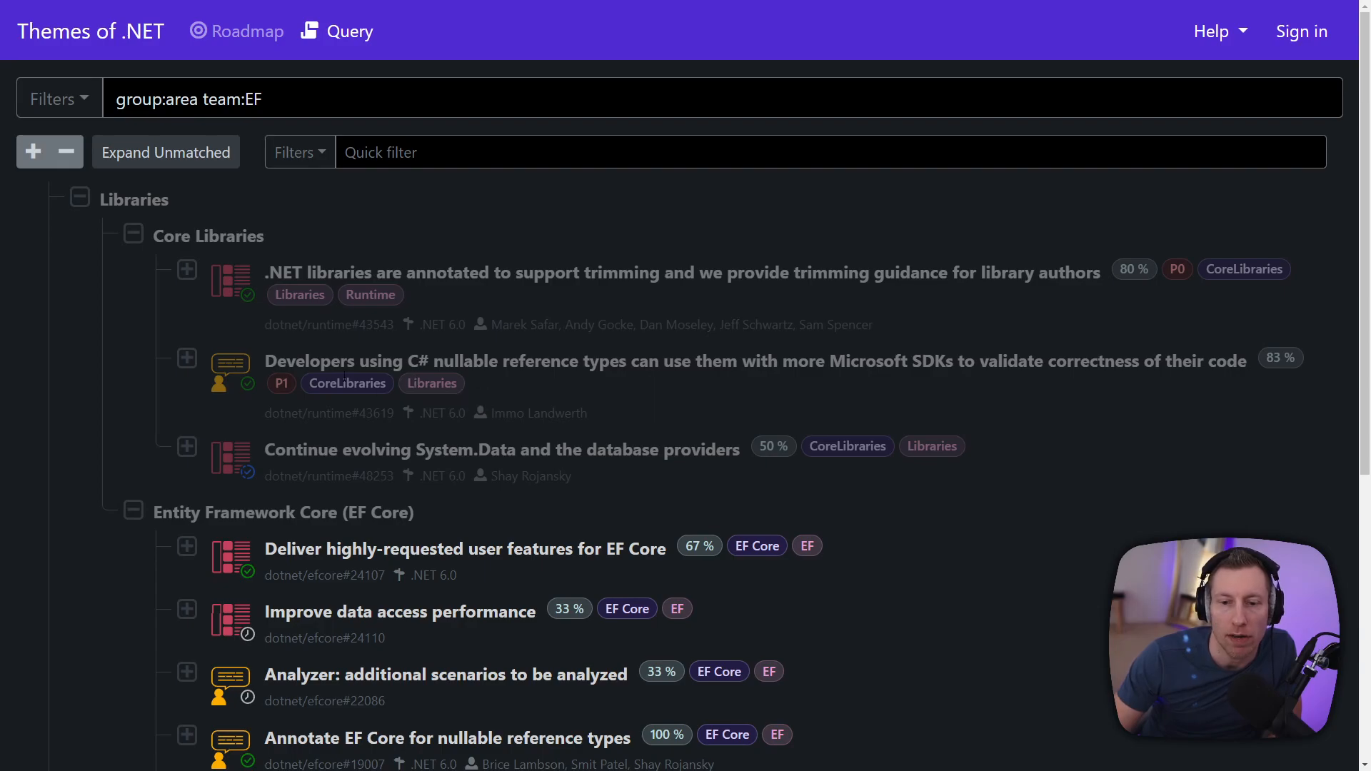
Step: Collapse Core Libraries, Entity Framework Core and Libraries back to the top-level areas
left_click(132, 231)
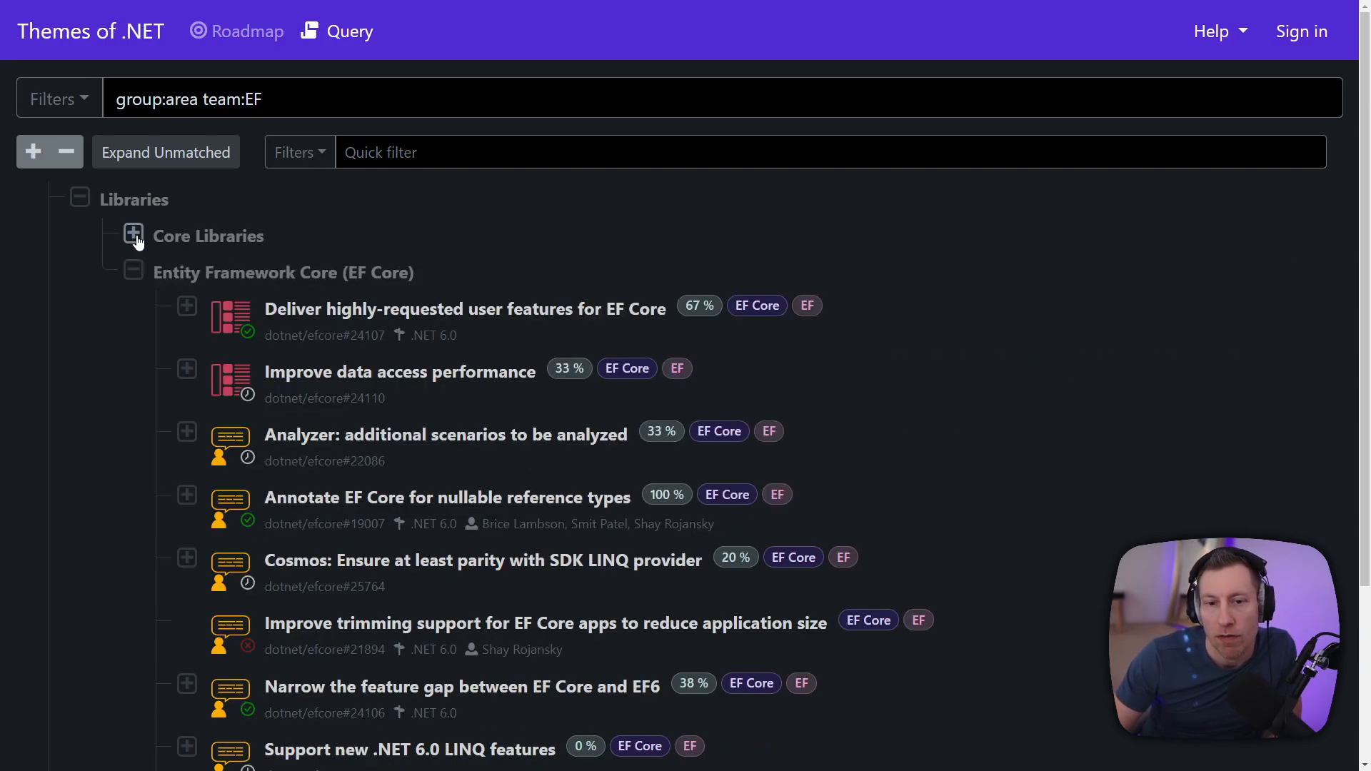
left_click(79, 199)
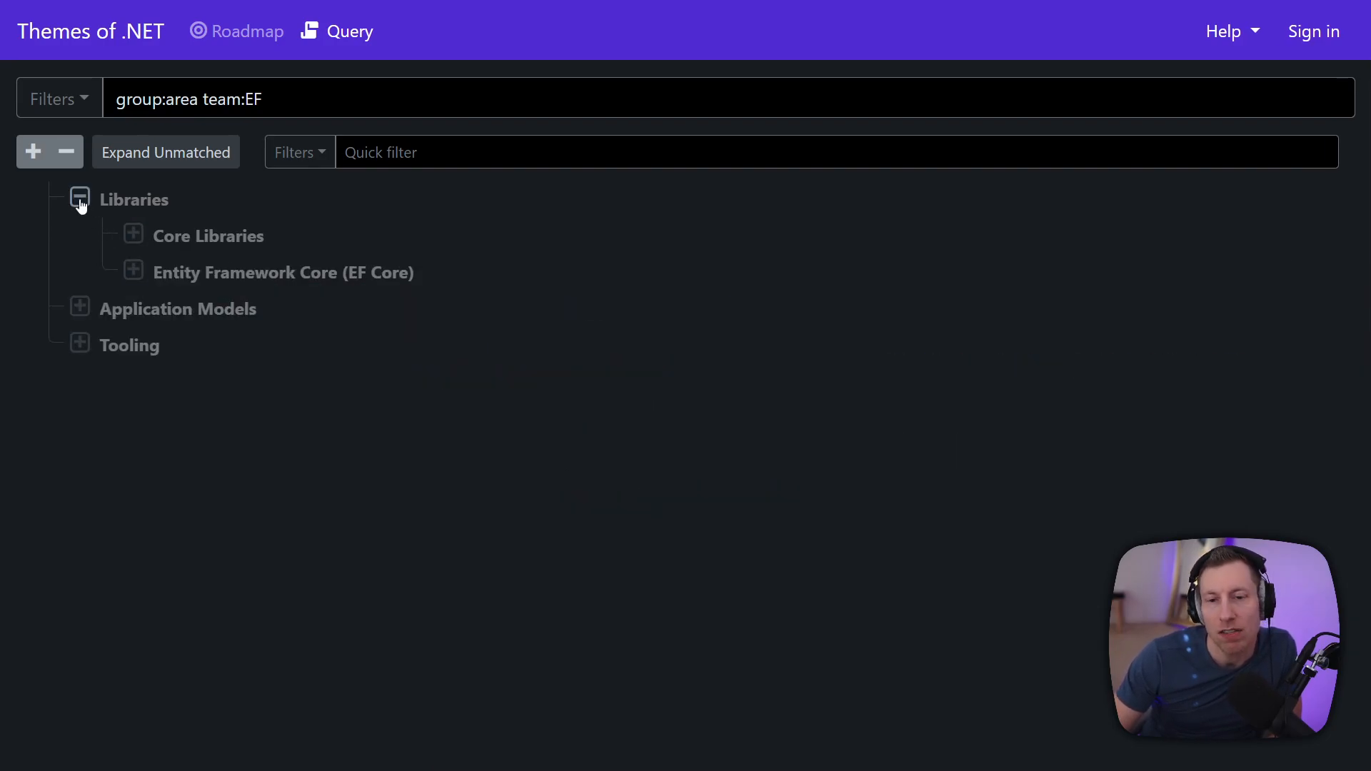
left_click(79, 200)
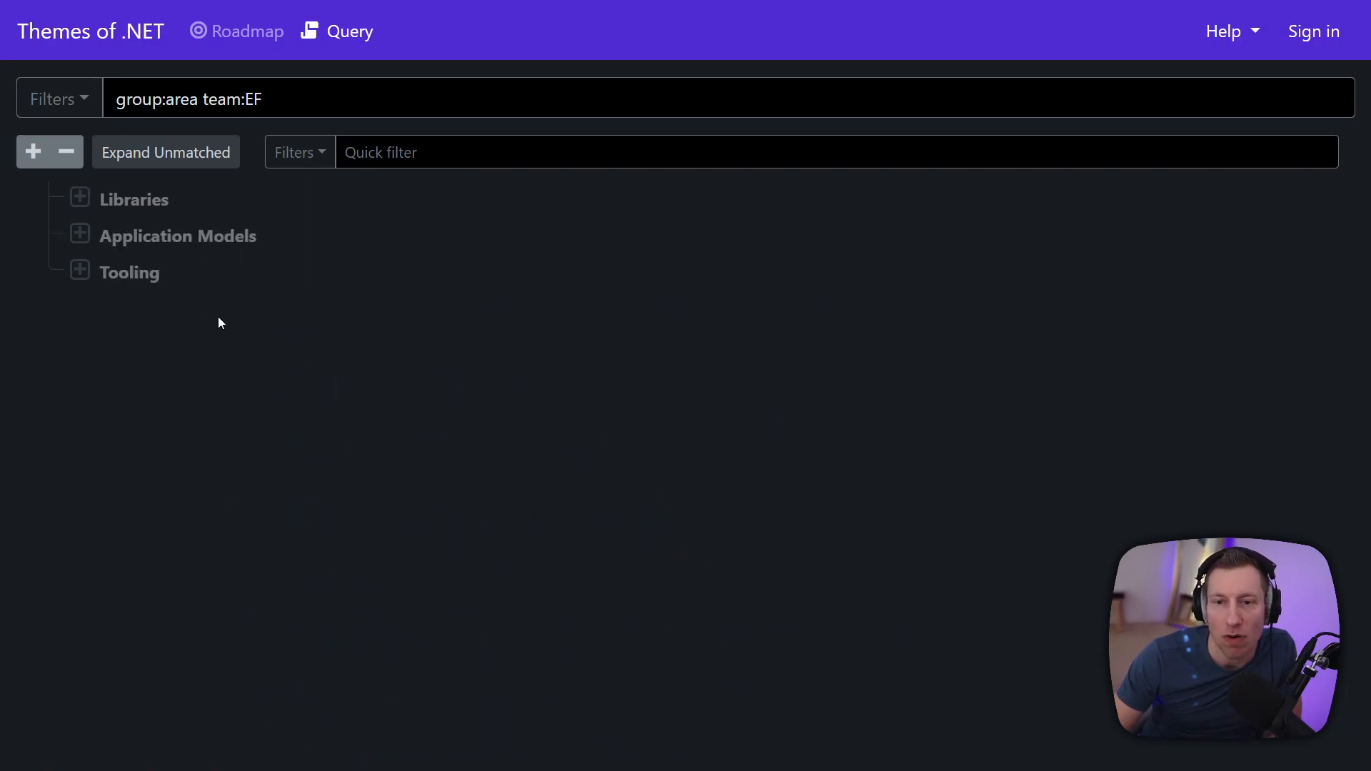
mouse_move(148, 226)
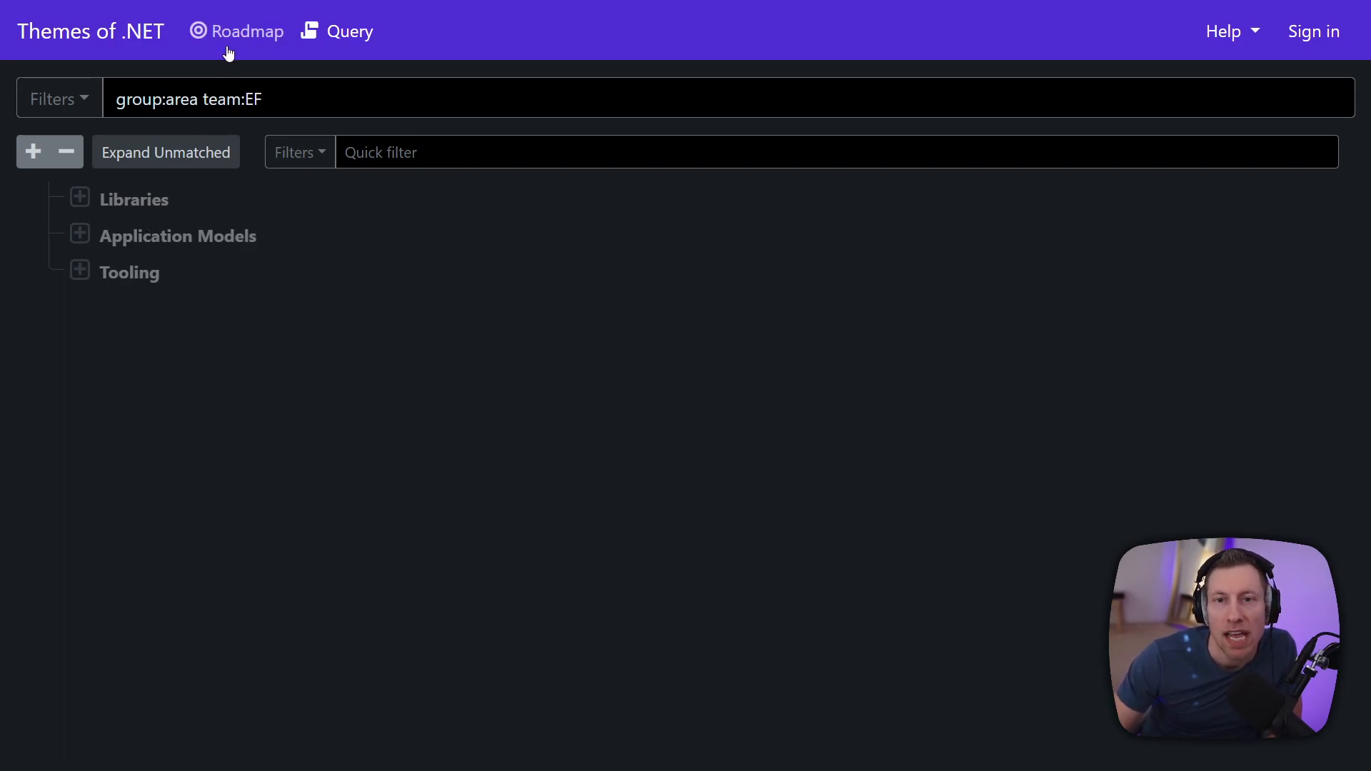
Step: Show the roadmap for release 6.0 with the Runtime area expanded
left_click(244, 30)
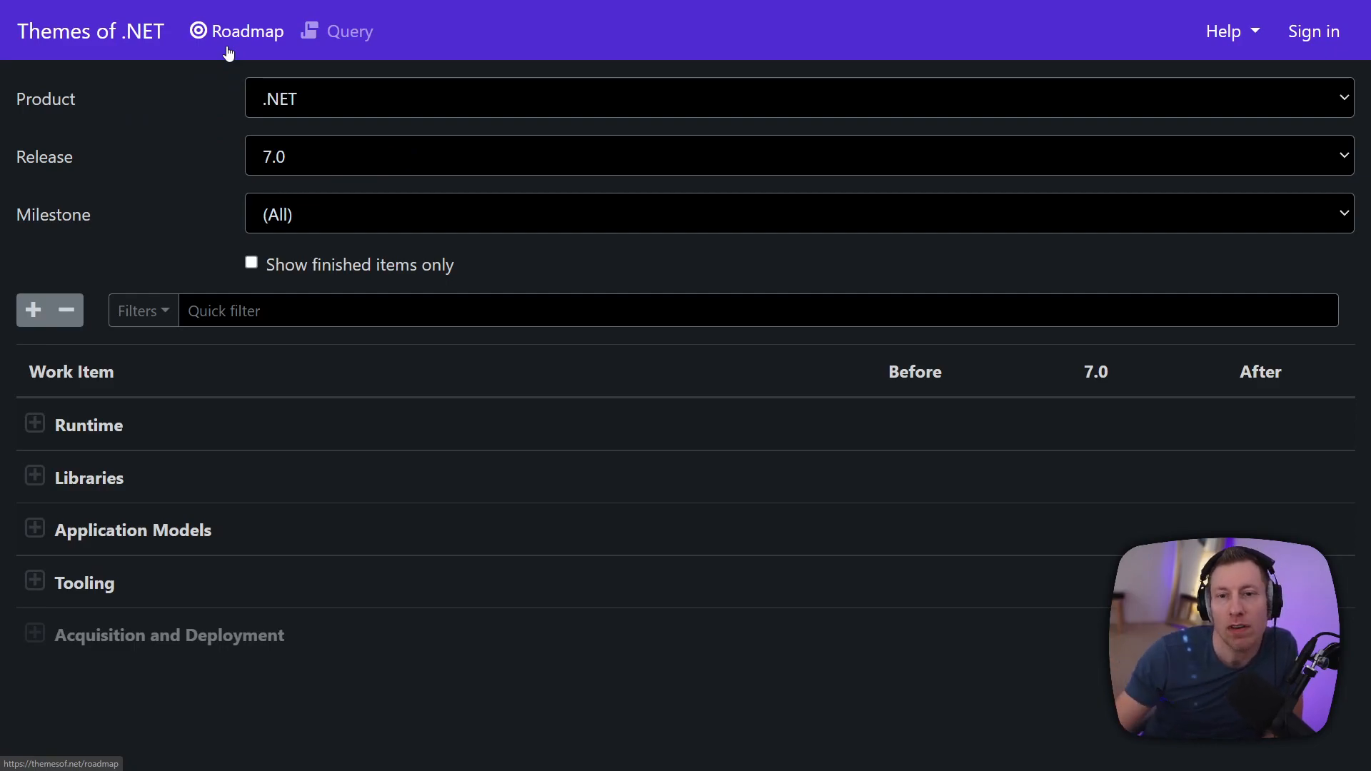
left_click(795, 156)
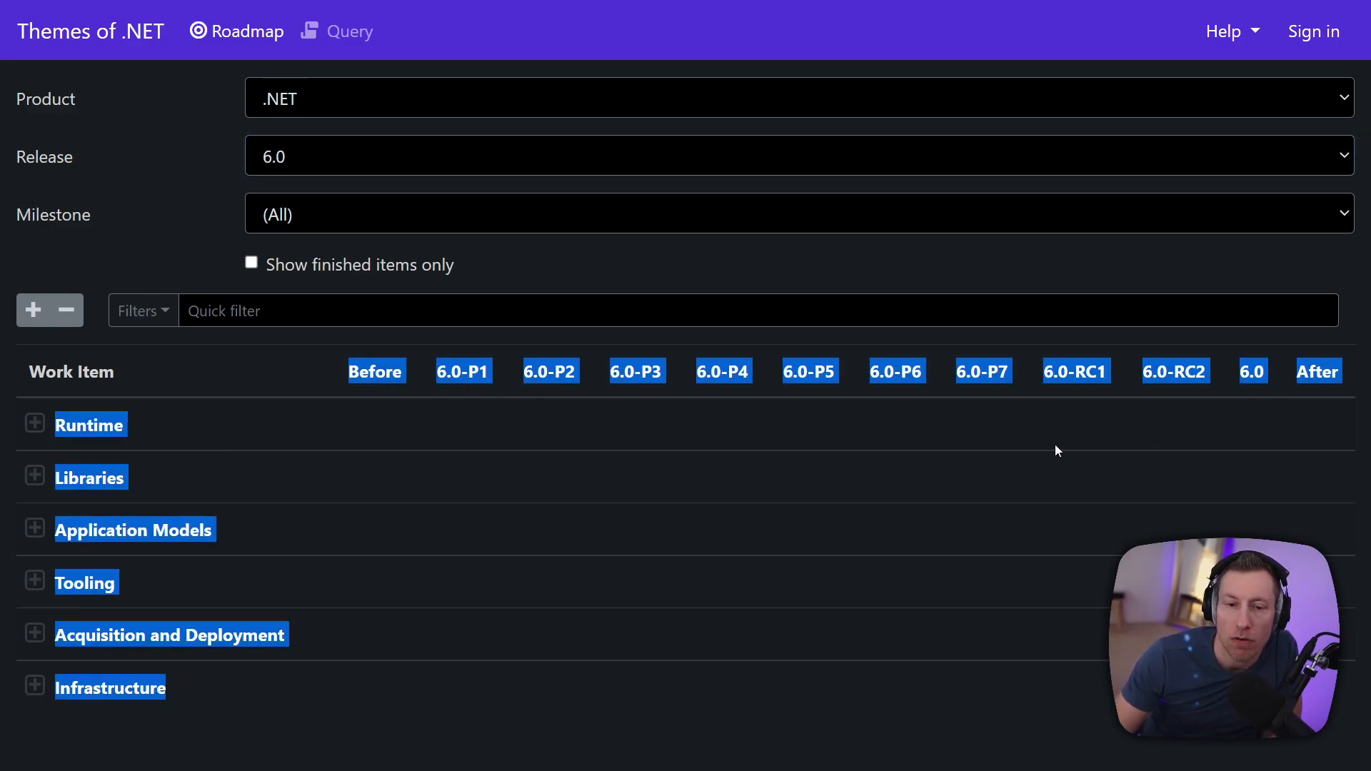
left_click(34, 424)
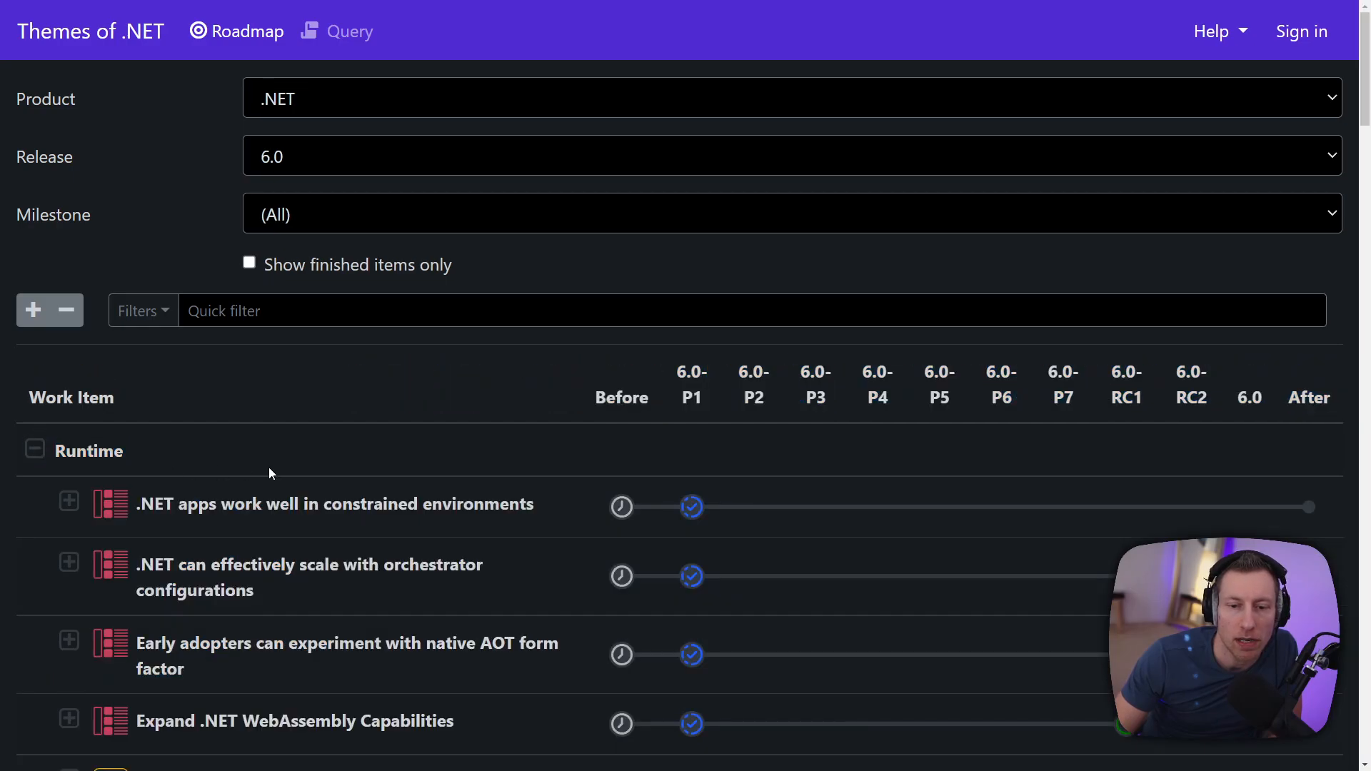
scroll("down", 3)
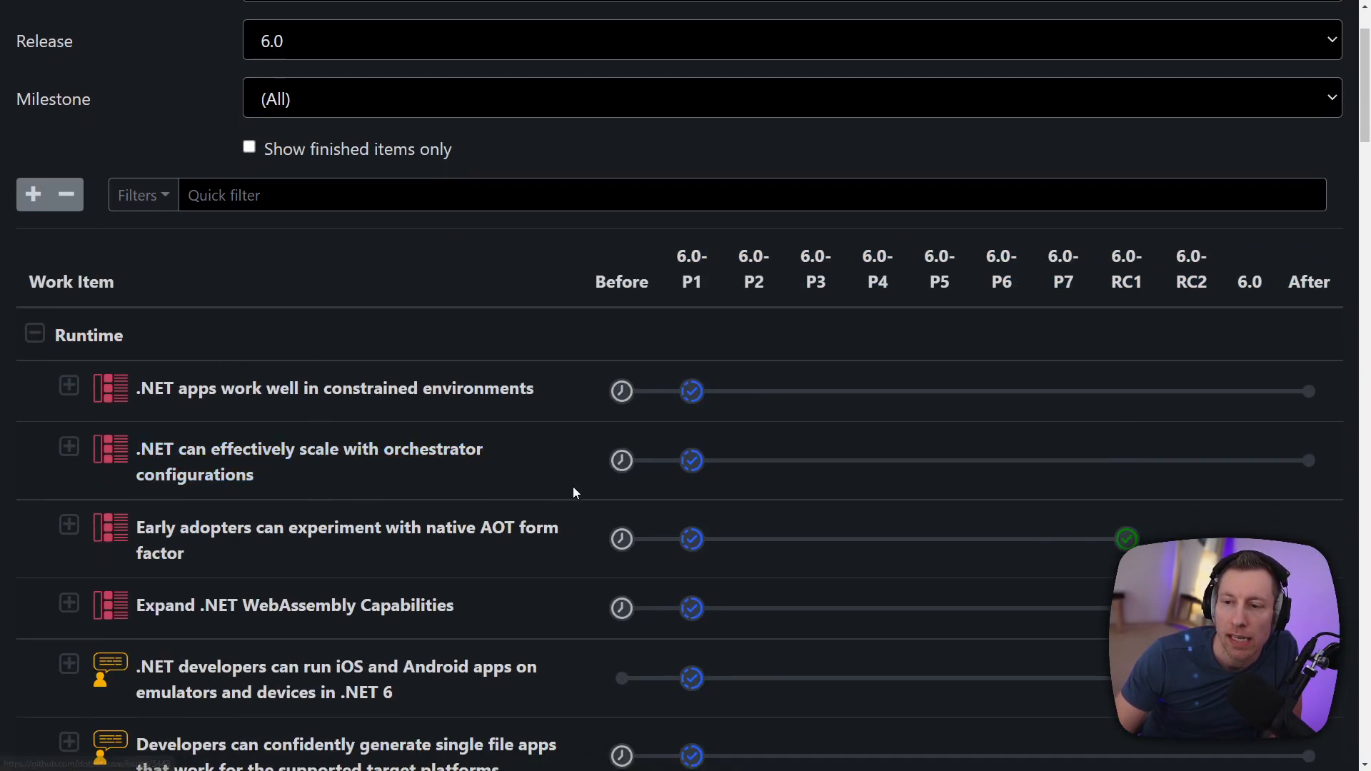
scroll("down", 3)
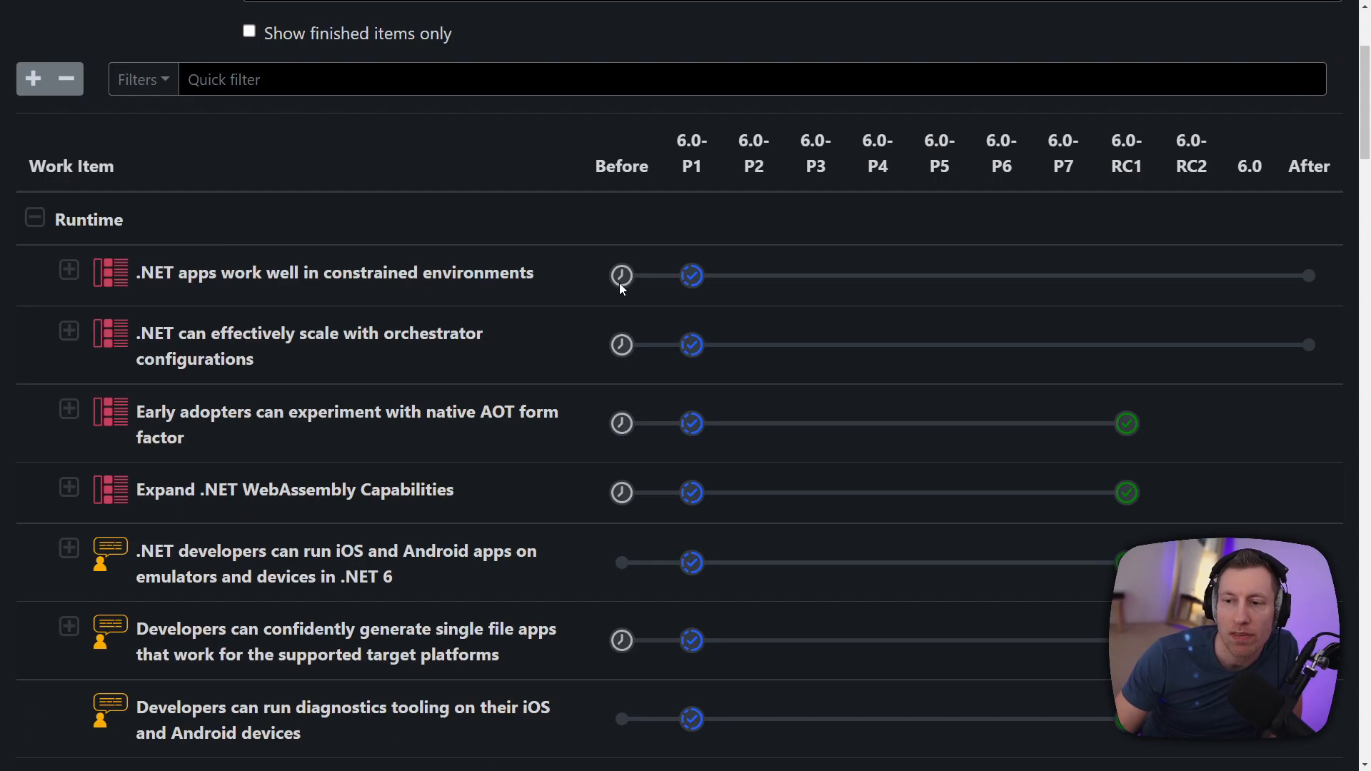
mouse_move(622, 276)
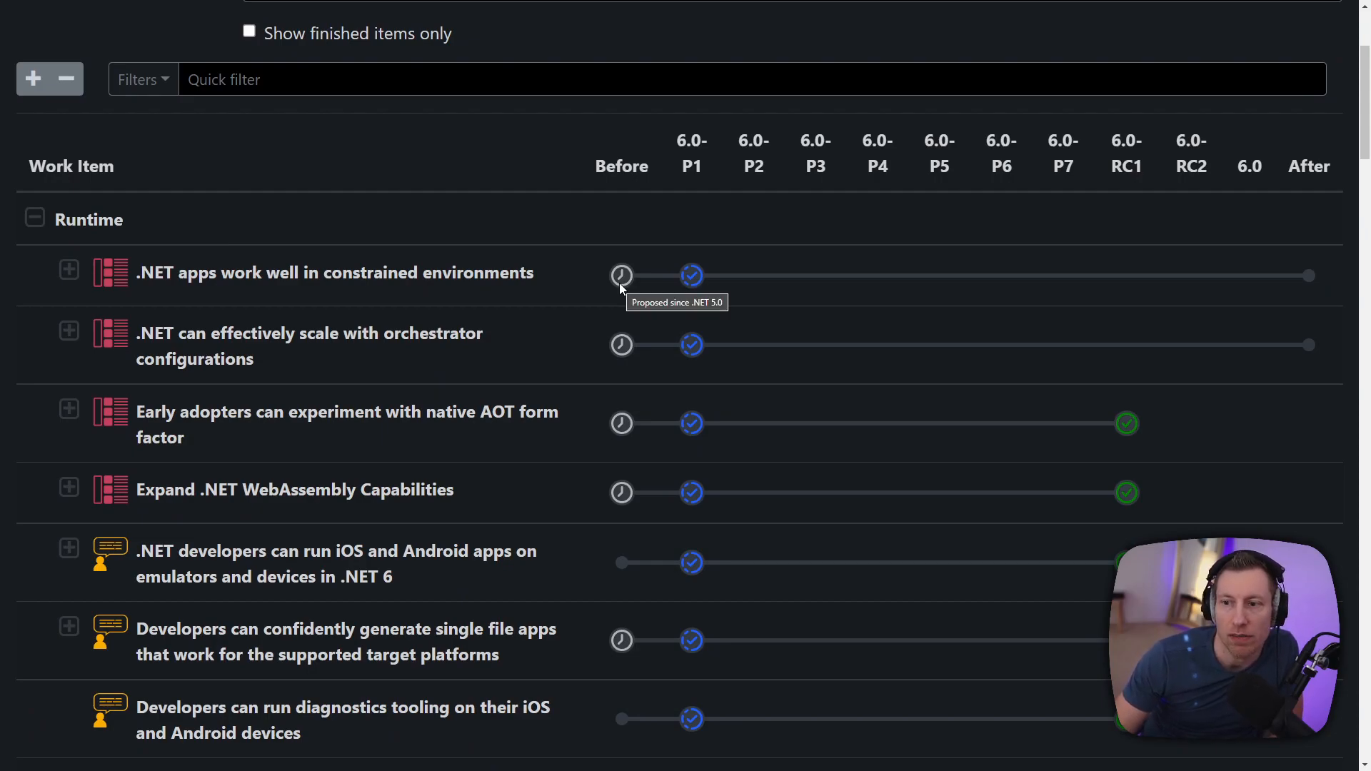
mouse_move(514, 293)
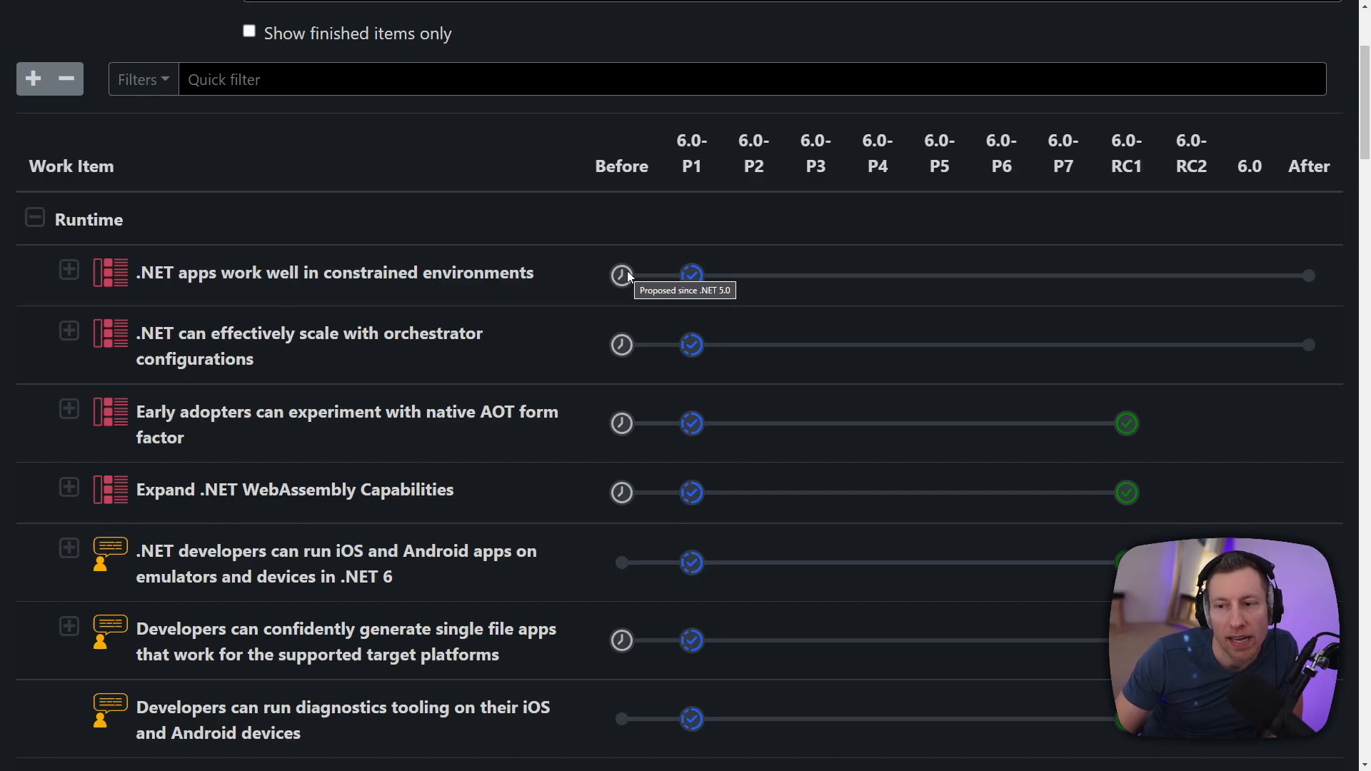
mouse_move(695, 275)
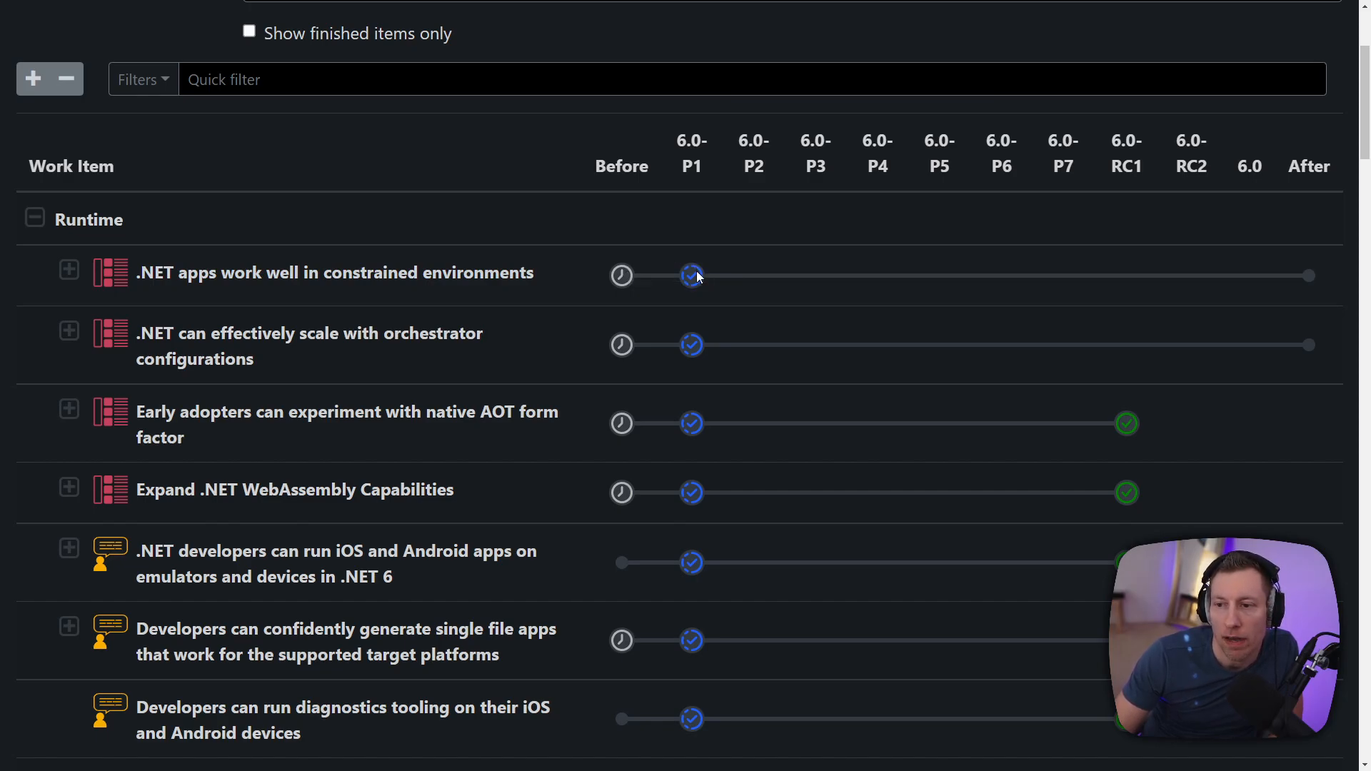
mouse_move(691, 276)
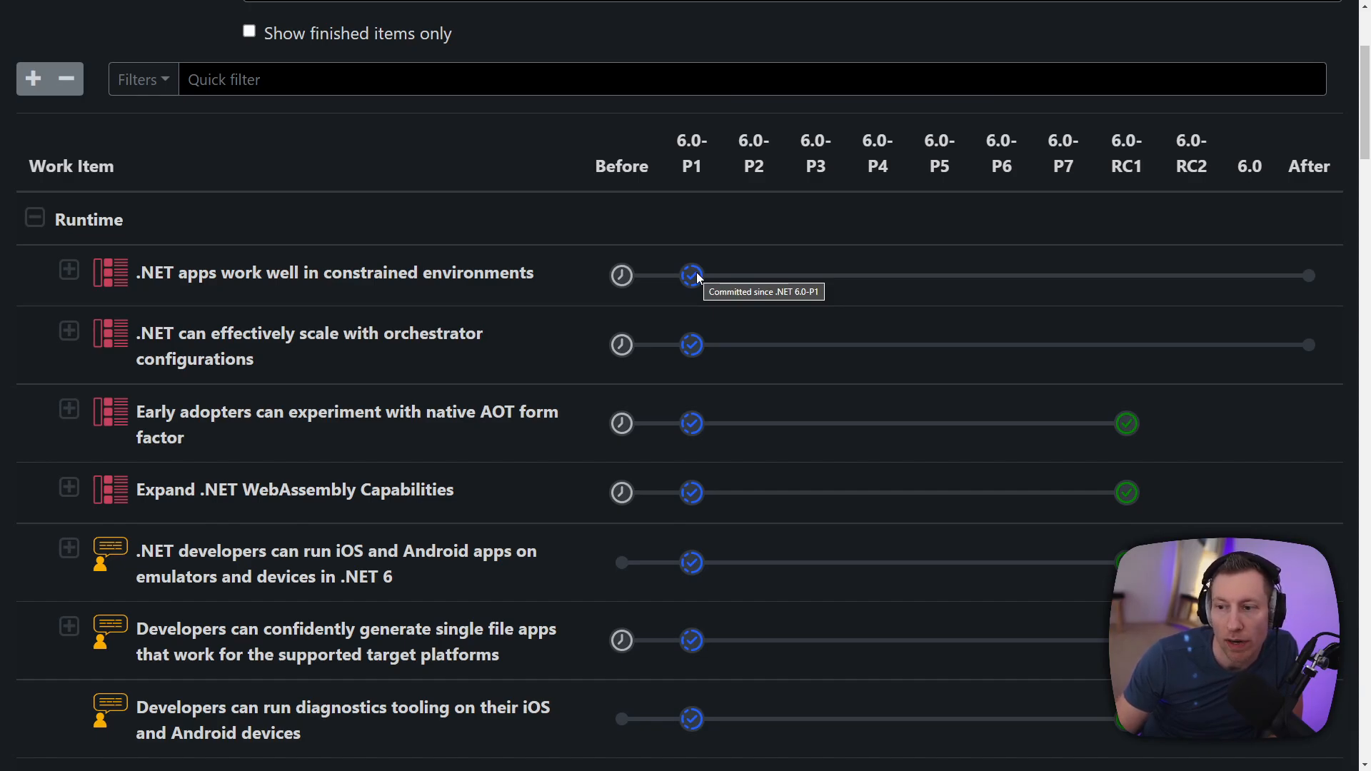
mouse_move(1335, 276)
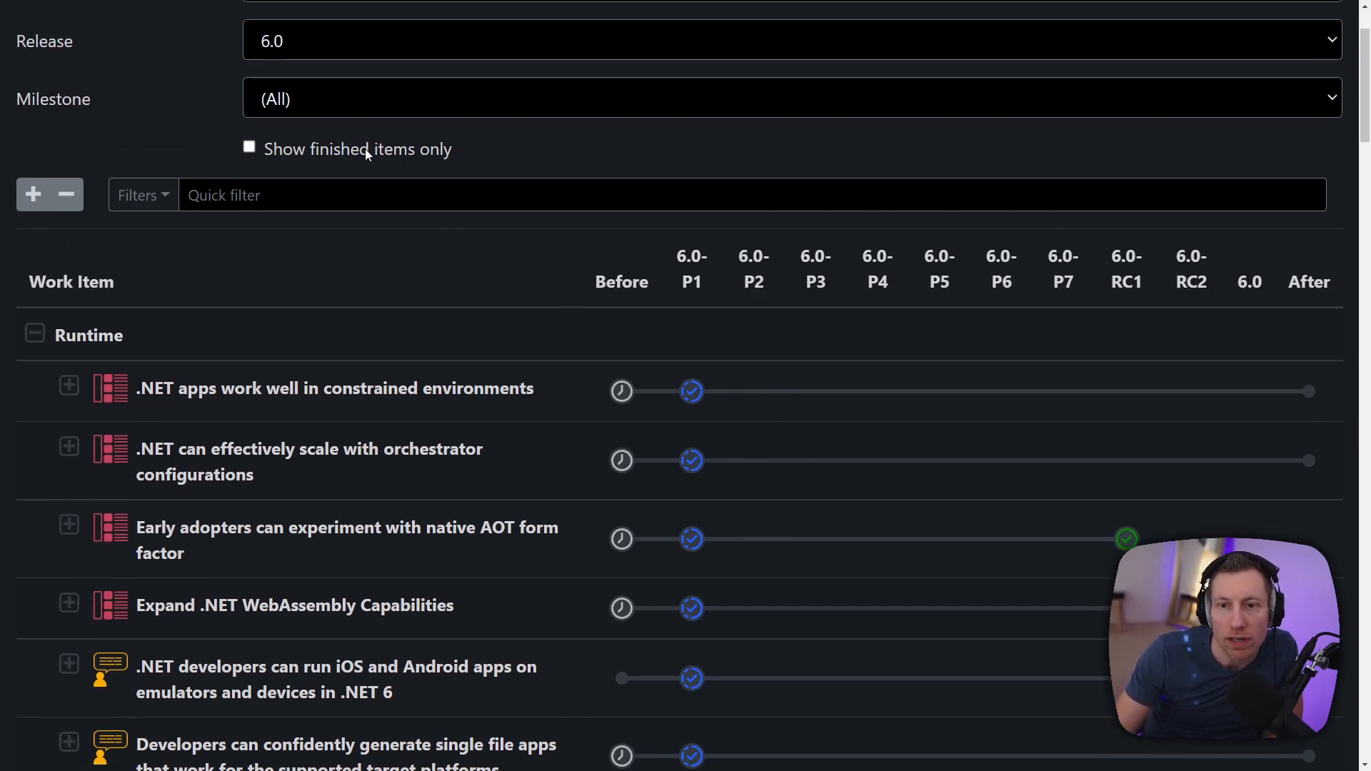
Step: Limit the roadmap to finished items only and review the constrained-environments stories
left_click(248, 147)
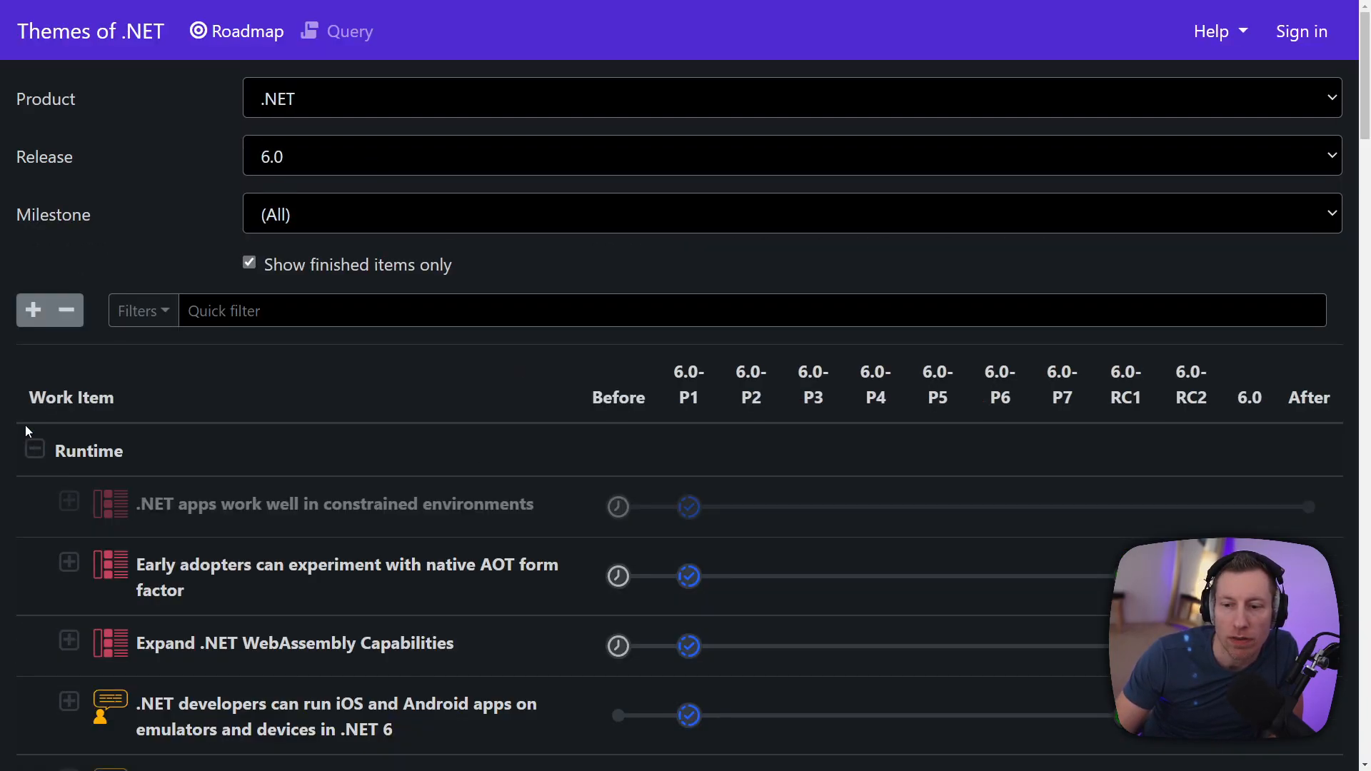
scroll("down", 3)
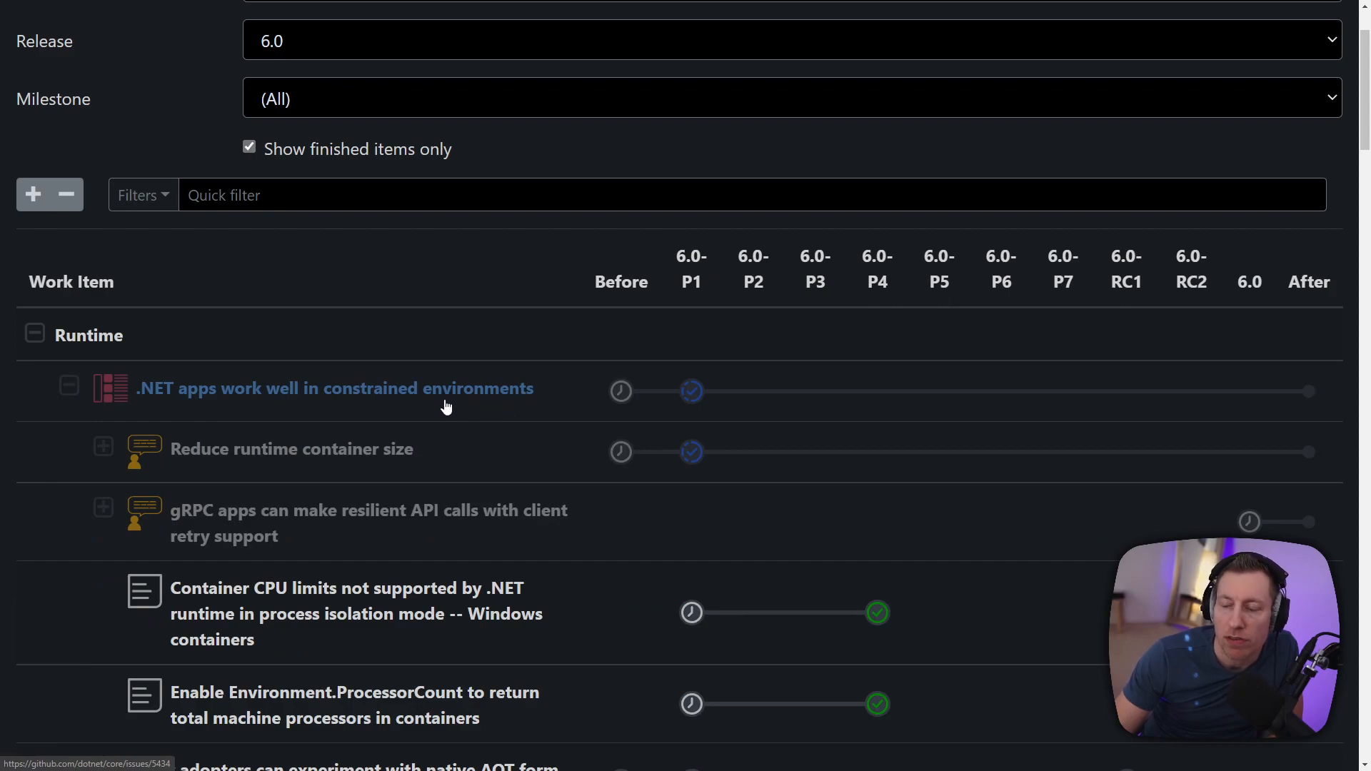
scroll("down", 3)
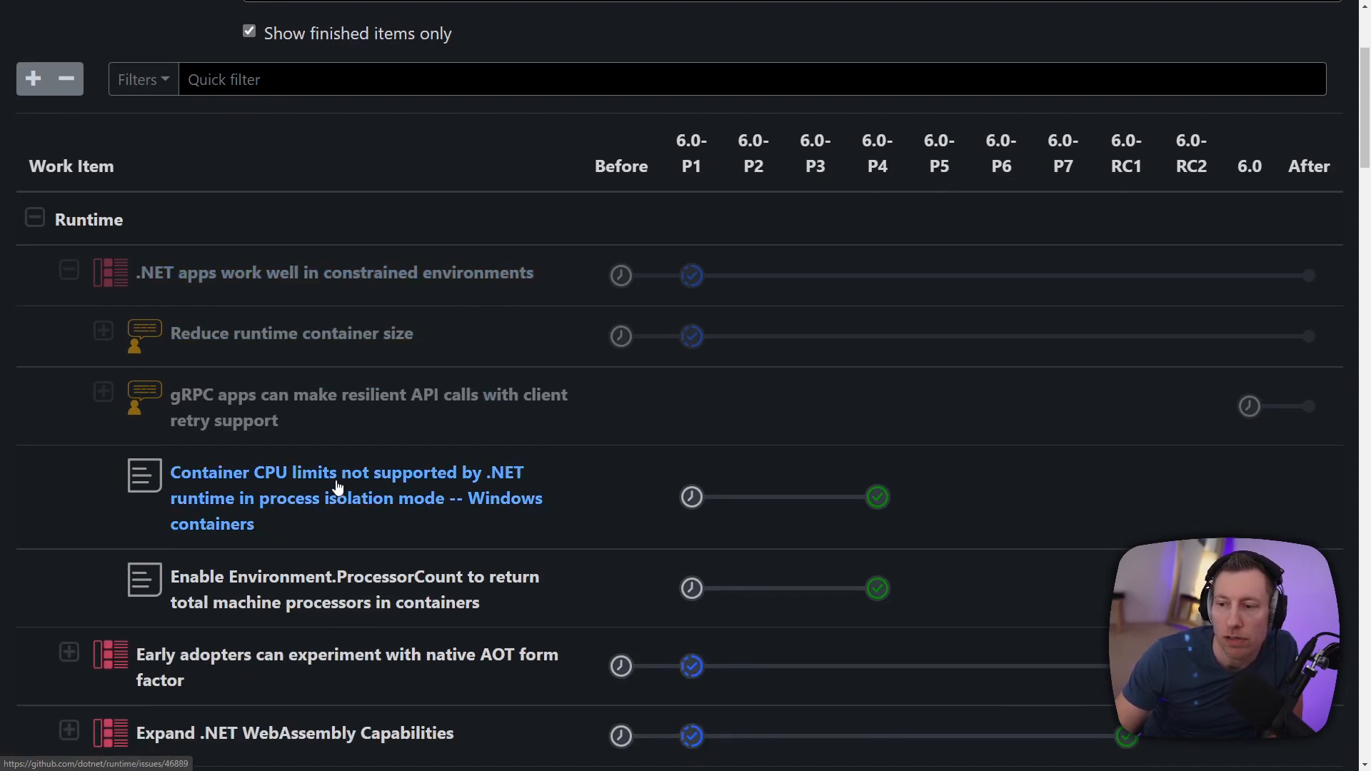
mouse_move(628, 548)
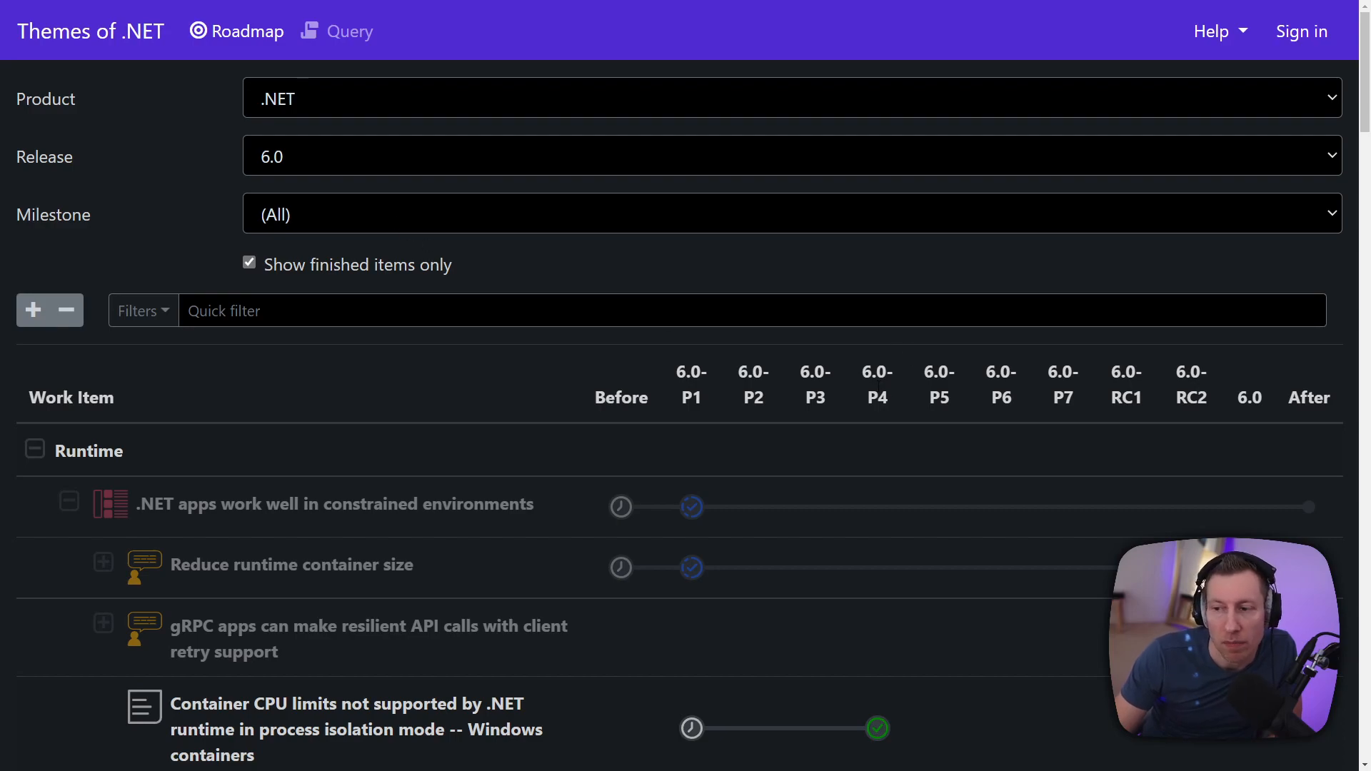
mouse_move(1014, 398)
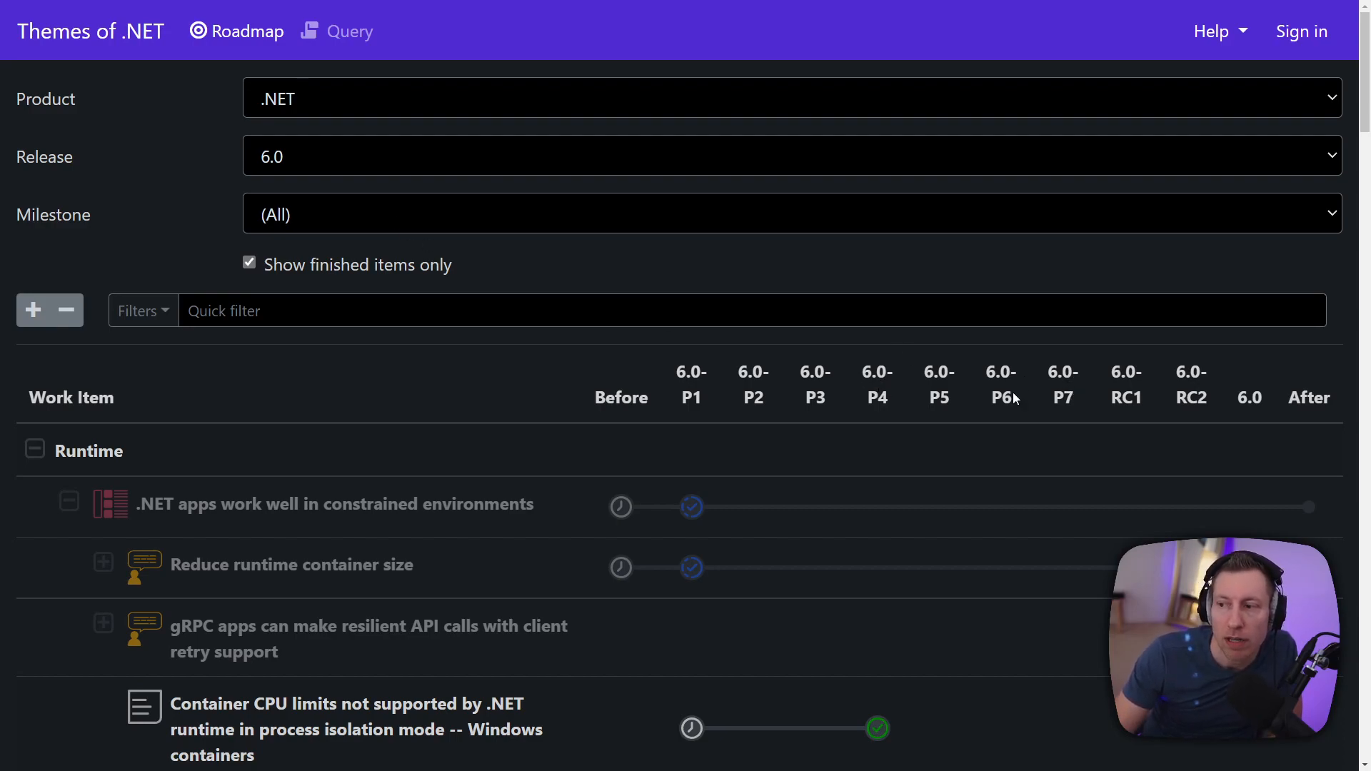
Step: Filter the 6.0 roadmap to milestone 6.0-P6 and expand Runtime to review its finished items
left_click(791, 156)
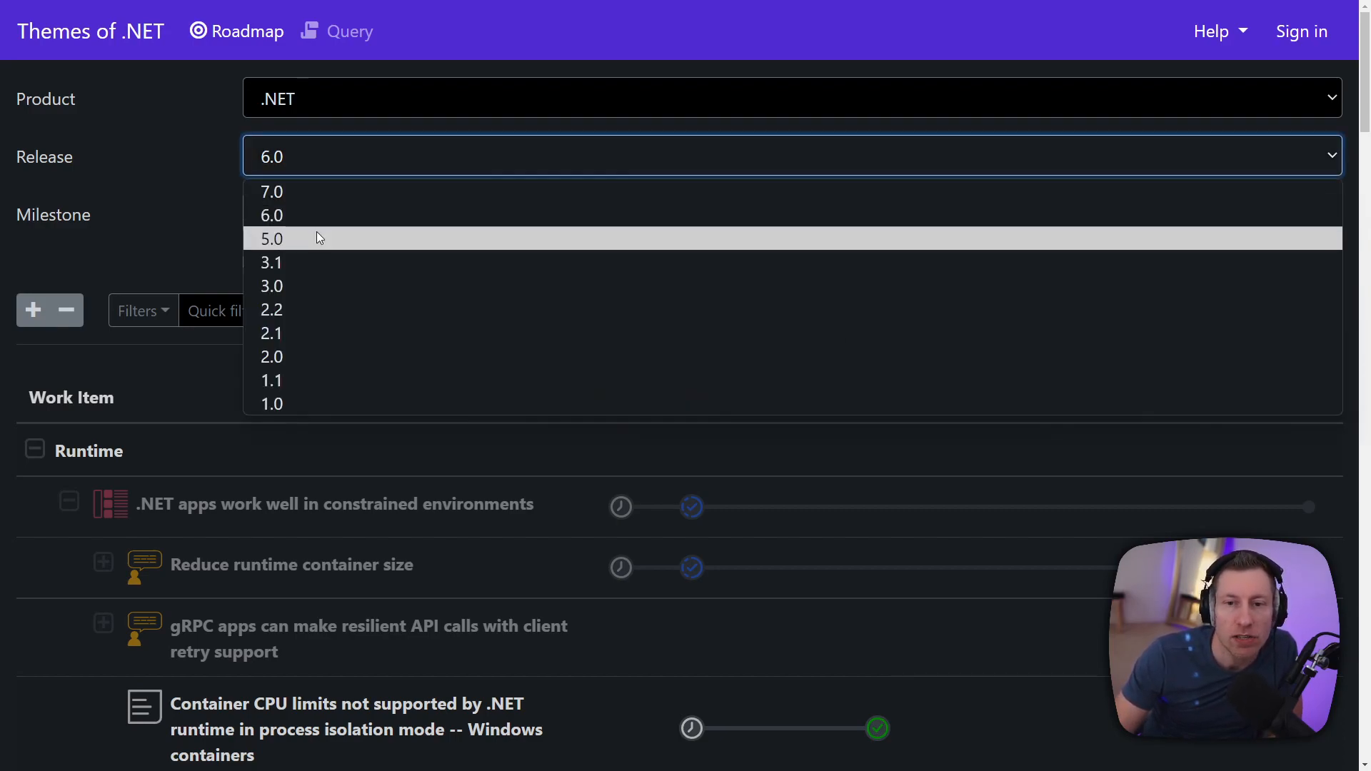
left_click(271, 215)
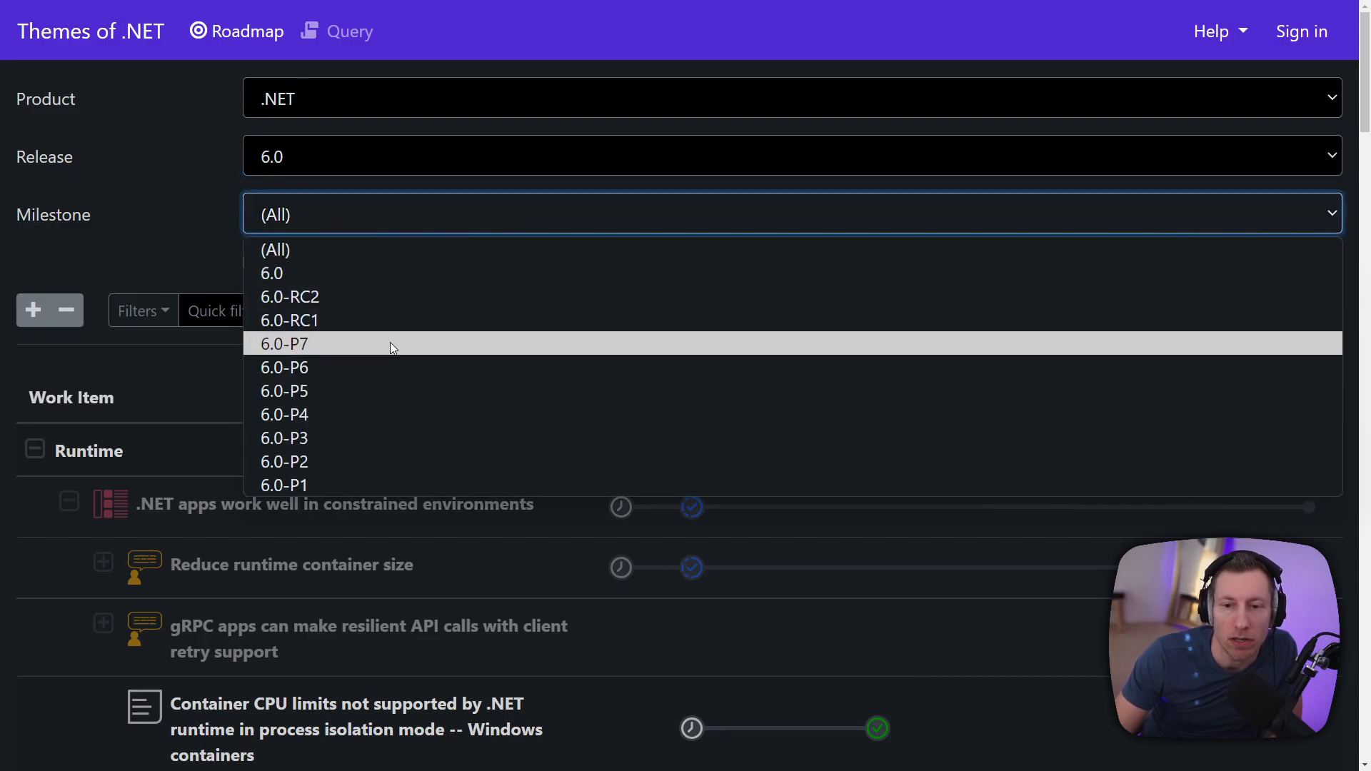
left_click(282, 367)
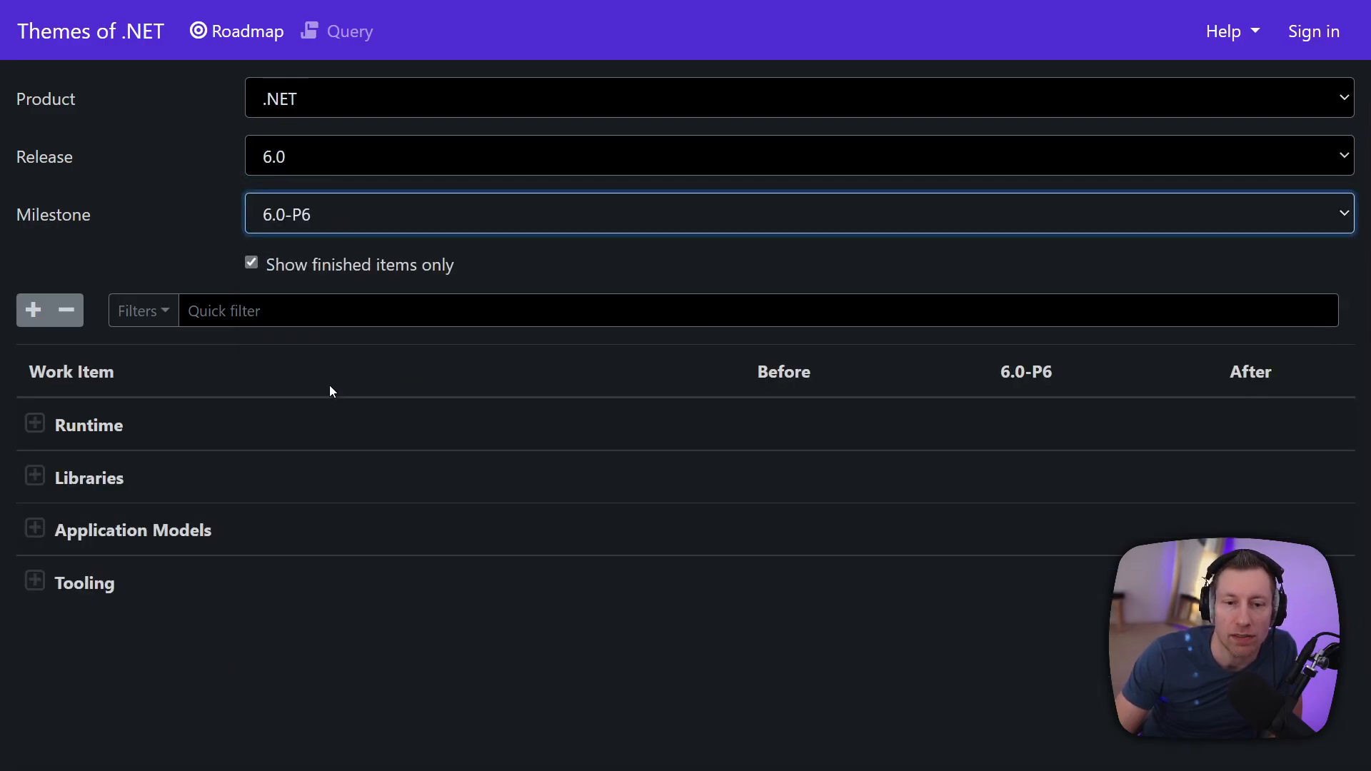
left_click(34, 425)
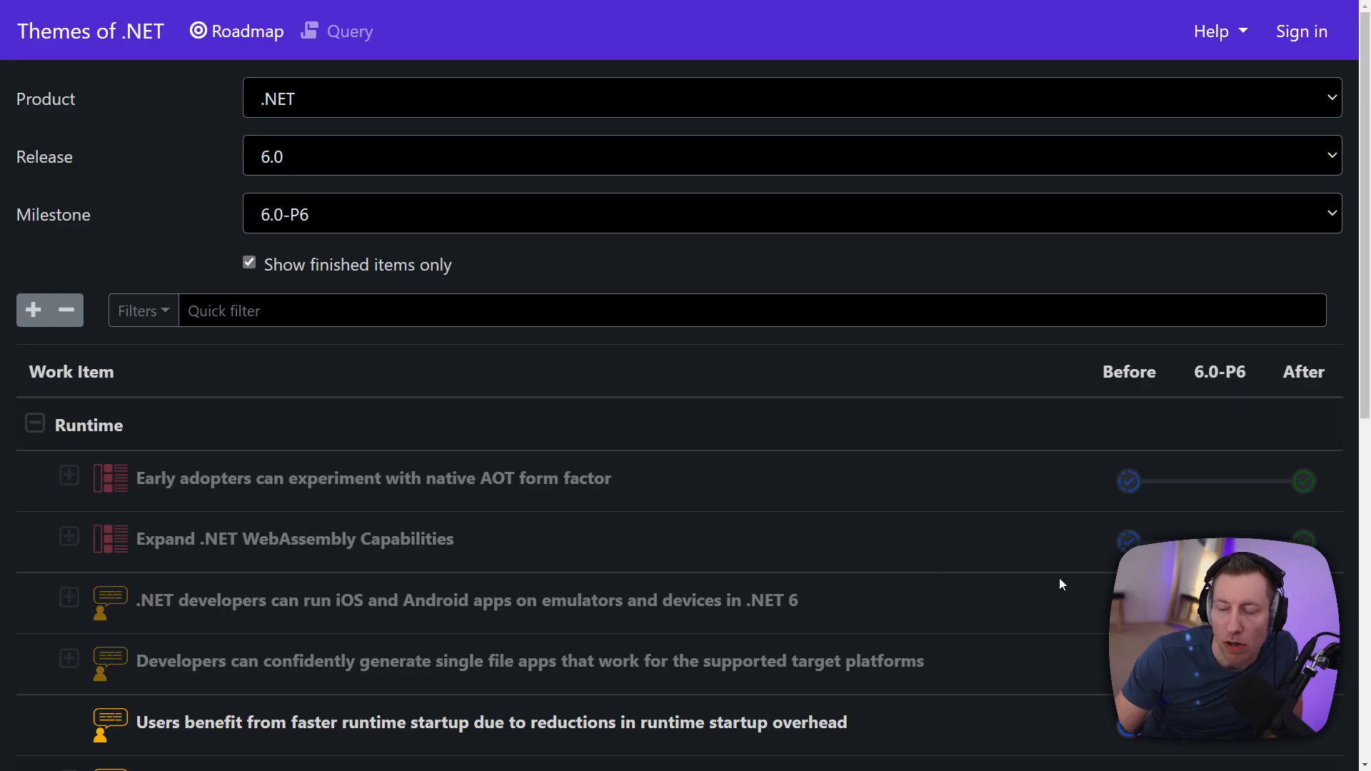
scroll("down", 3)
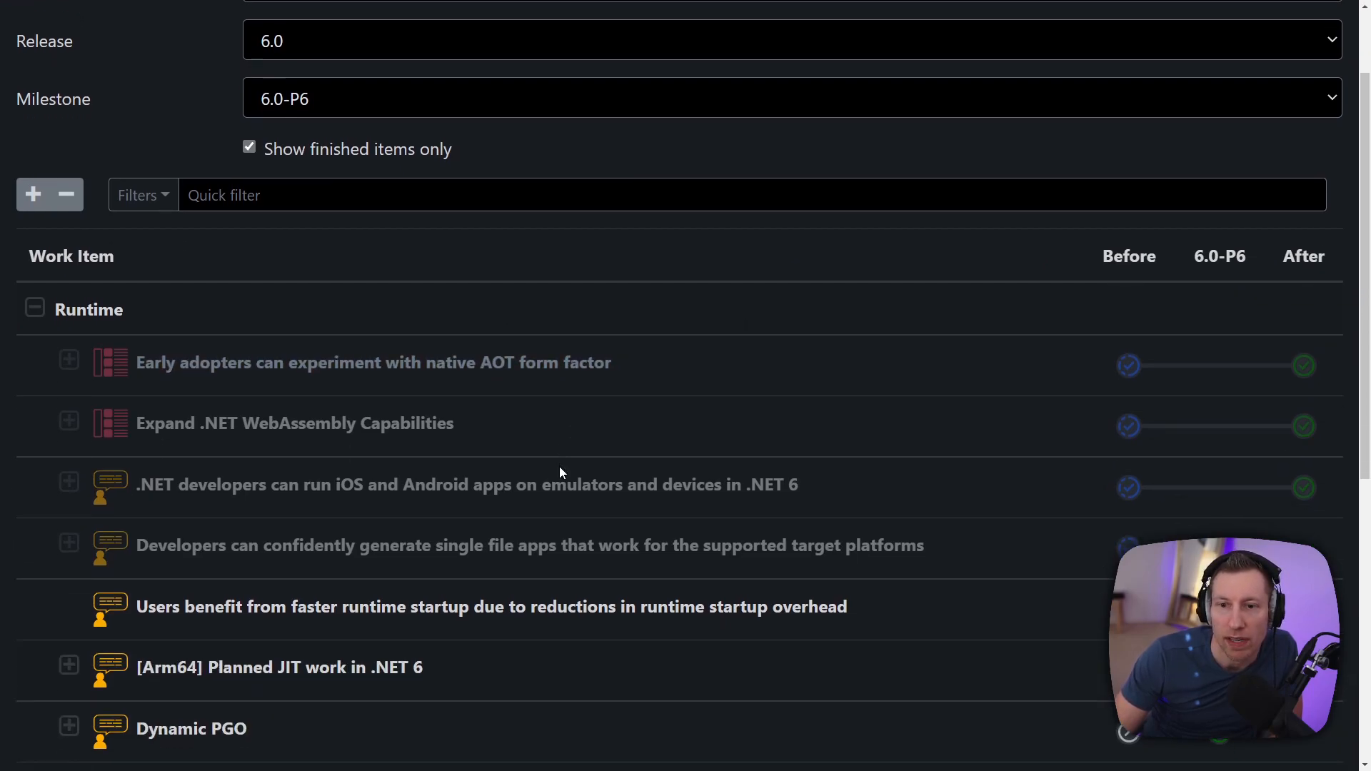
scroll("down", 3)
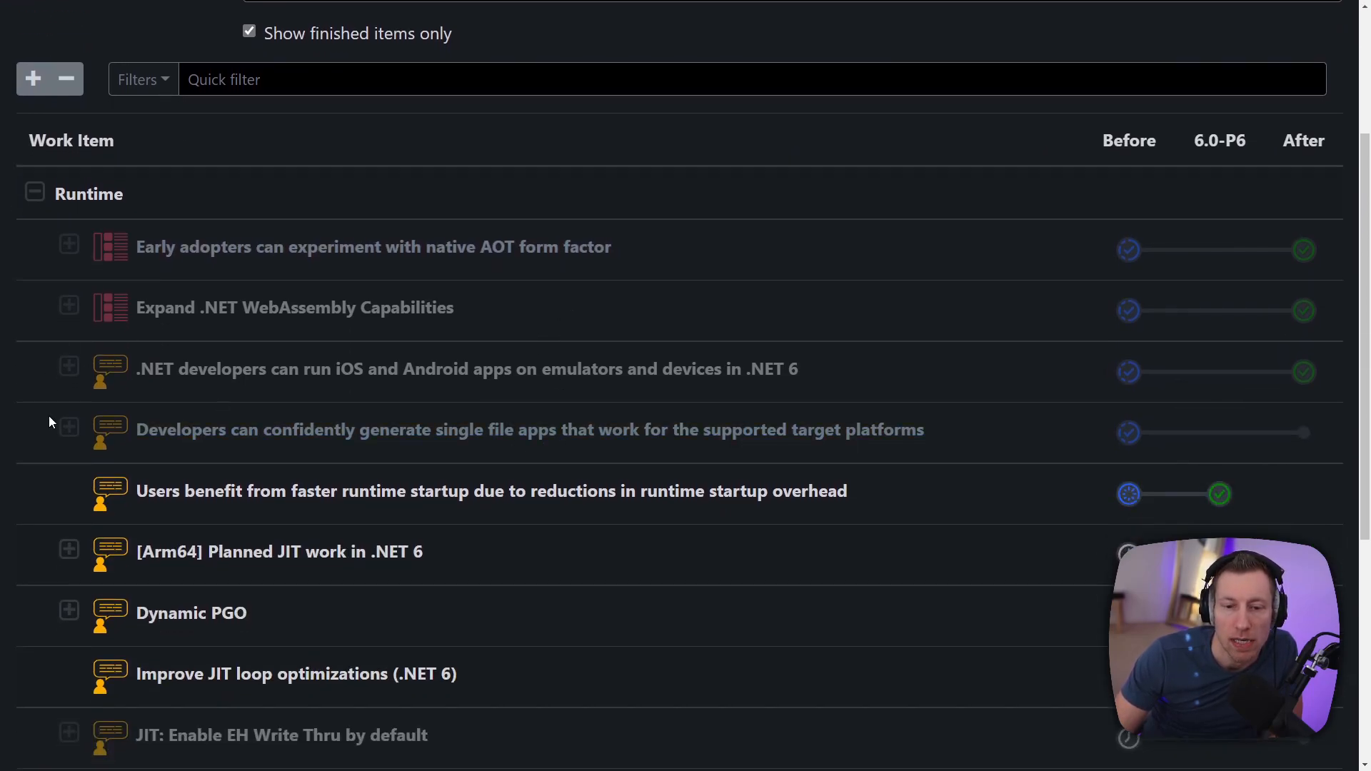
scroll("down", 3)
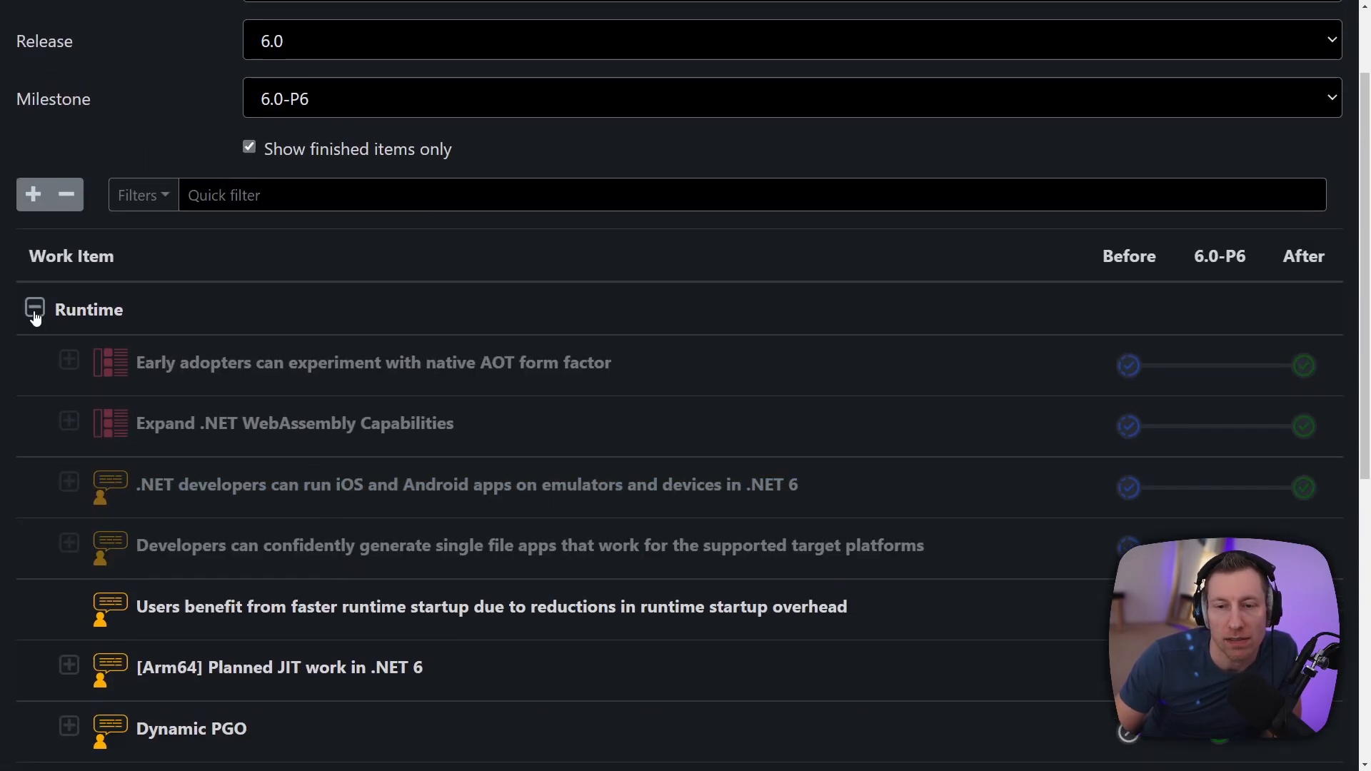
Step: Switch the roadmap to release 7.0 and expand Libraries down to Core Libraries
left_click(792, 155)
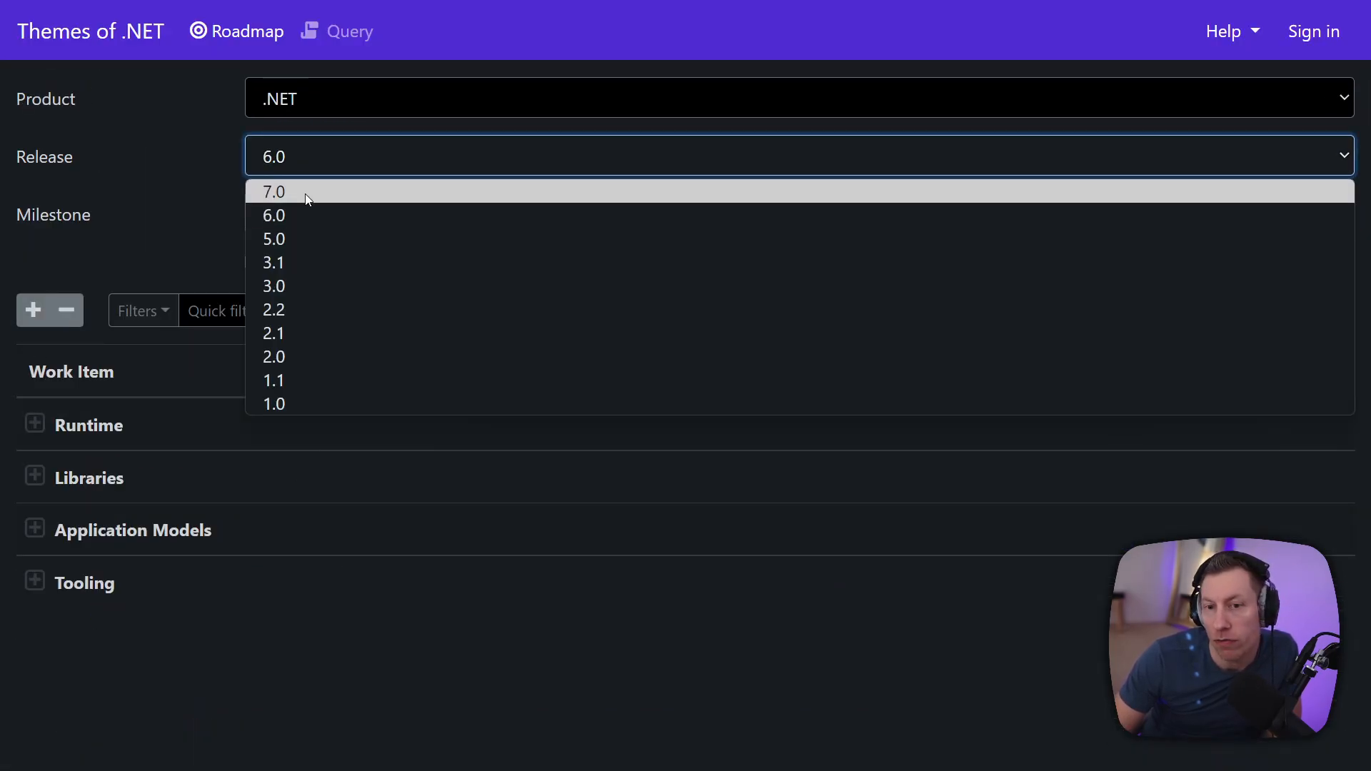
left_click(274, 191)
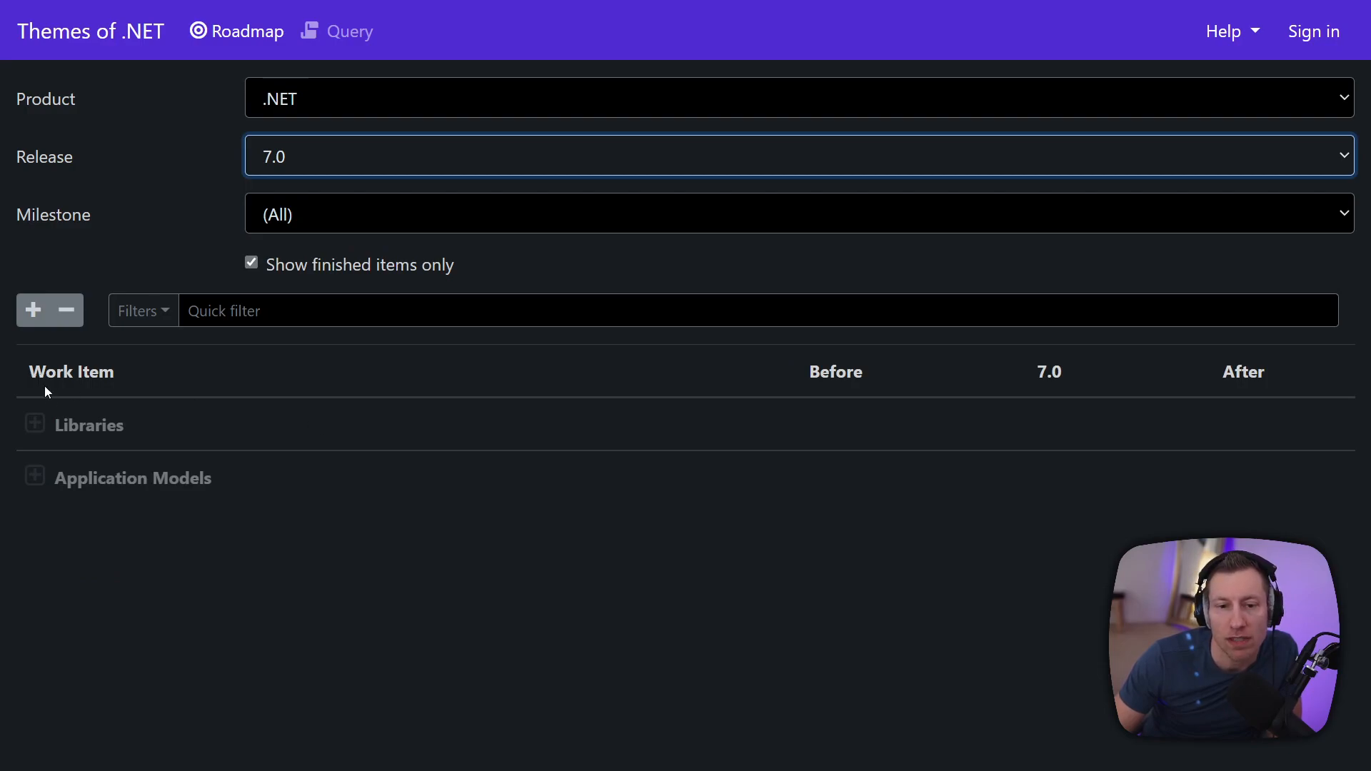
left_click(34, 426)
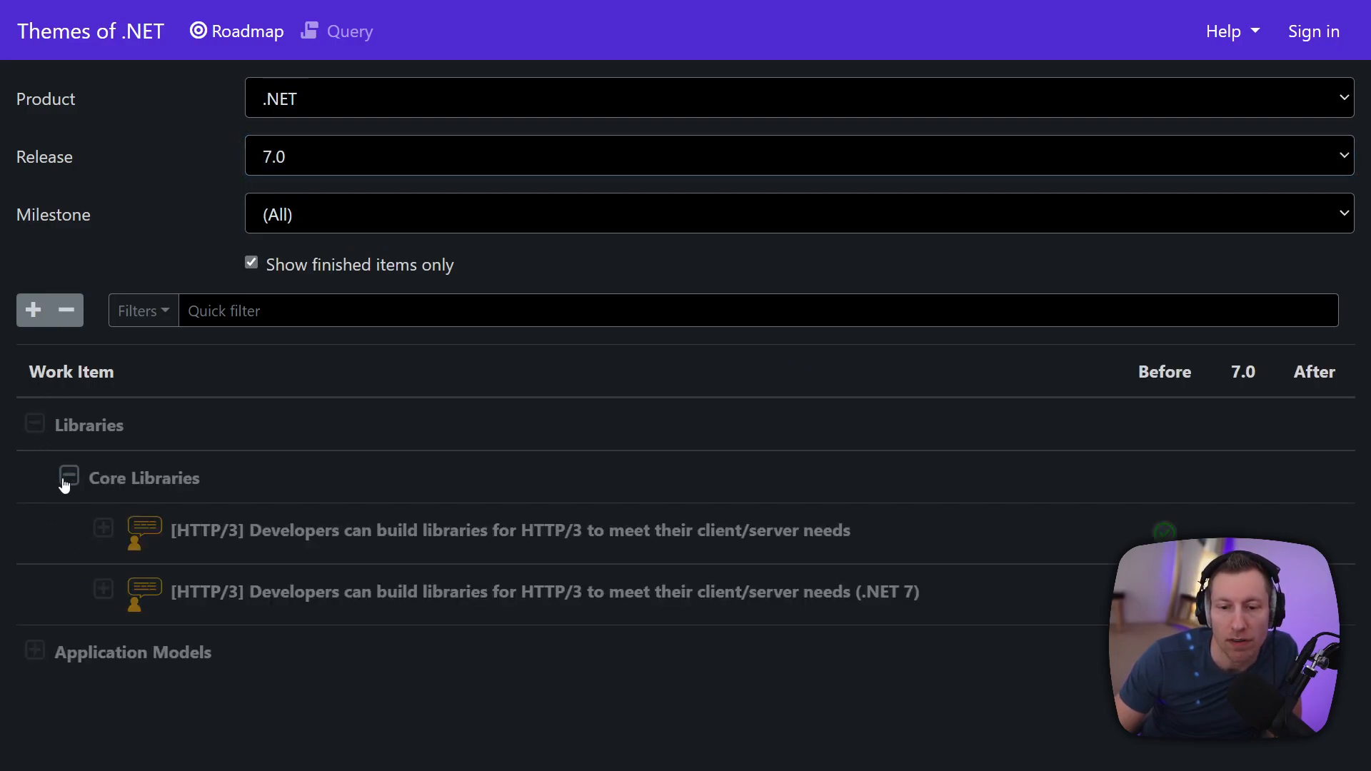
left_click(796, 215)
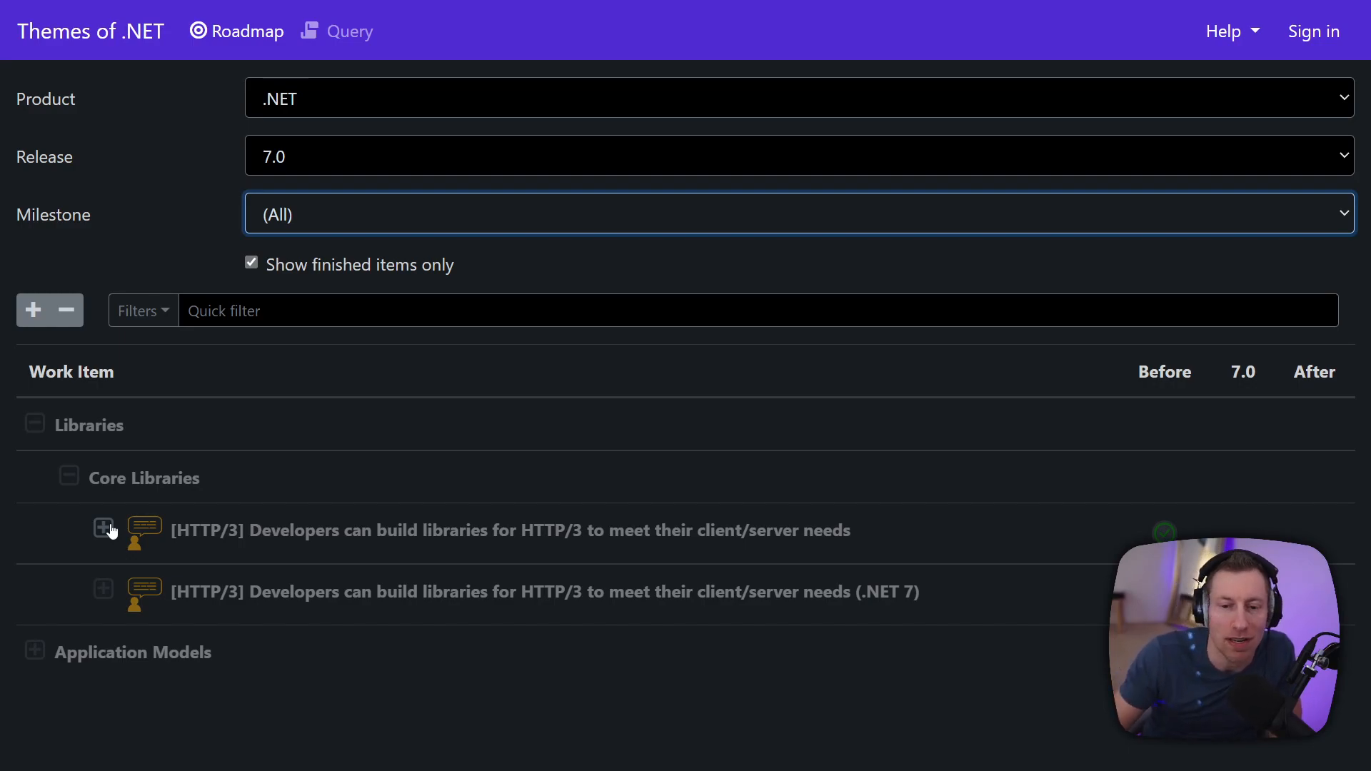
mouse_move(451, 450)
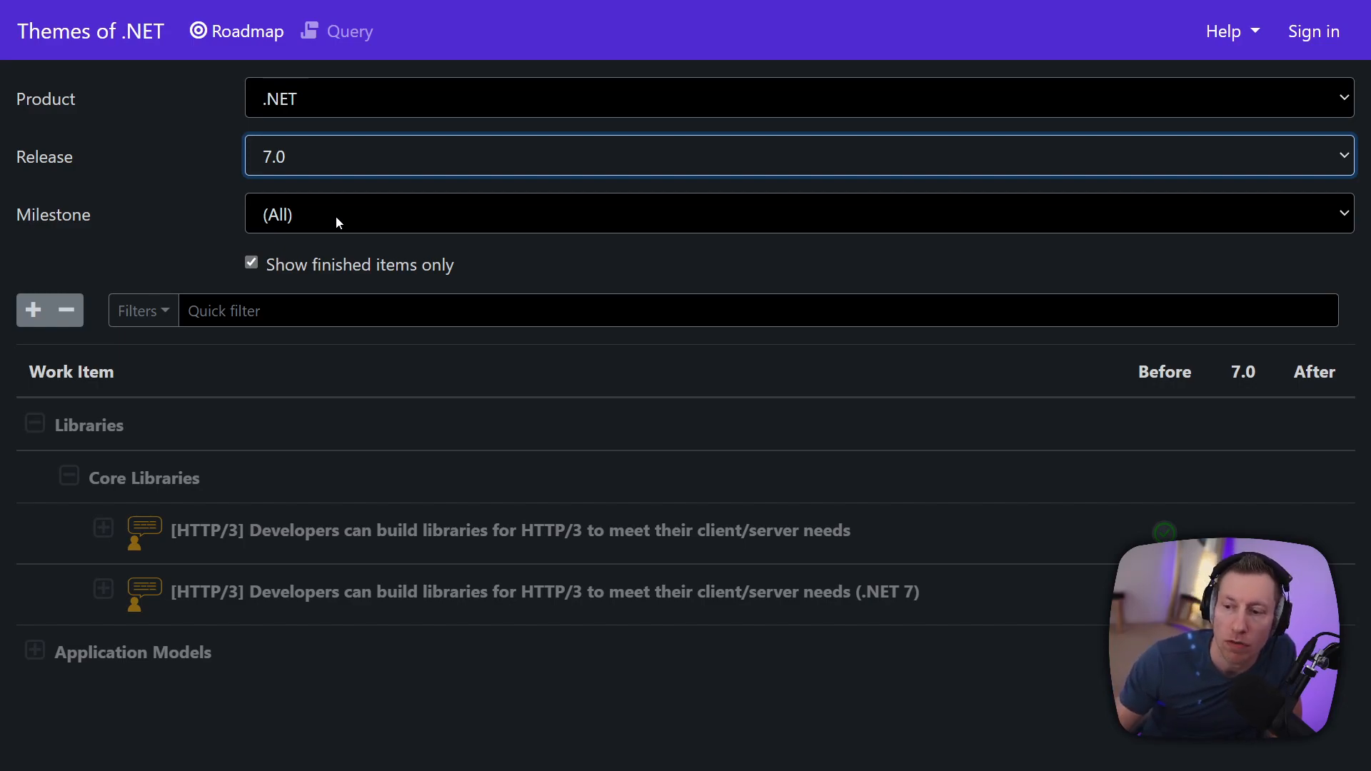
mouse_move(64, 614)
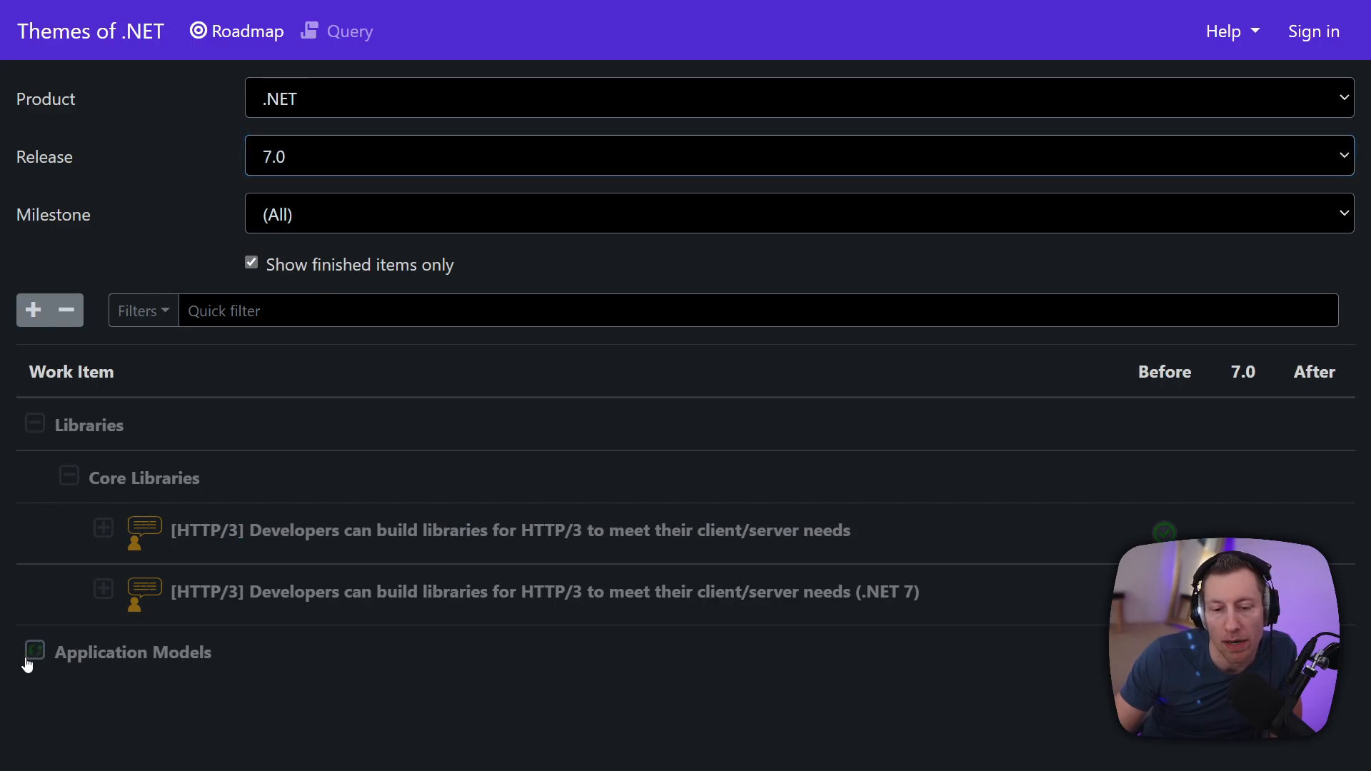
Step: Expand Application Models, collapse Libraries and return the roadmap to release 6.0
left_click(34, 651)
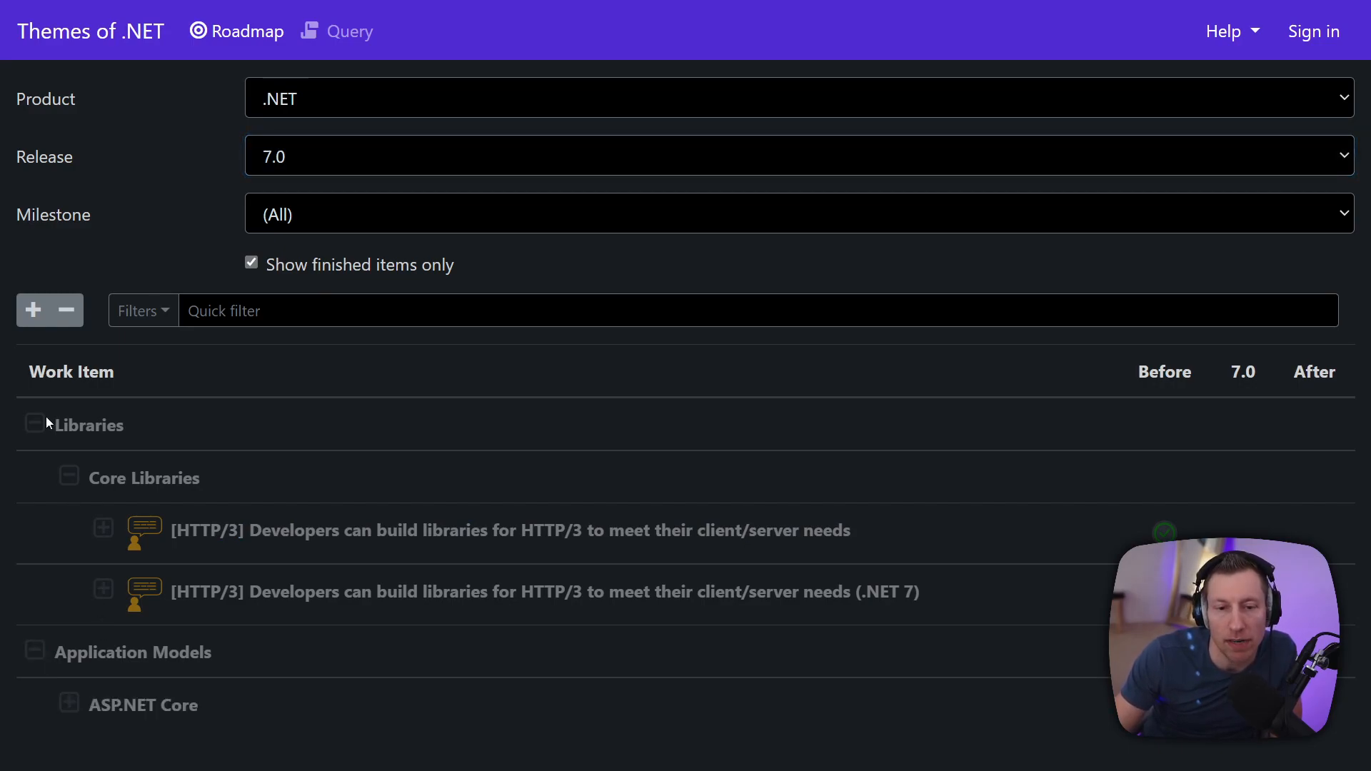
left_click(34, 426)
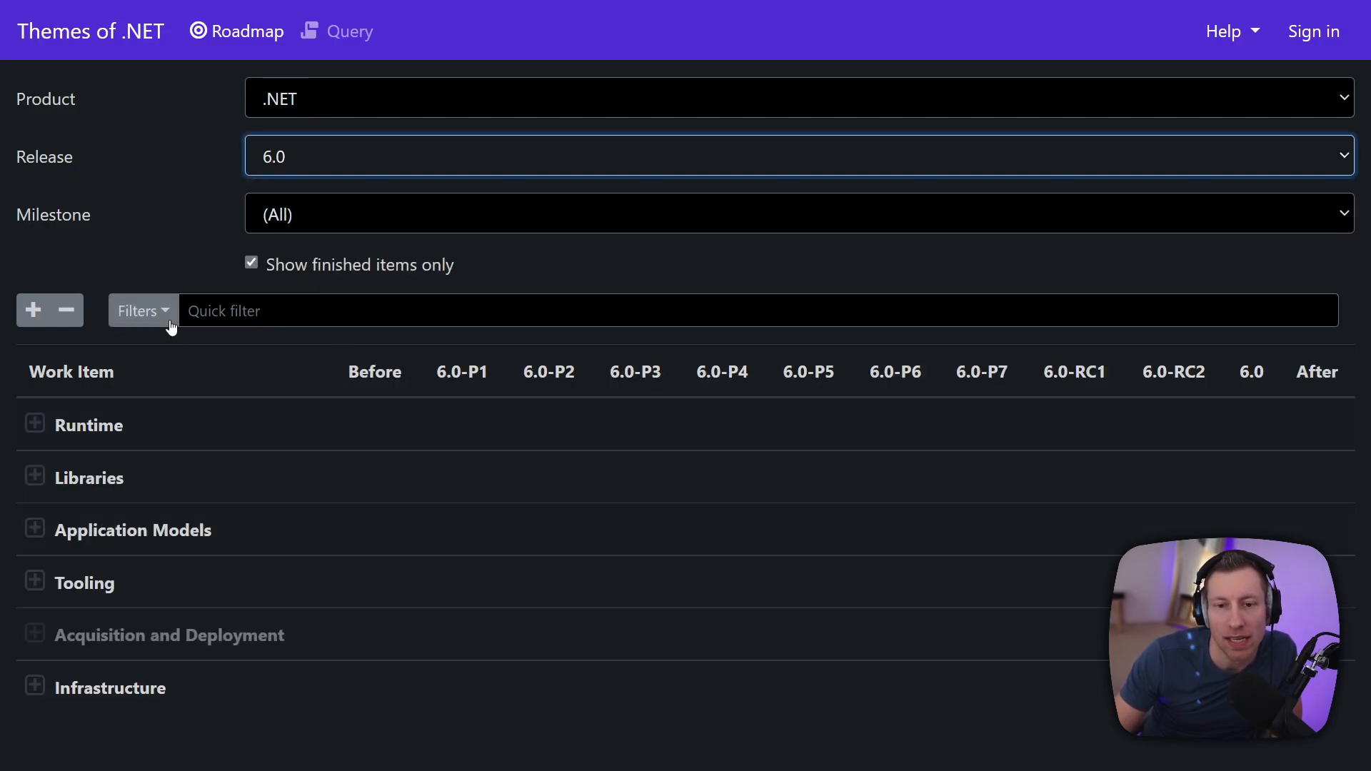
Step: Filter the 6.0 roadmap to assignee David Fowler via the 'fow' search and review his items
left_click(138, 310)
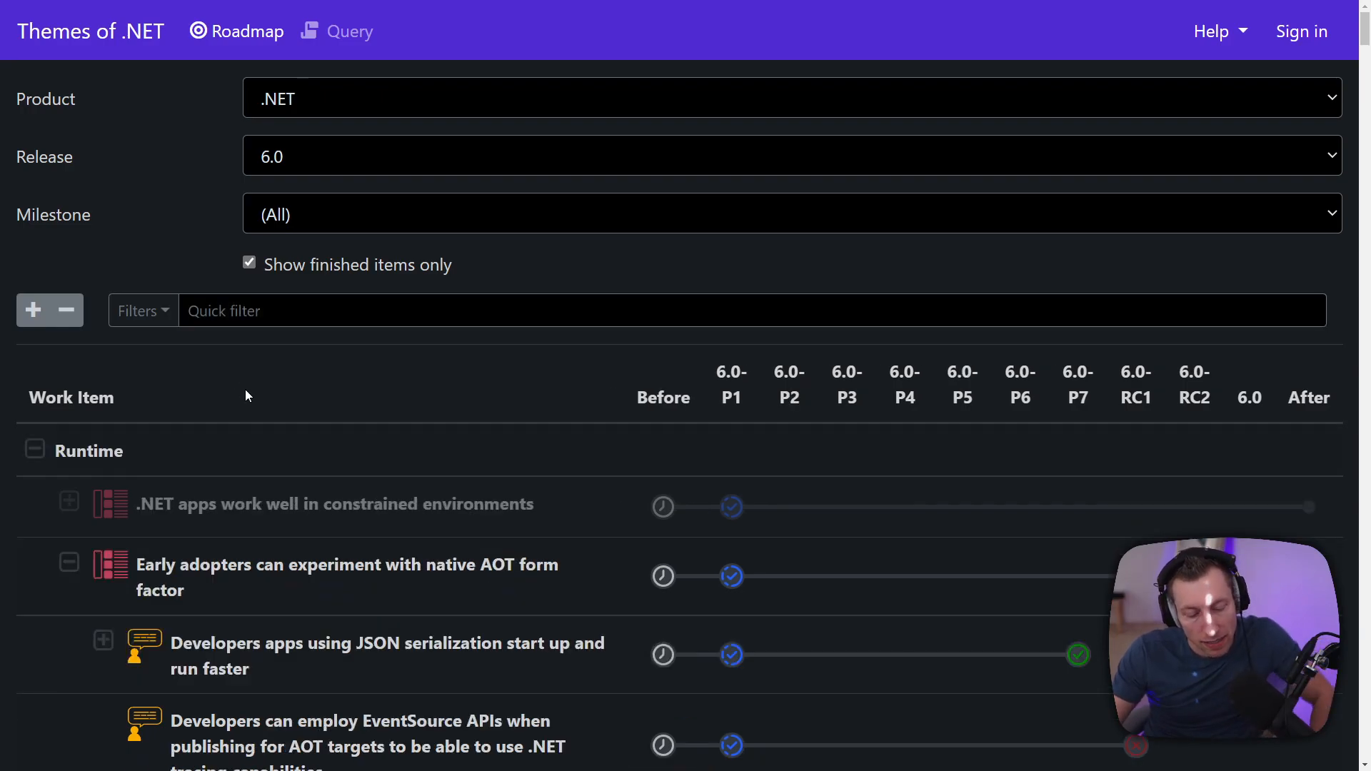
type("fow")
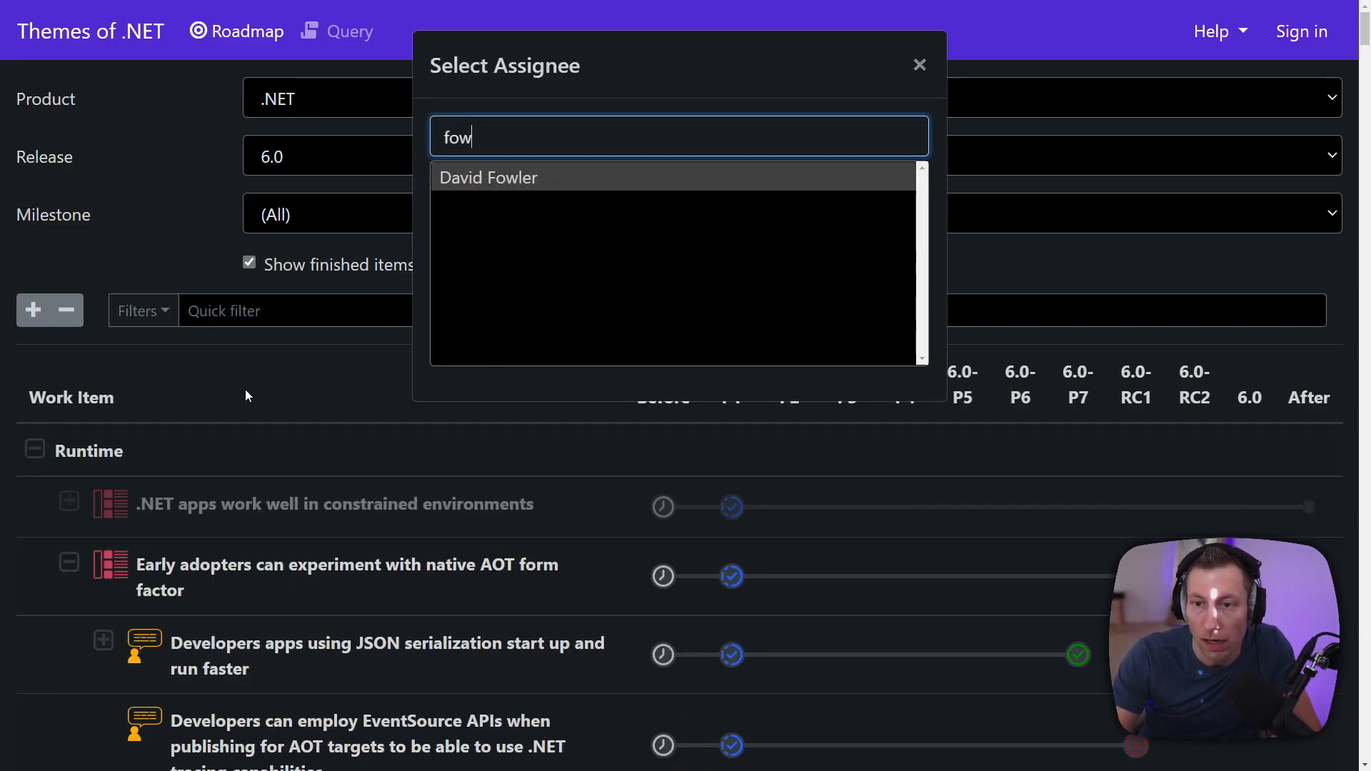
left_click(488, 177)
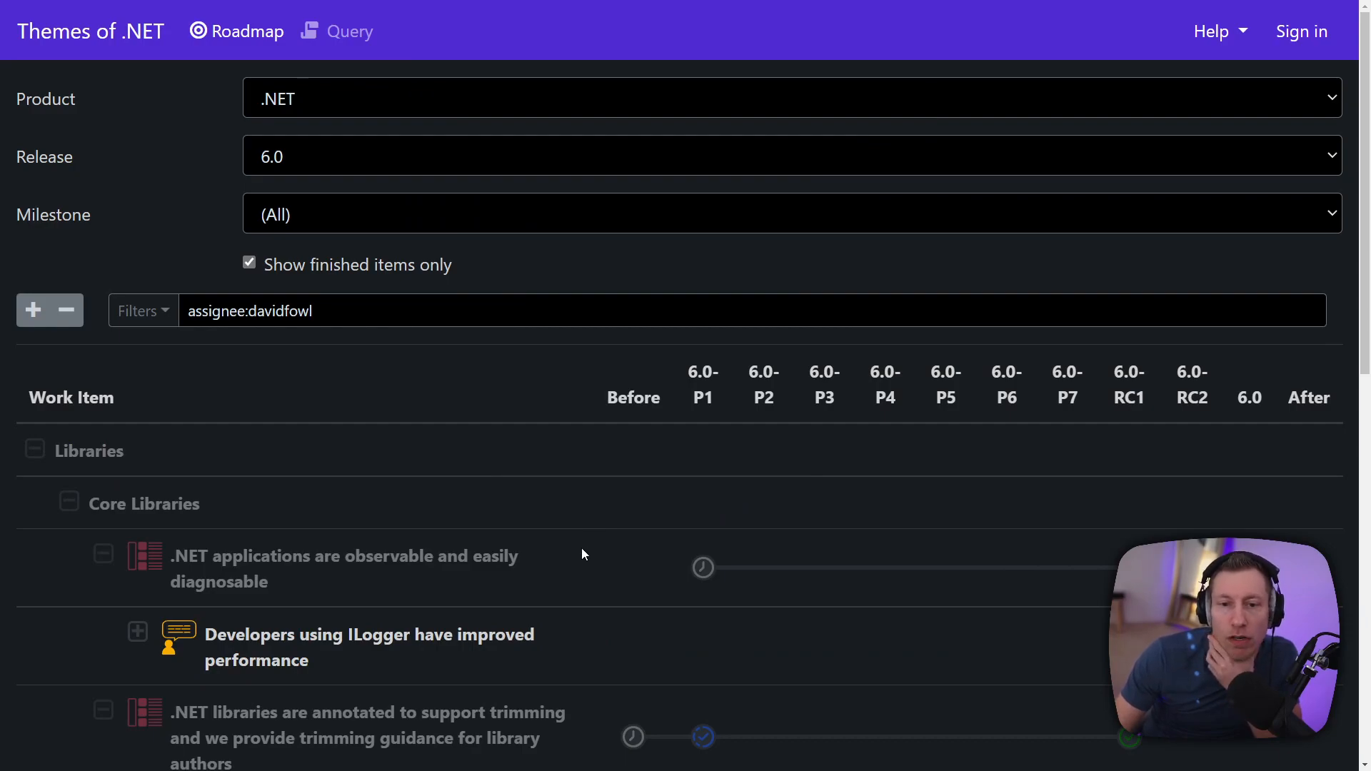
scroll("down", 3)
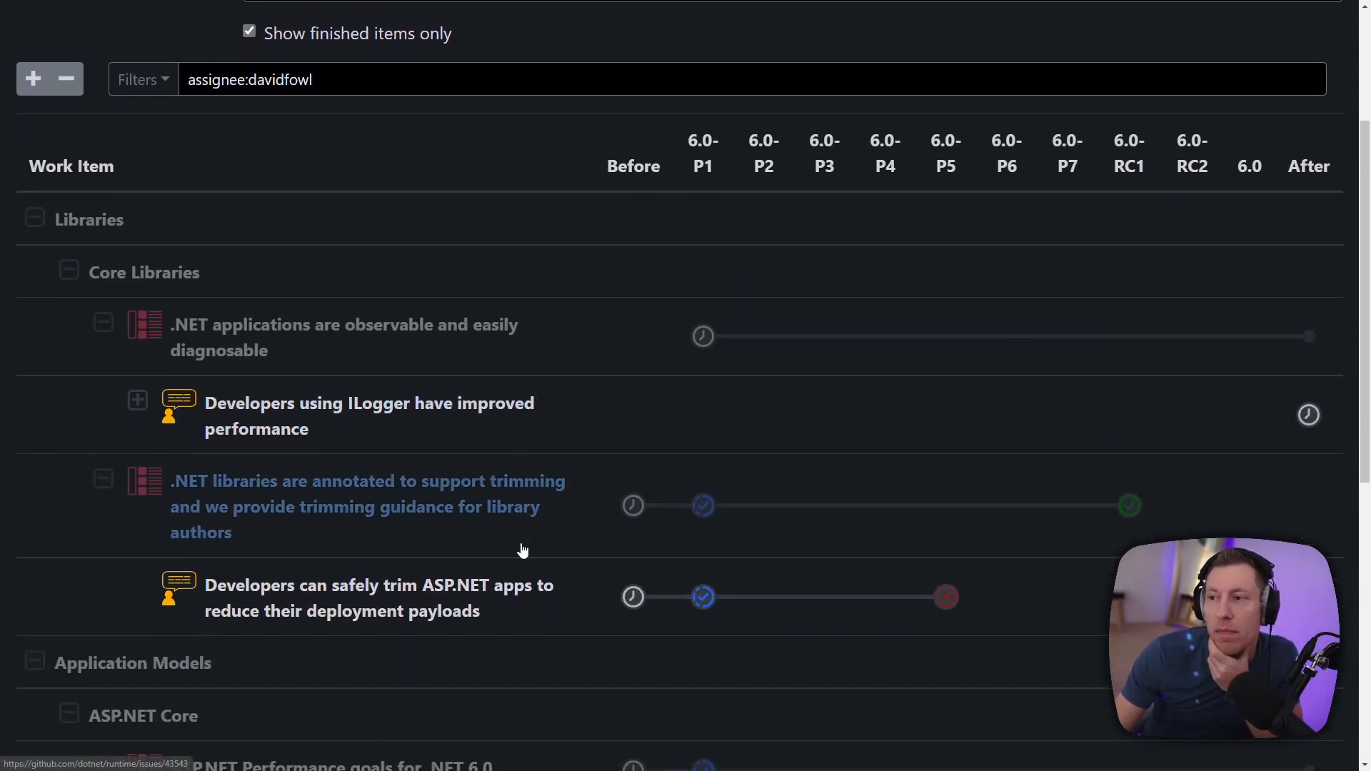
scroll("up", 3)
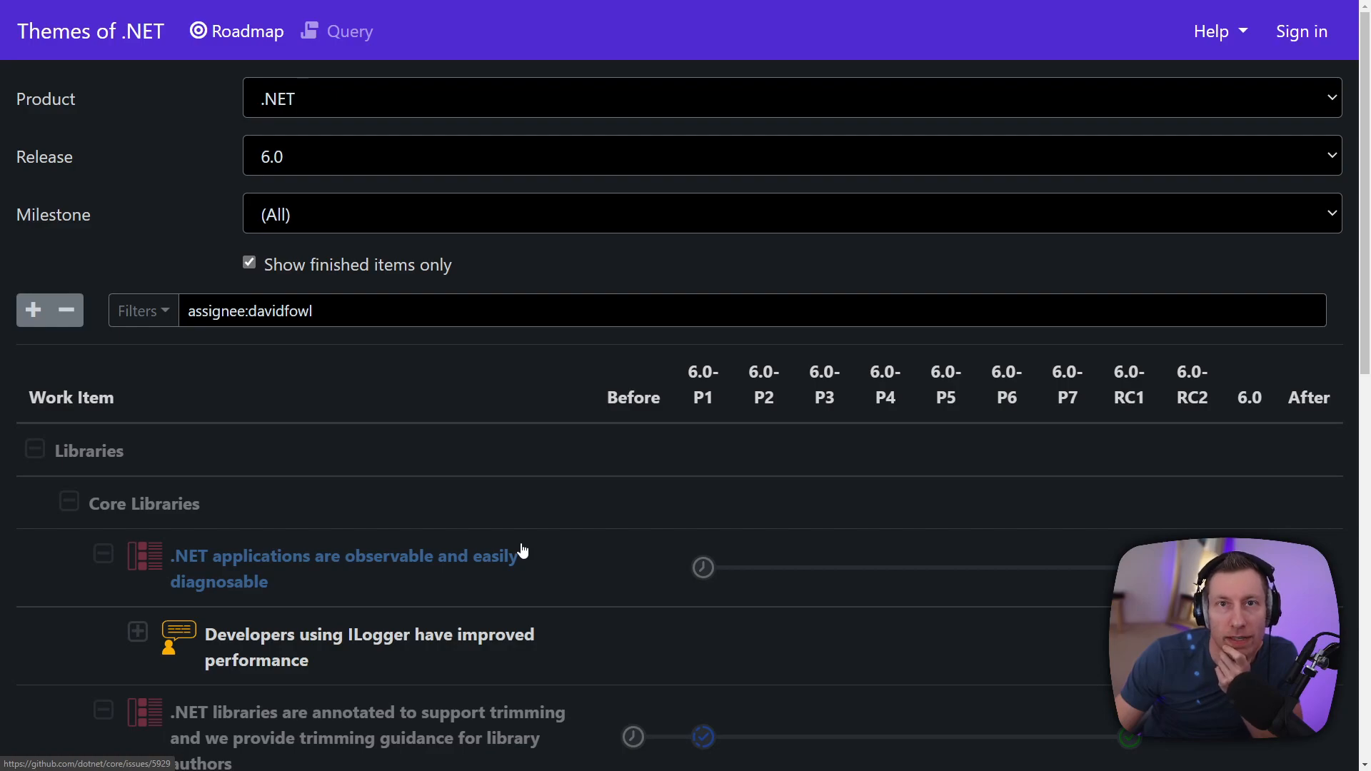
mouse_move(489, 513)
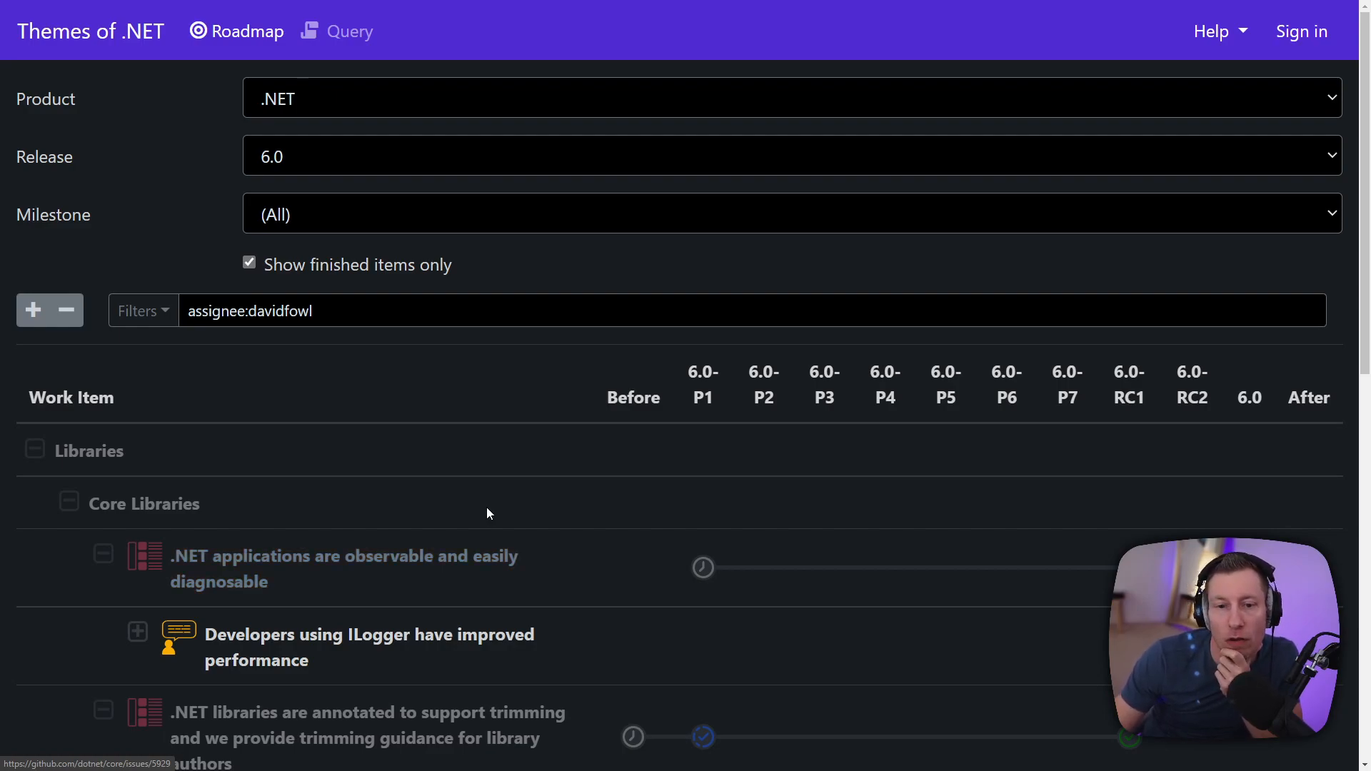
left_click(140, 310)
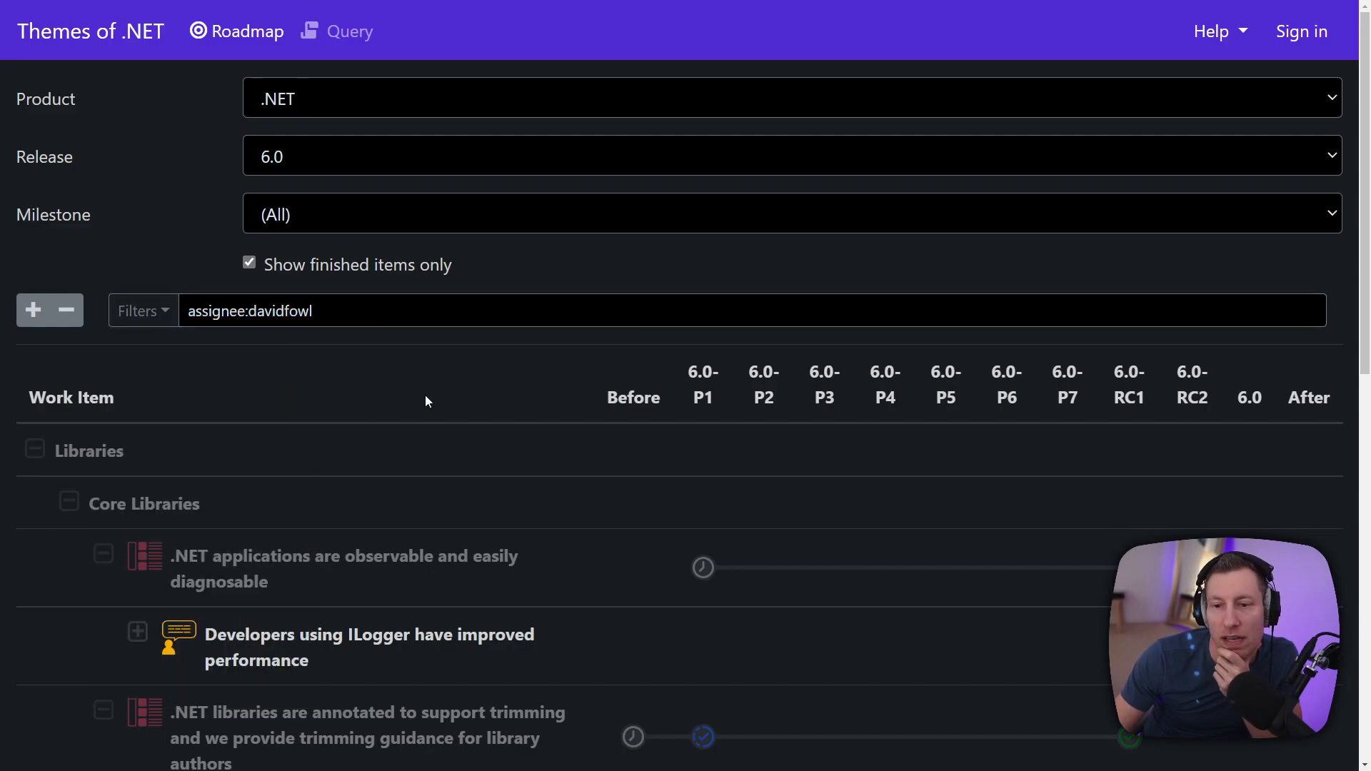
mouse_move(424, 420)
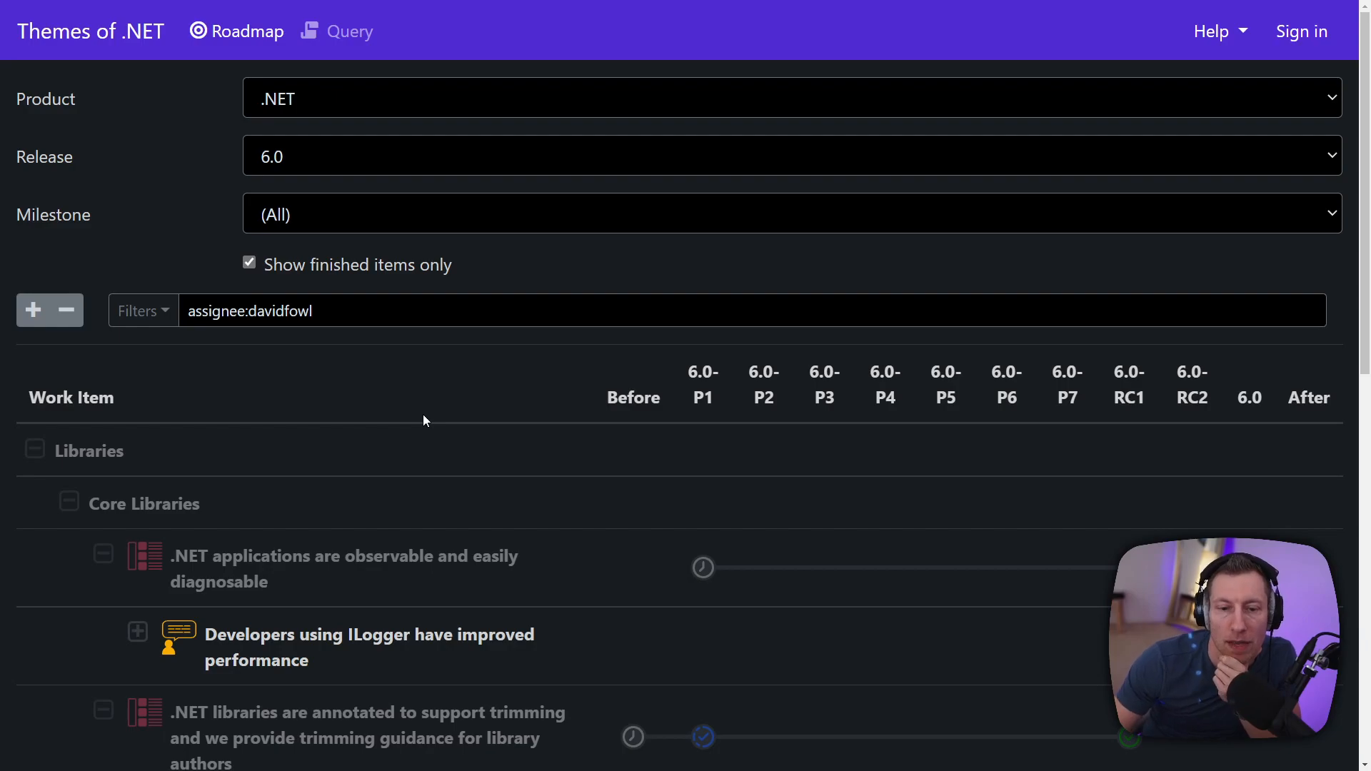
mouse_move(259, 390)
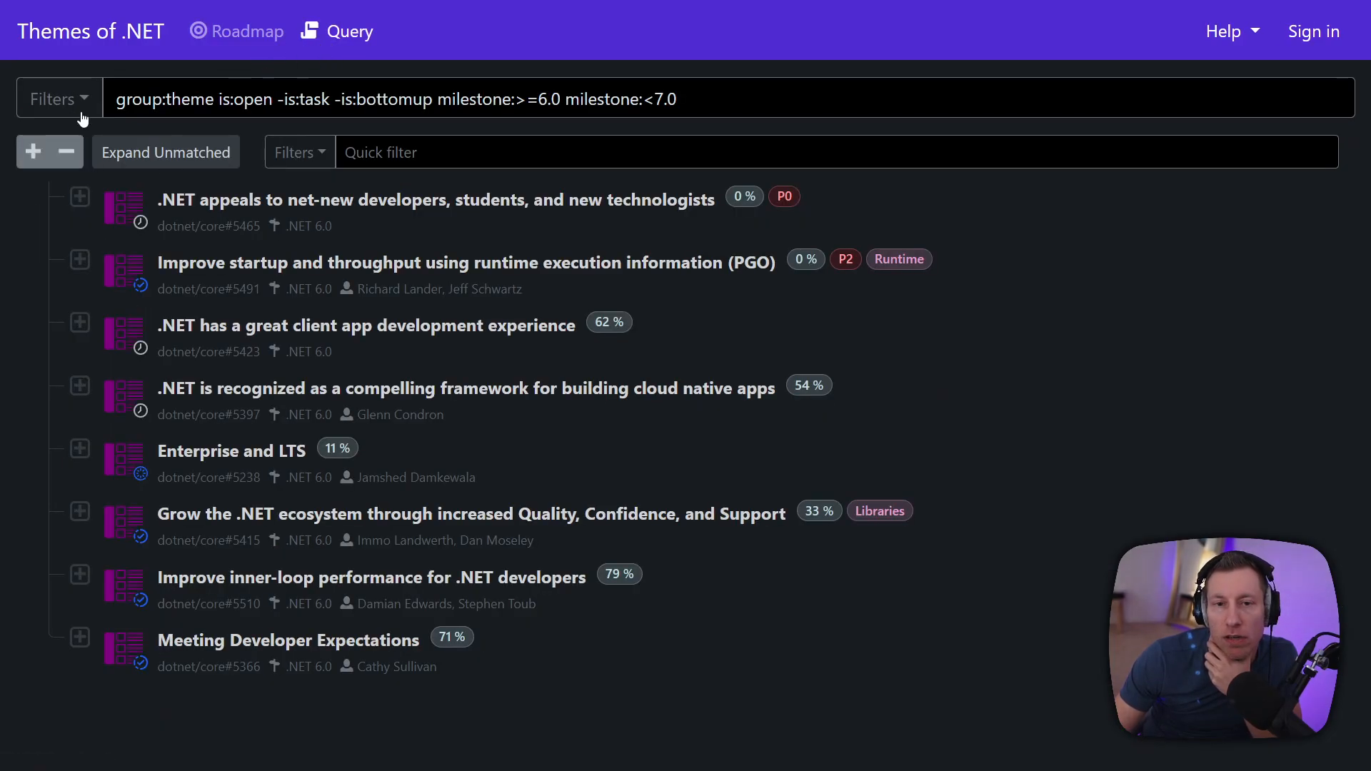
Step: Group the query results by parent so epics follow their 6.0 themes
left_click(33, 151)
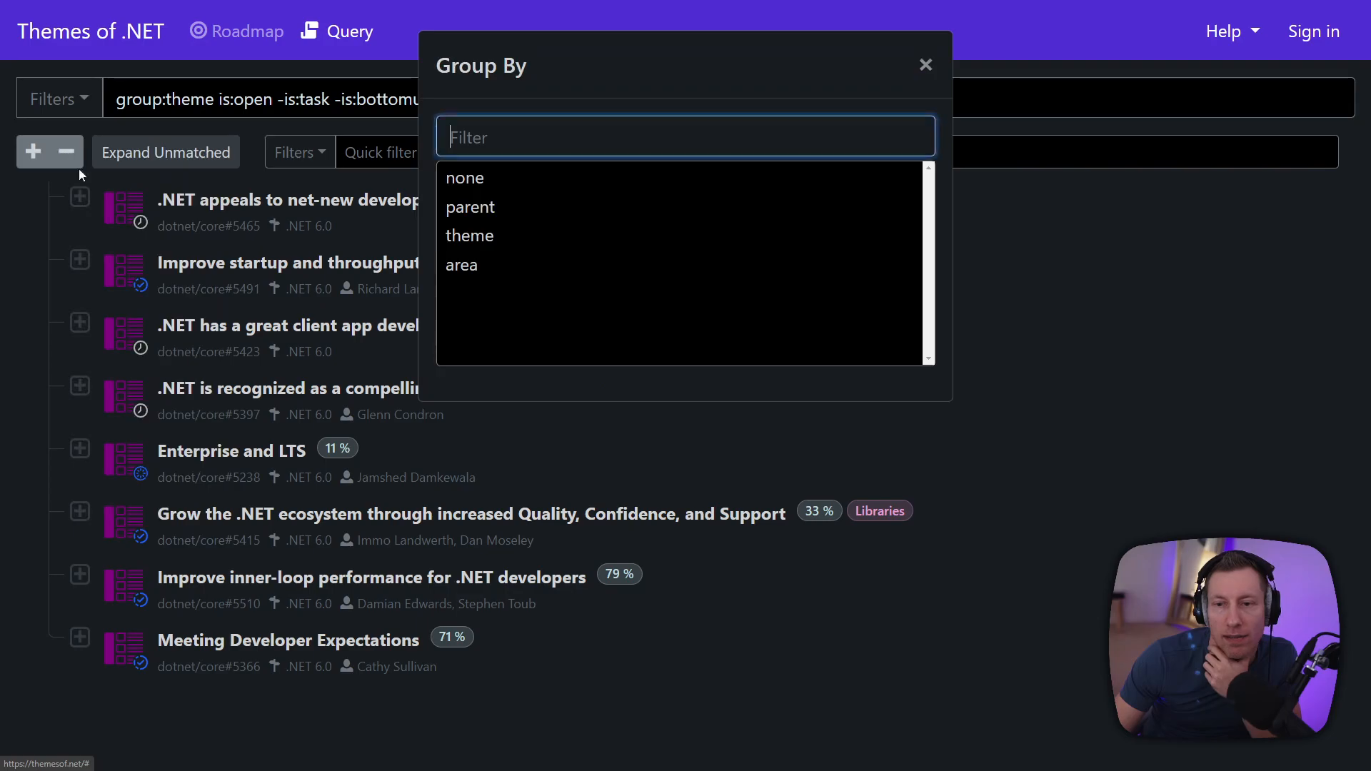
mouse_move(470, 205)
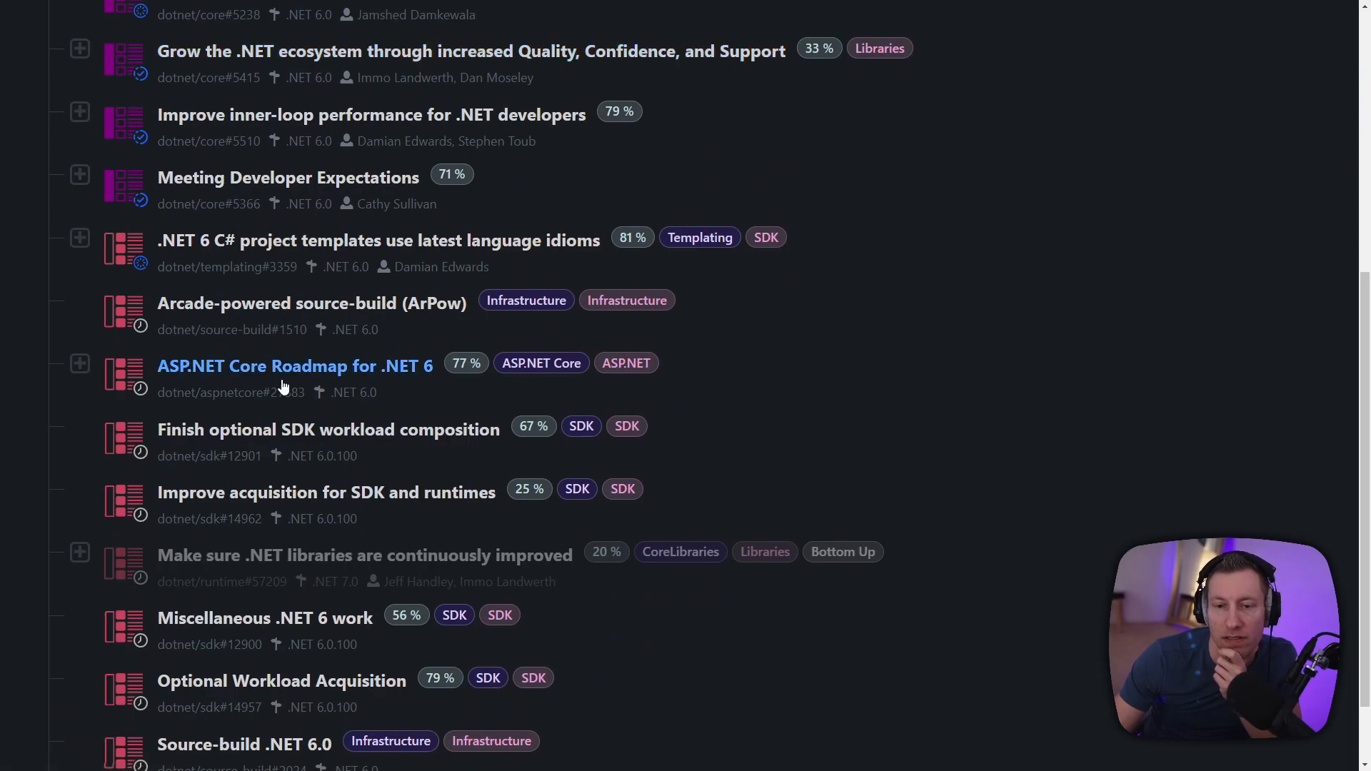
scroll("down", 3)
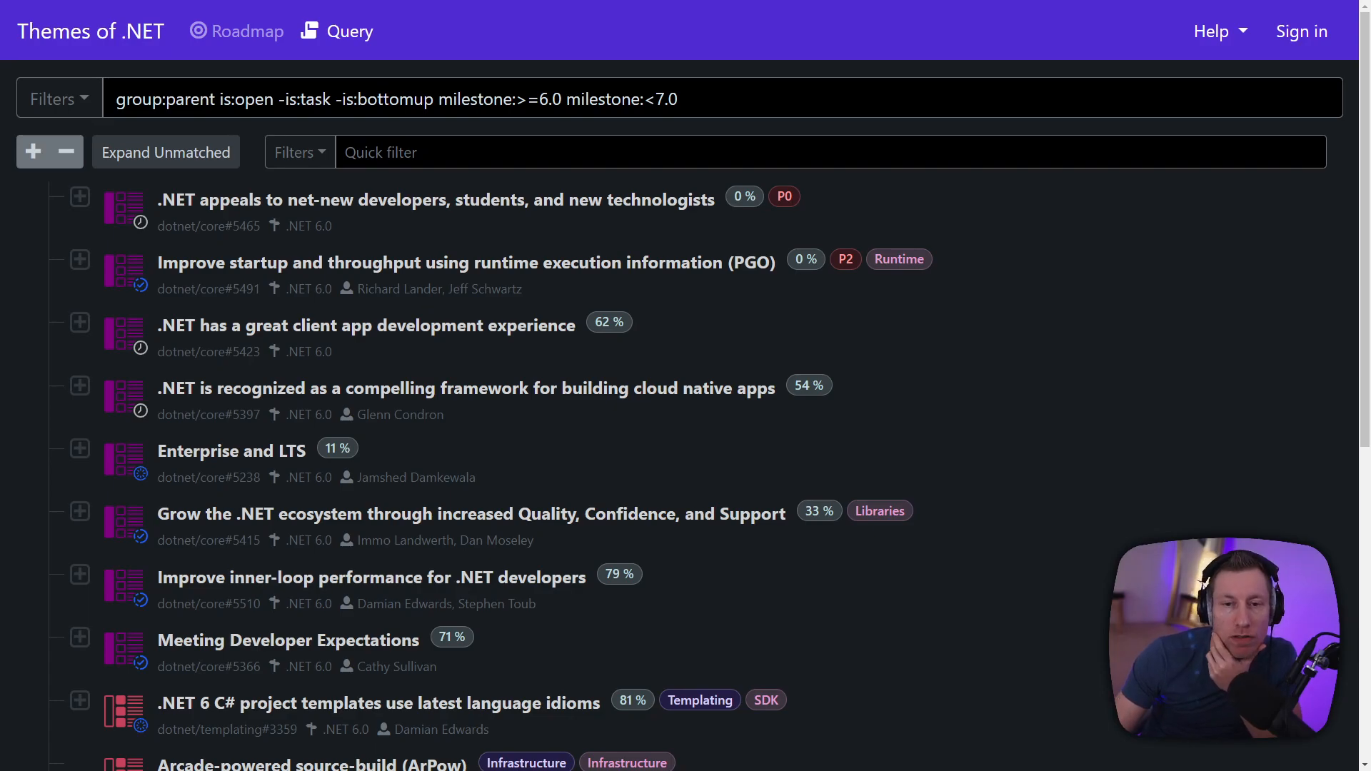
mouse_move(37, 501)
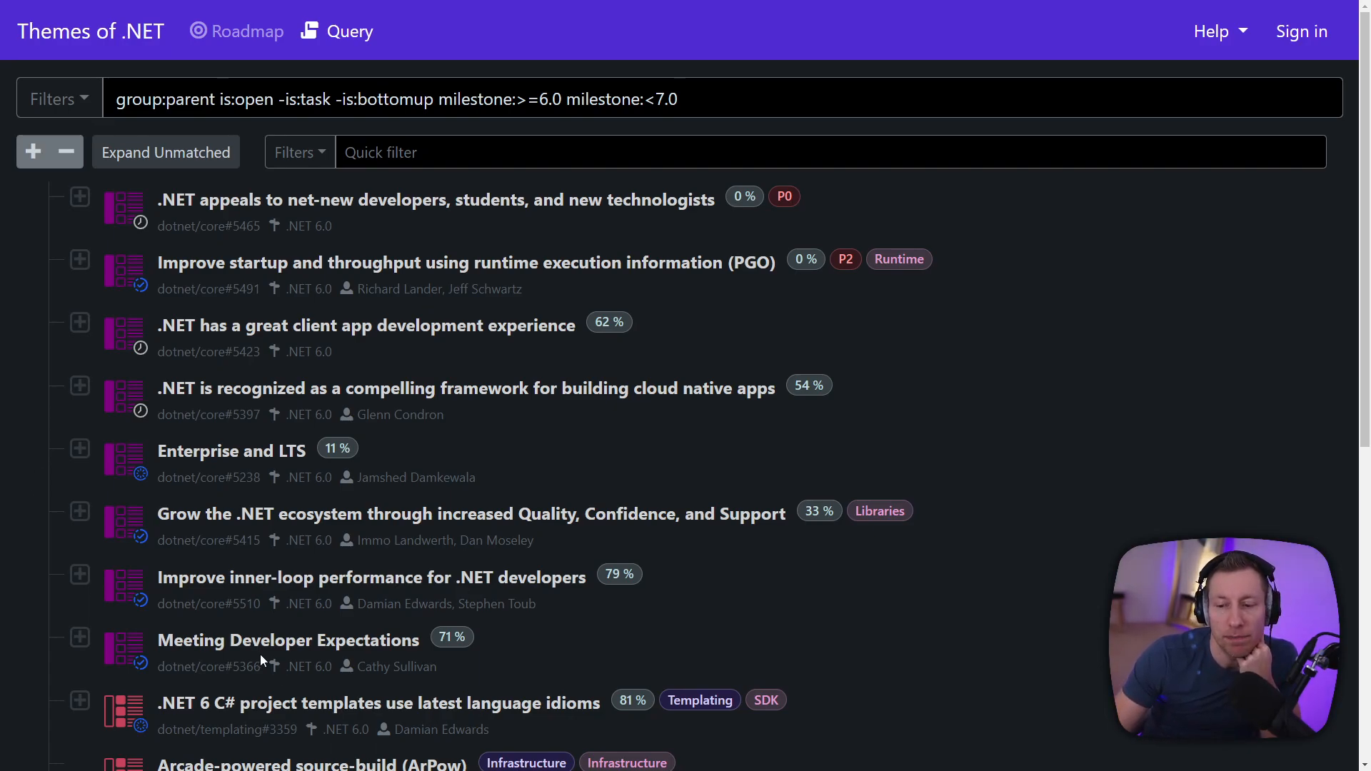
scroll("down", 3)
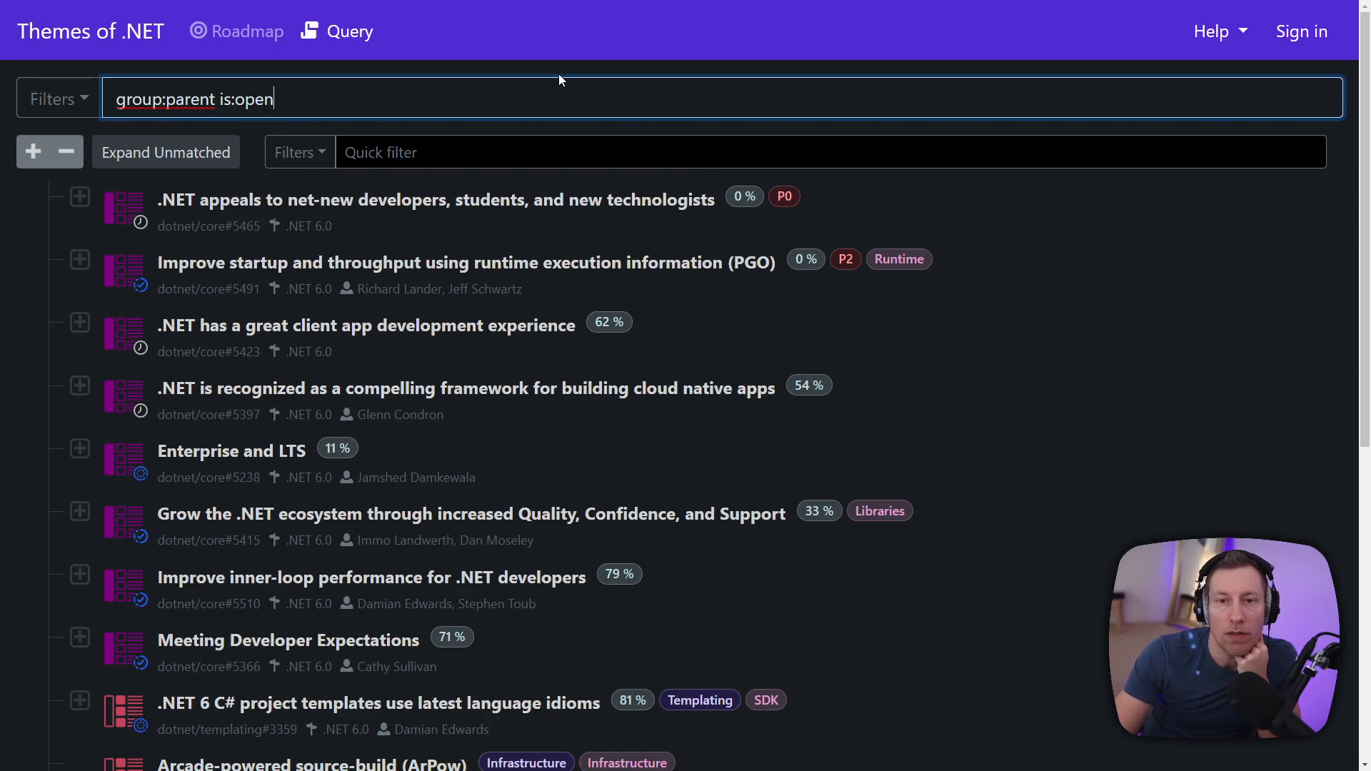
Step: Remove 'is:open' from the query, review the full list and return to the 7.0 roadmap
key("BackSpace")
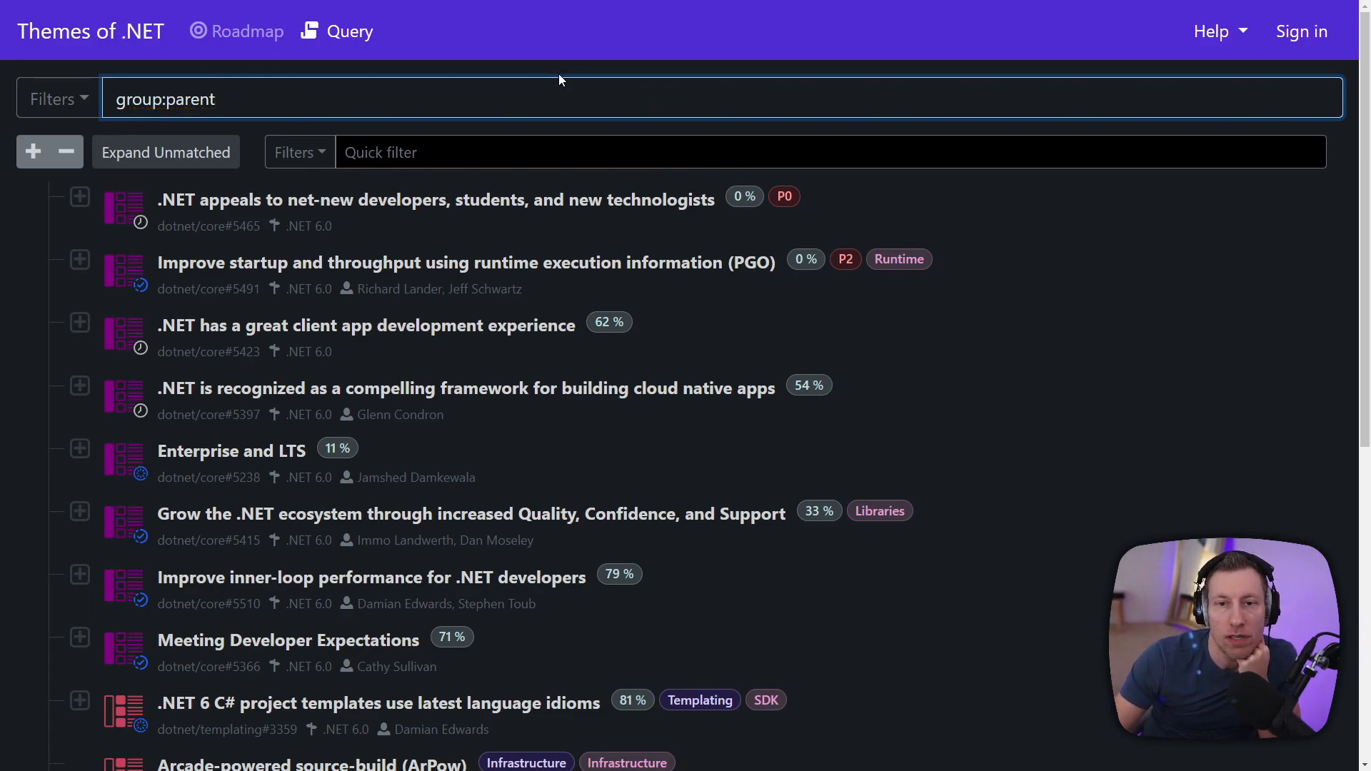
scroll("down", 3)
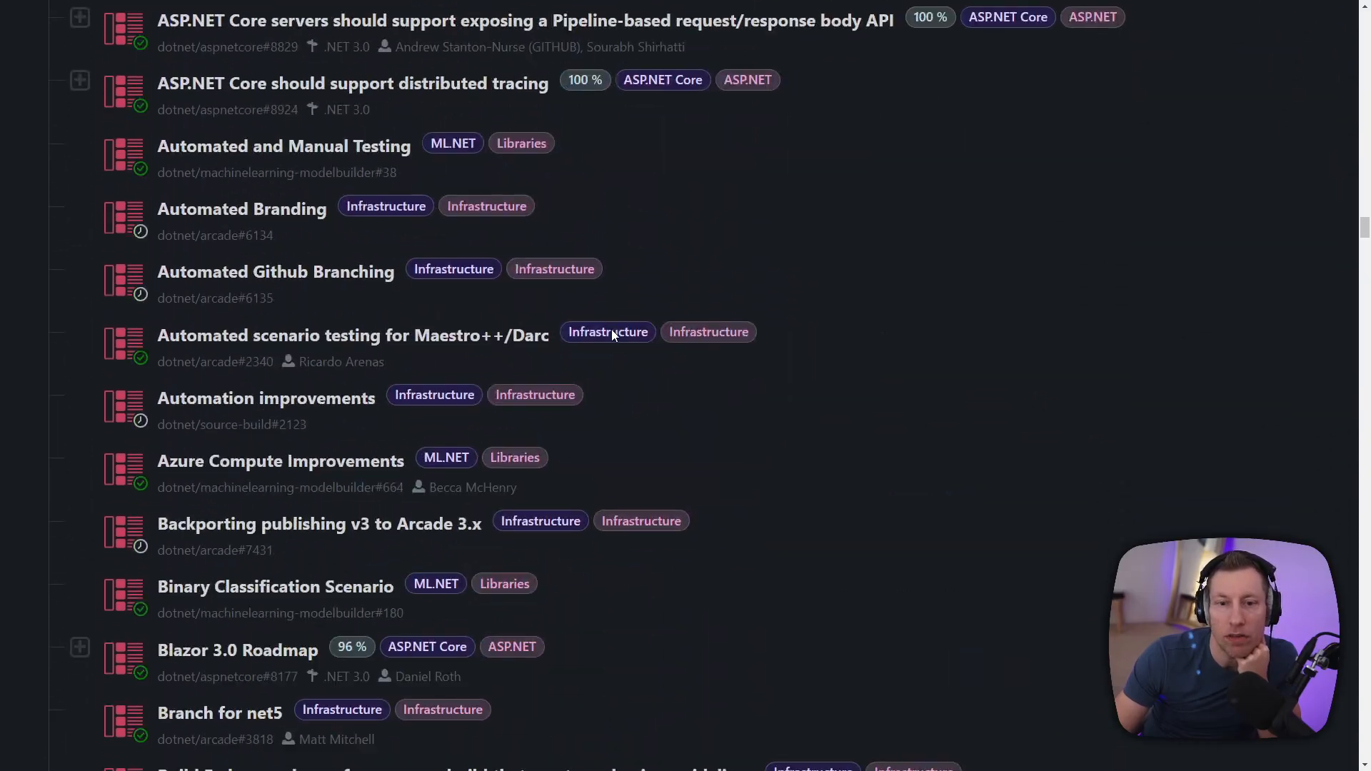
scroll("down", 3)
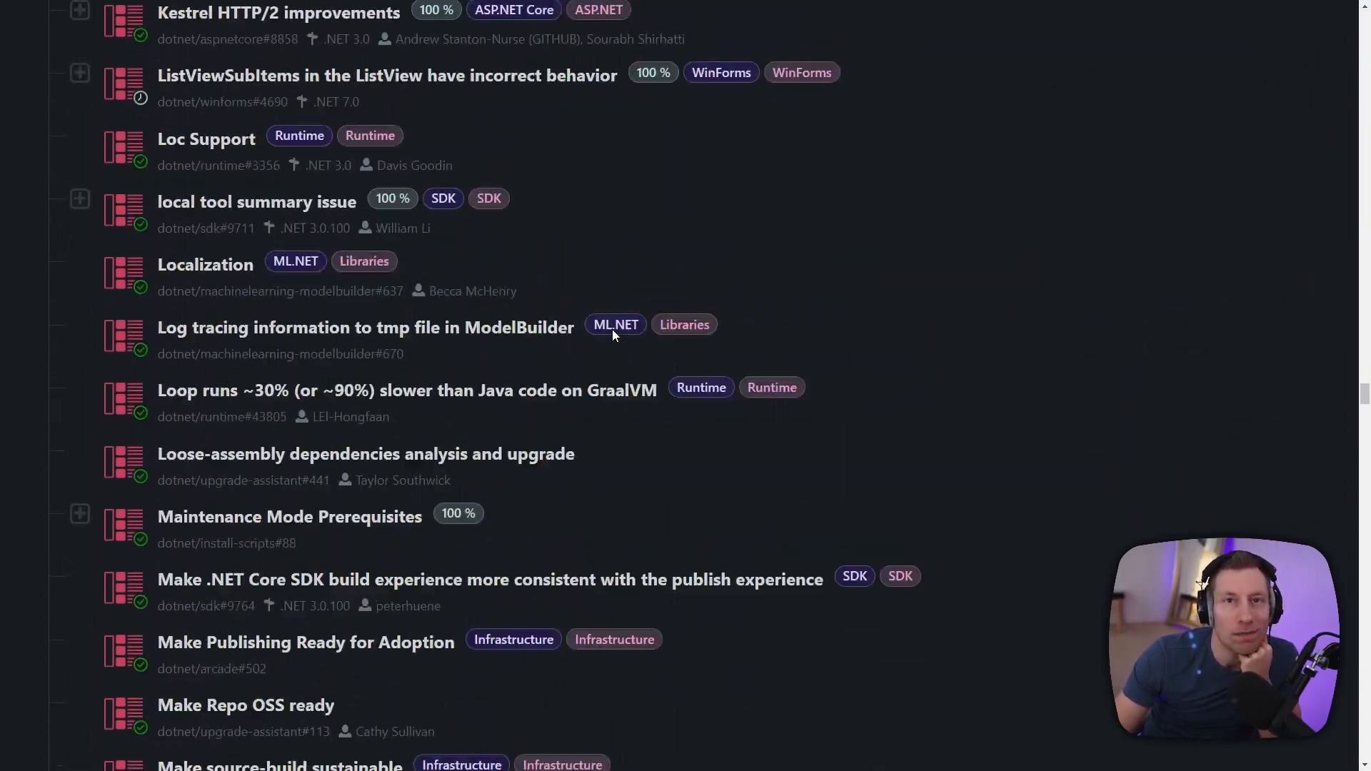
scroll("down", 3)
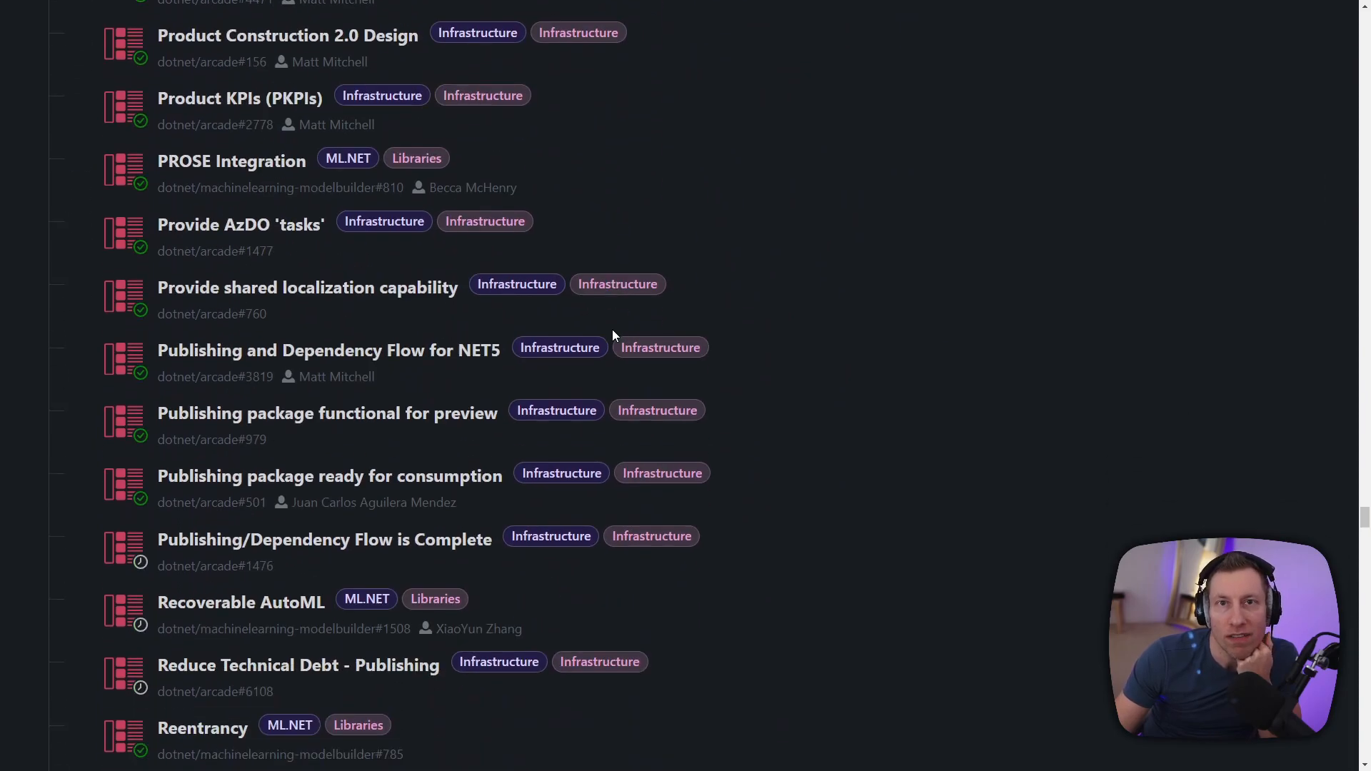
scroll("down", 3)
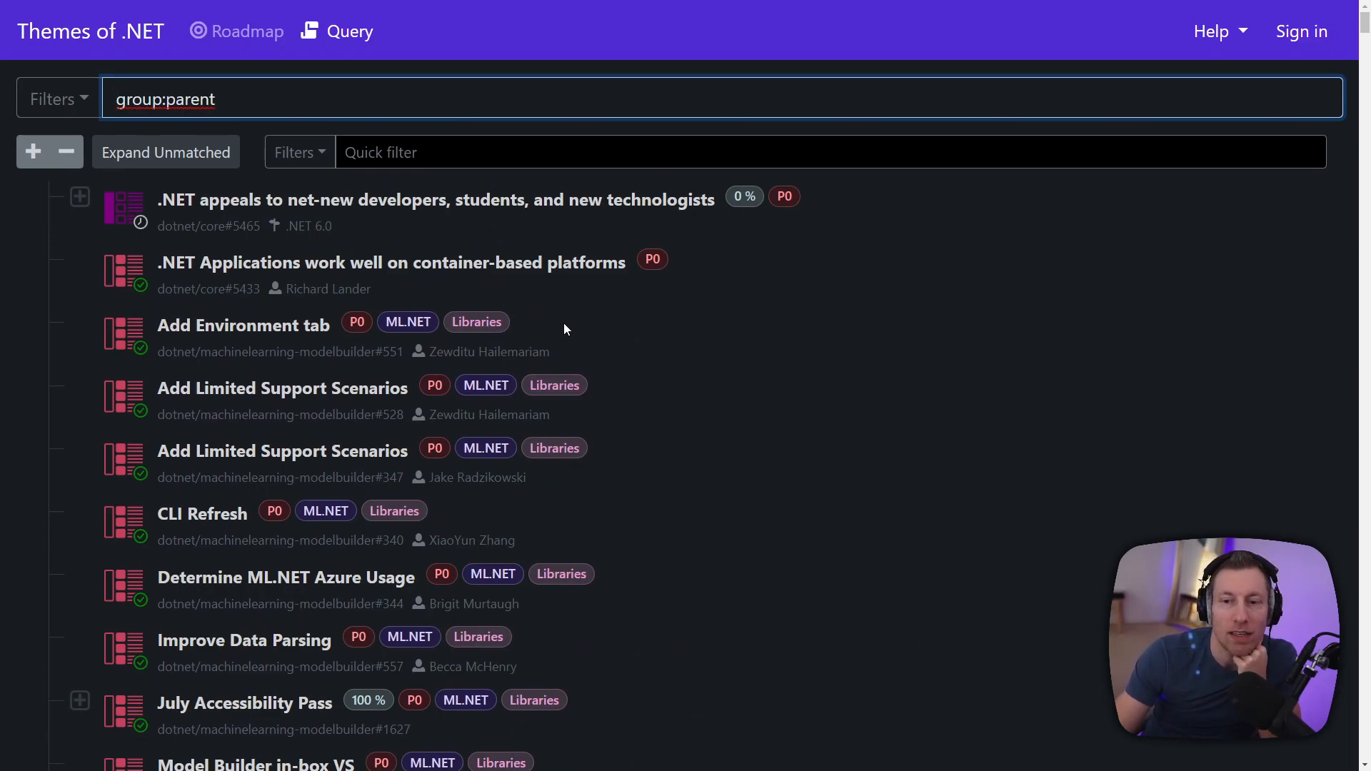
mouse_move(243, 326)
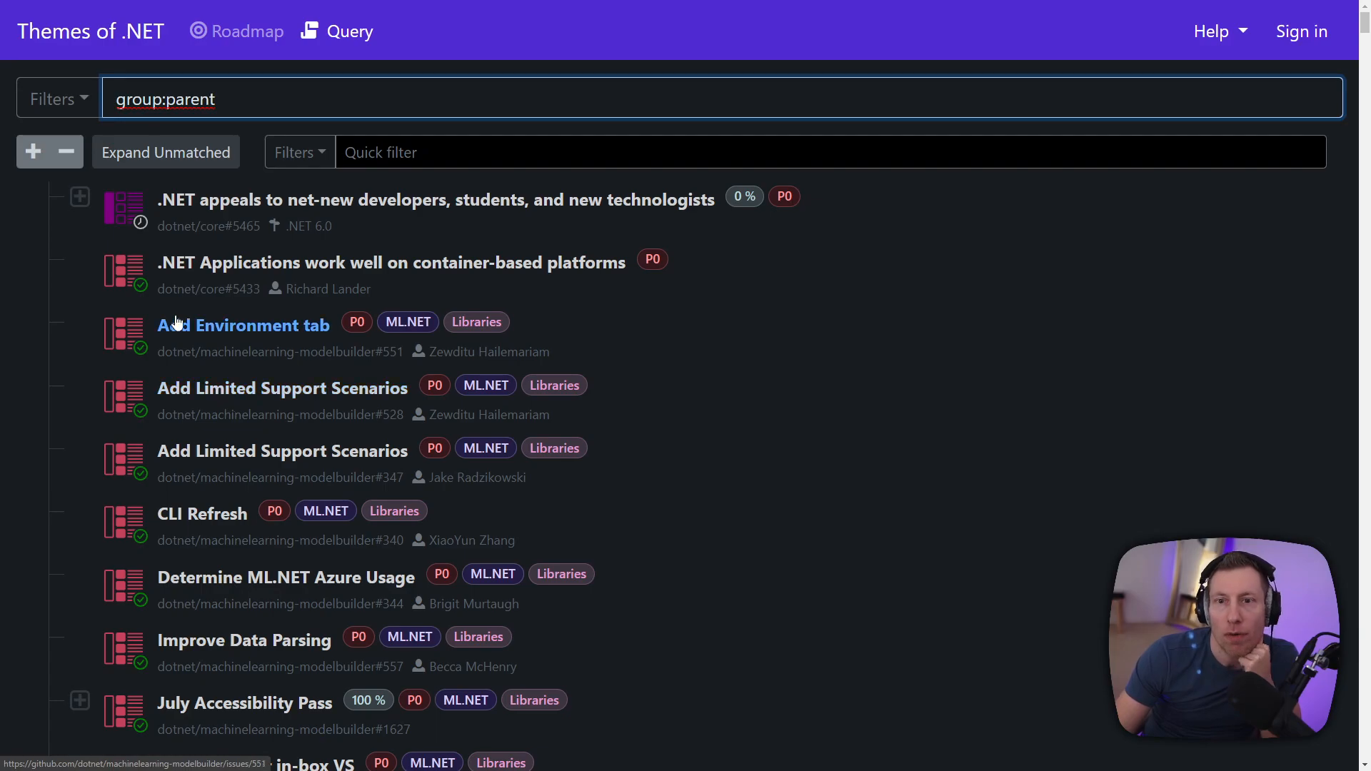
left_click(245, 30)
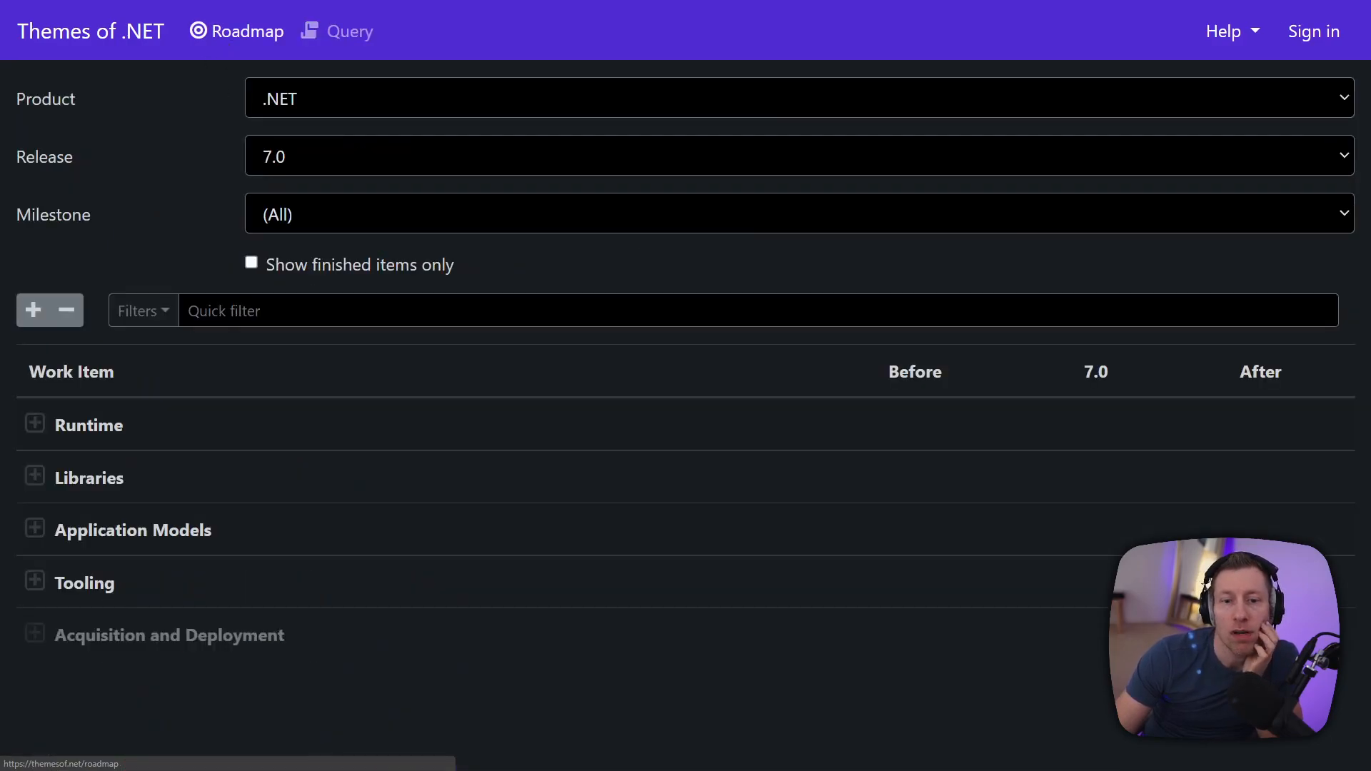
mouse_move(201, 391)
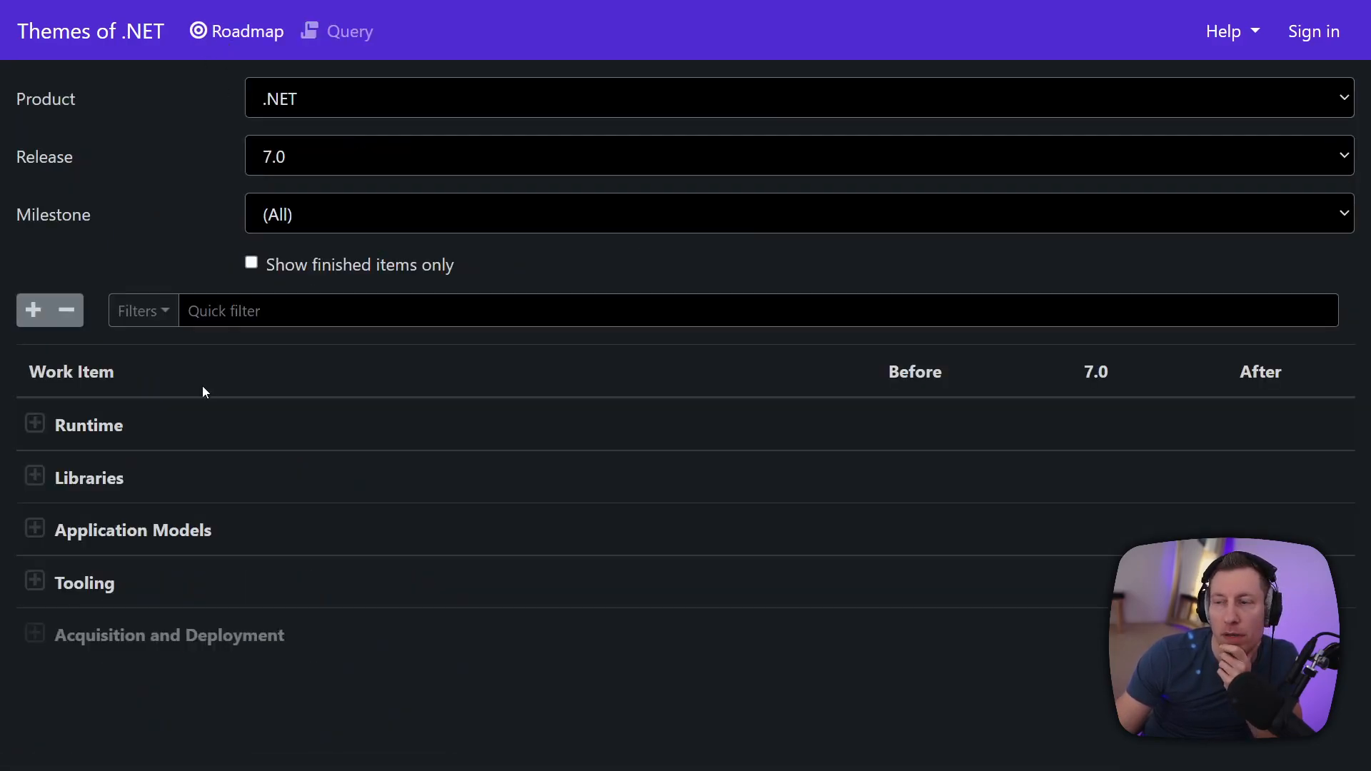